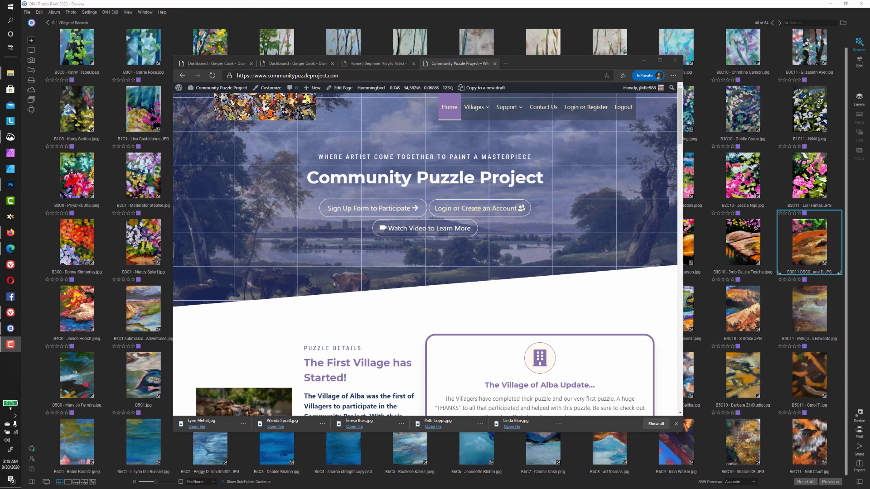
{"action": "mouse_move", "coordinate": [437, 76]}
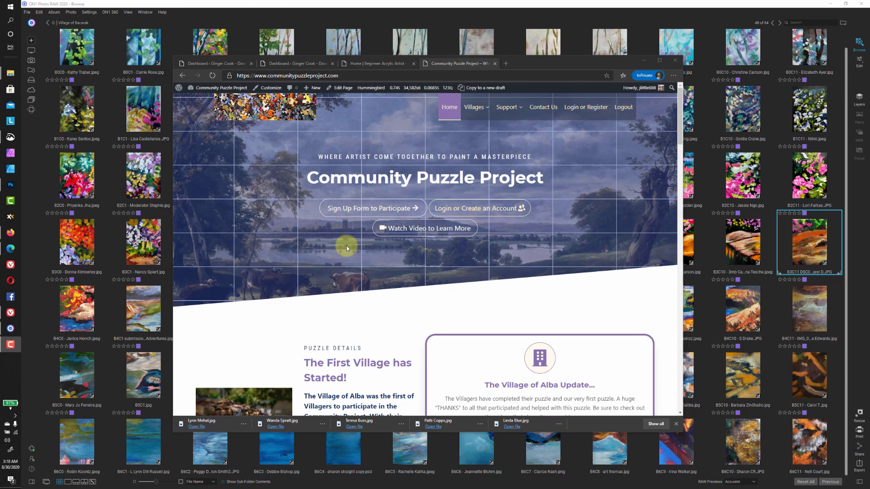
{"action": "mouse_move", "coordinate": [457, 166]}
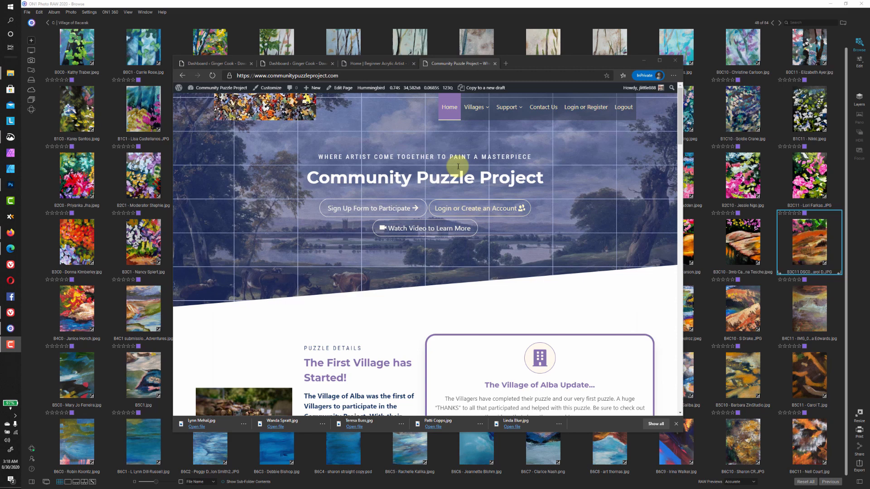
{"action": "mouse_move", "coordinate": [373, 236]}
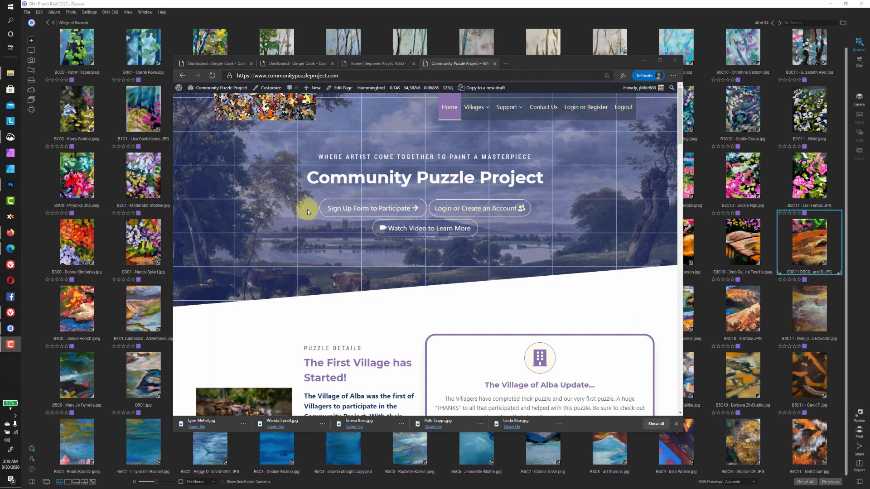
{"action": "mouse_move", "coordinate": [303, 222]}
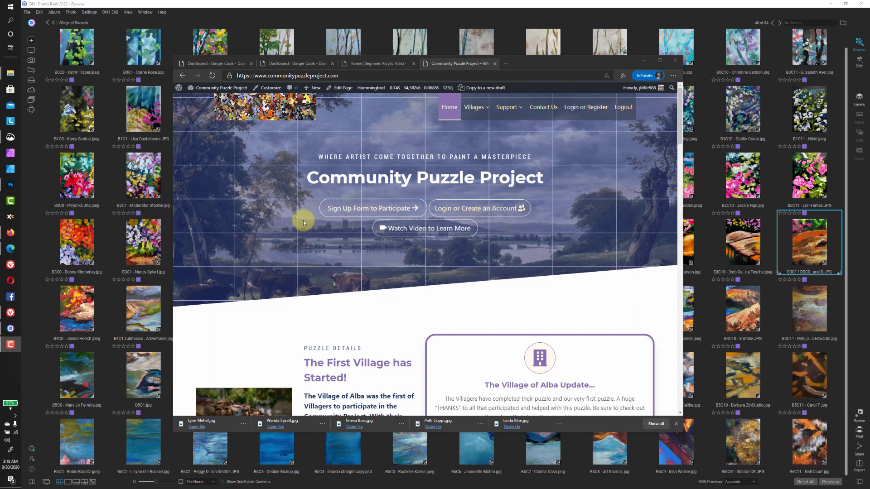
{"action": "mouse_move", "coordinate": [304, 221]}
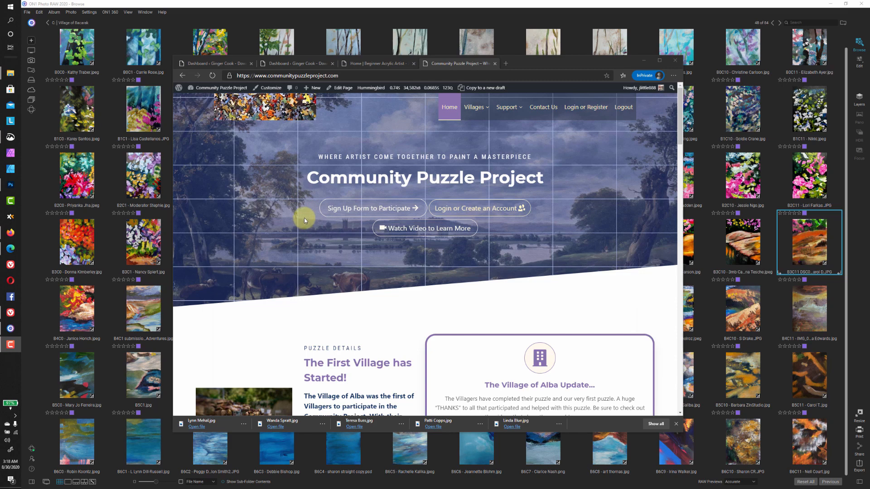
{"action": "mouse_move", "coordinate": [291, 124]}
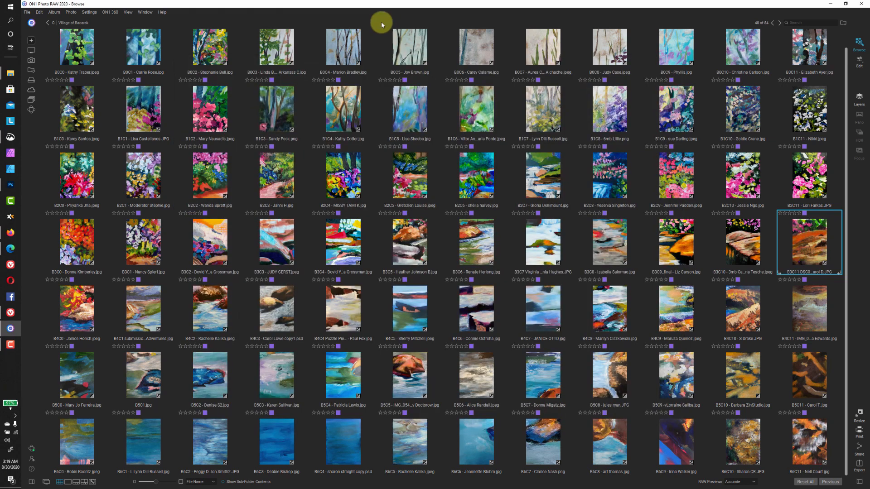
{"action": "mouse_move", "coordinate": [15, 198]}
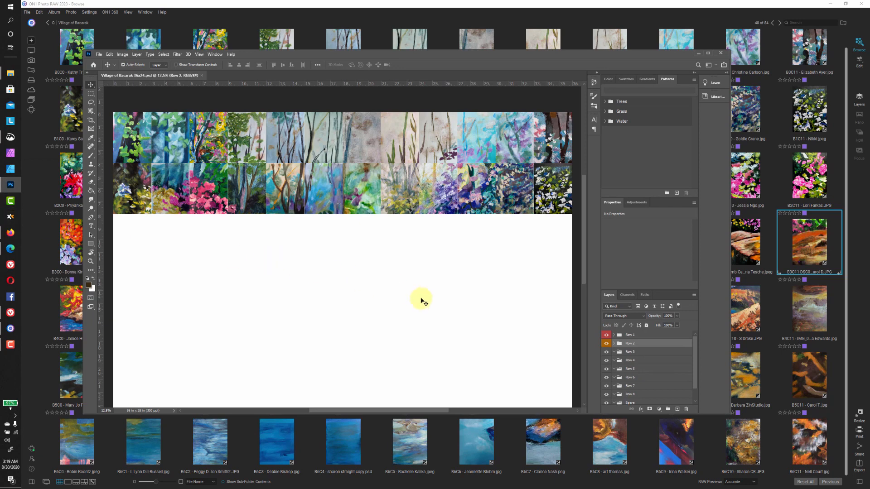
Create a new folder named 'Row 4' inside Village Finished Pieces
{"action": "left_click", "coordinate": [630, 351]}
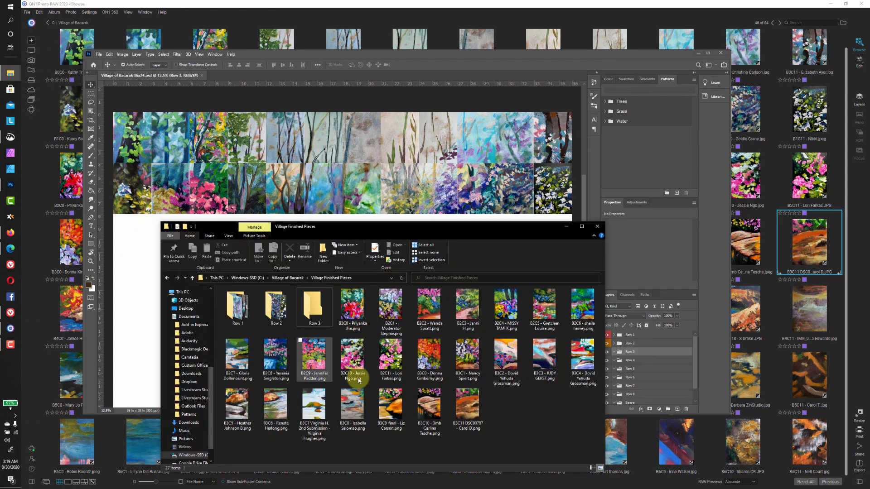
{"action": "right_click", "coordinate": [487, 412]}
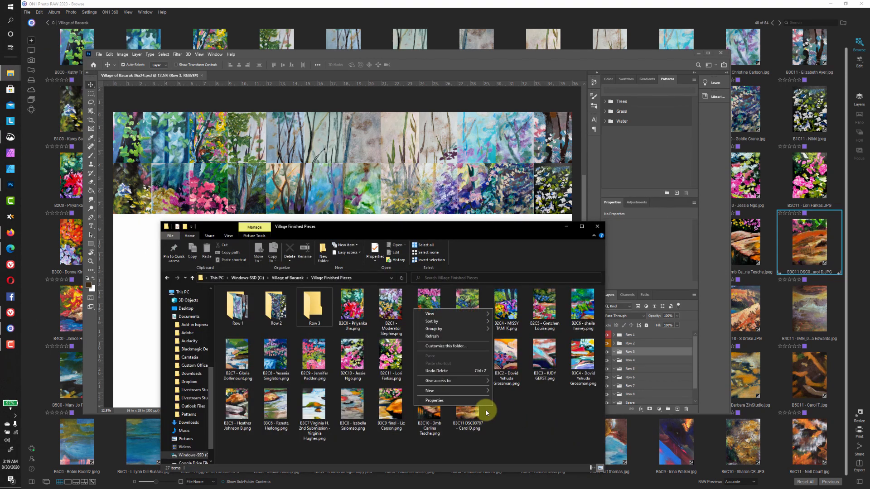
{"action": "mouse_move", "coordinate": [429, 314]}
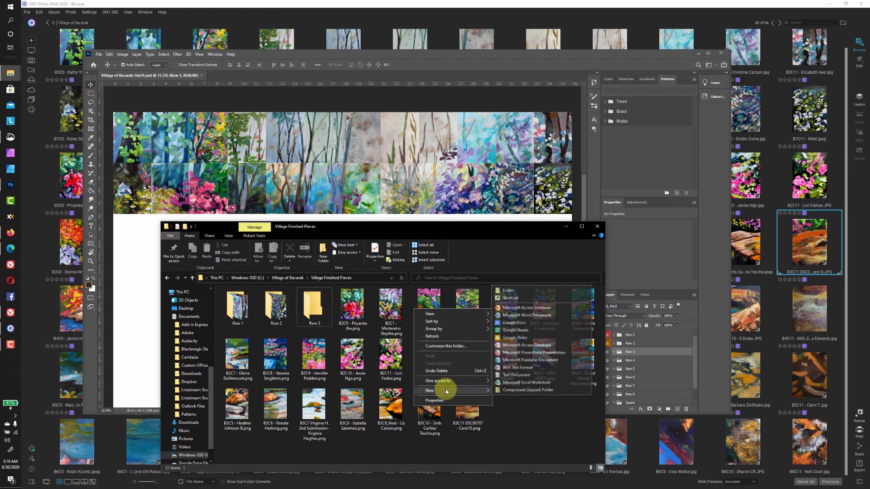
{"action": "left_click", "coordinate": [507, 290]}
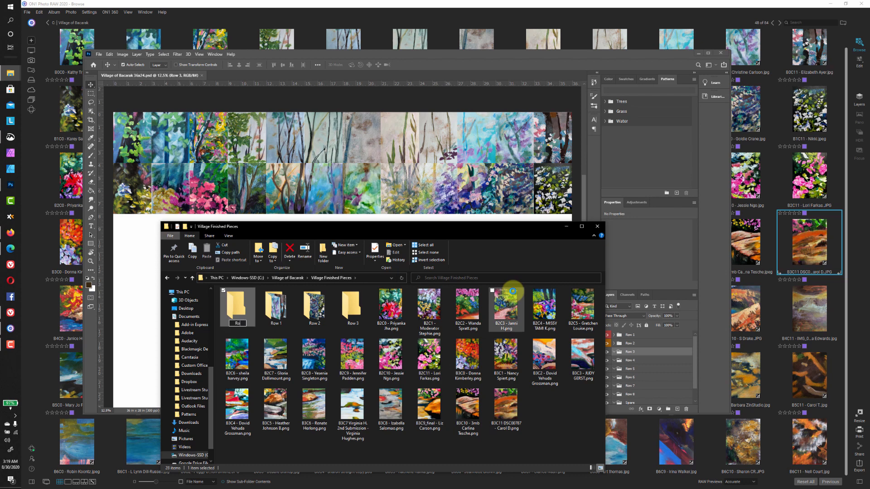
{"action": "type", "text": "Row 4"}
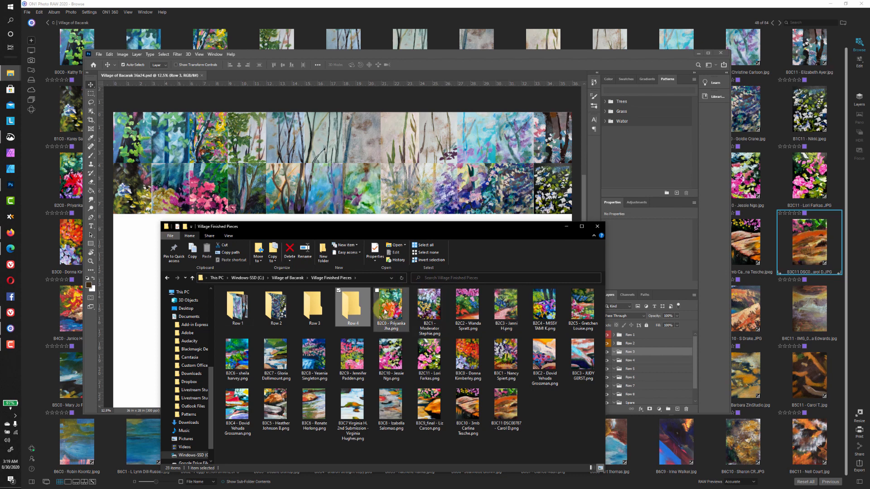
Select tiles starting from B2C0 for Row 3 and open the Row 3 folder
{"action": "left_click", "coordinate": [390, 309]}
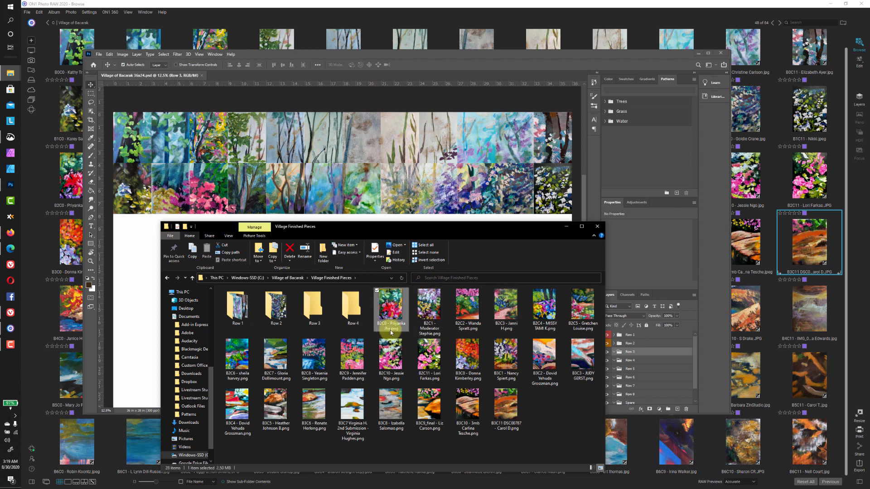
{"action": "left_click", "coordinate": [427, 358]}
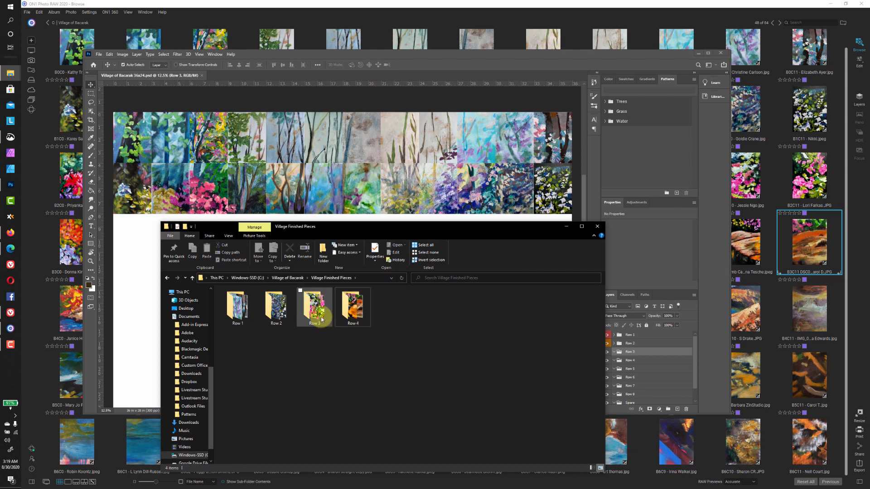
{"action": "double_click", "coordinate": [314, 307]}
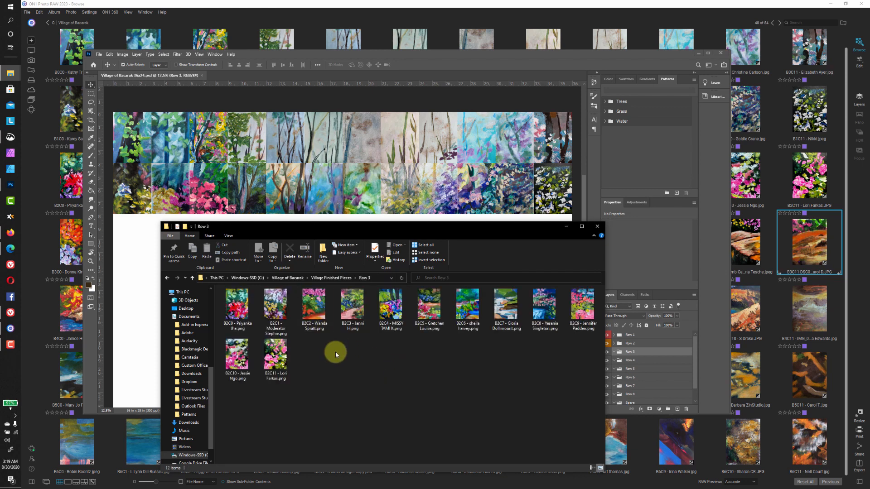
{"action": "mouse_move", "coordinate": [467, 308]}
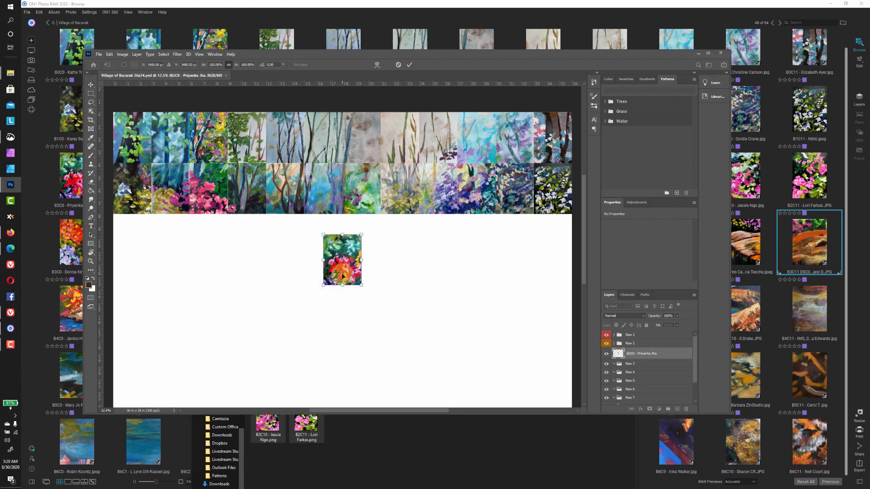
Place tiles B2C0, B2C1, B2C2 and B2C4 along row three, then bring in B2C5
{"action": "left_click_drag", "start_coordinate": [341, 260], "coordinate": [128, 244]}
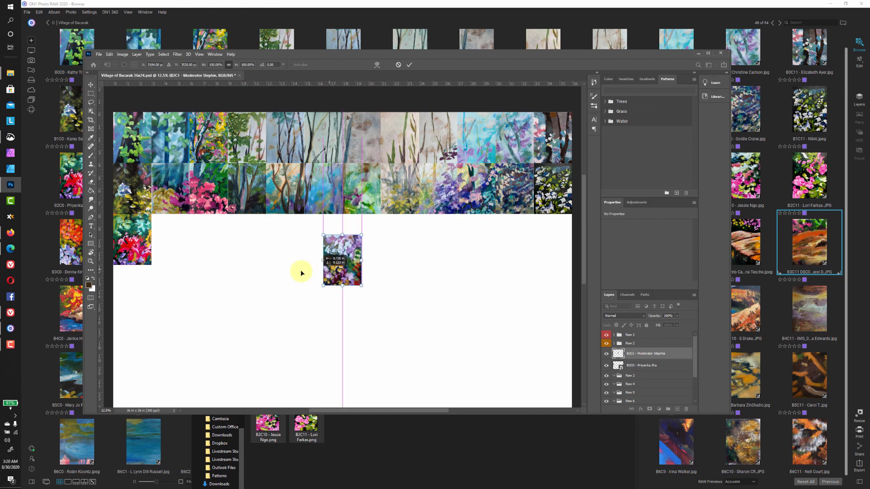
{"action": "left_click_drag", "start_coordinate": [343, 259], "coordinate": [151, 241]}
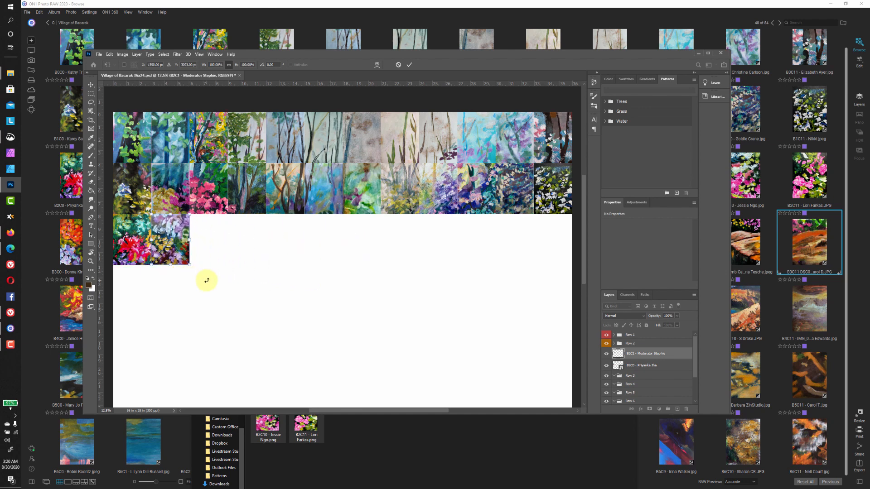
{"action": "mouse_move", "coordinate": [207, 276]}
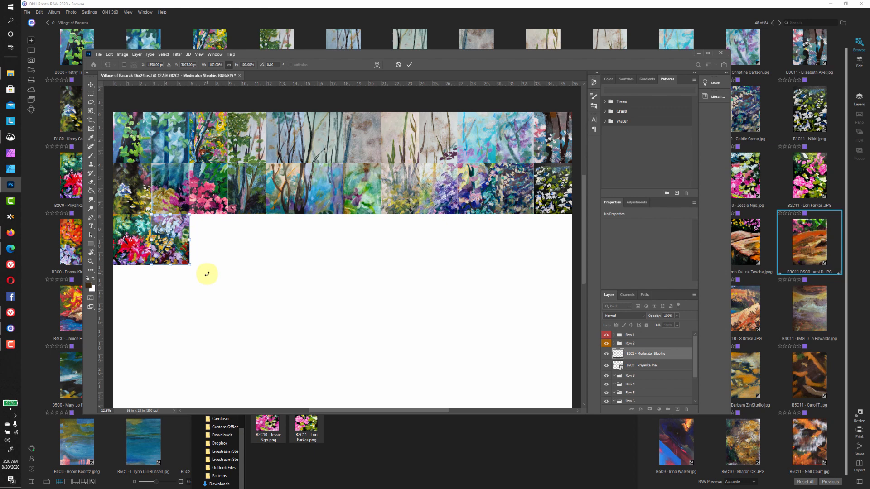
{"action": "mouse_move", "coordinate": [159, 267]}
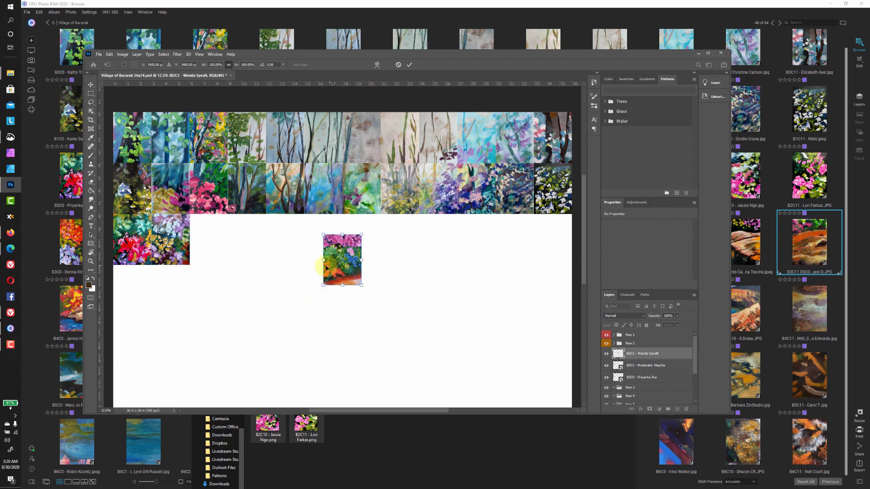
{"action": "left_click_drag", "start_coordinate": [341, 259], "coordinate": [202, 266]}
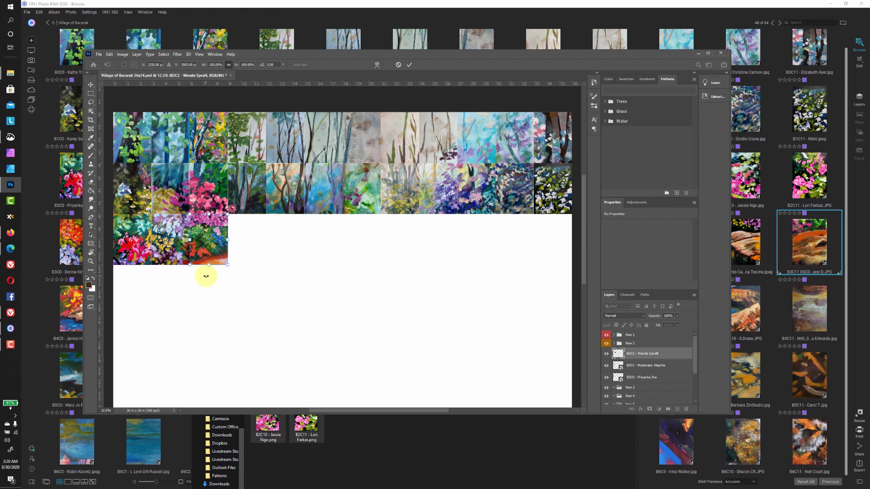
{"action": "mouse_move", "coordinate": [175, 266]}
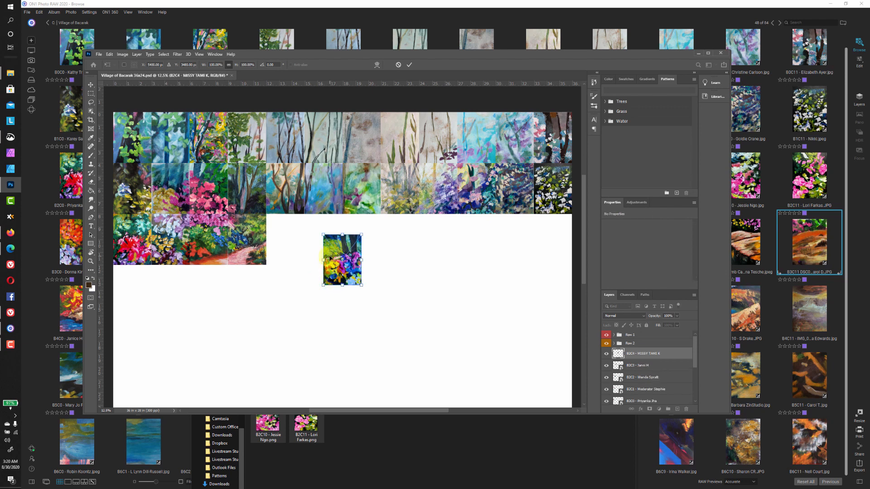
{"action": "left_click_drag", "start_coordinate": [341, 260], "coordinate": [286, 242]}
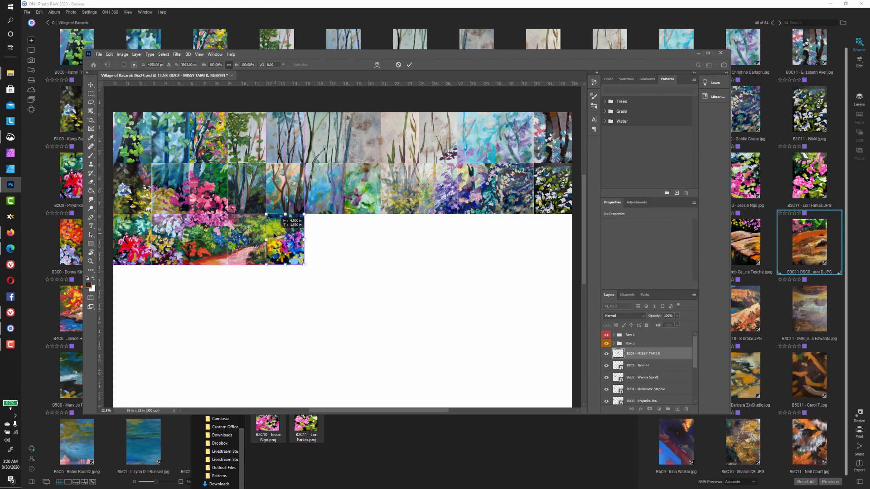
{"action": "left_click_drag", "start_coordinate": [286, 242], "coordinate": [341, 260]}
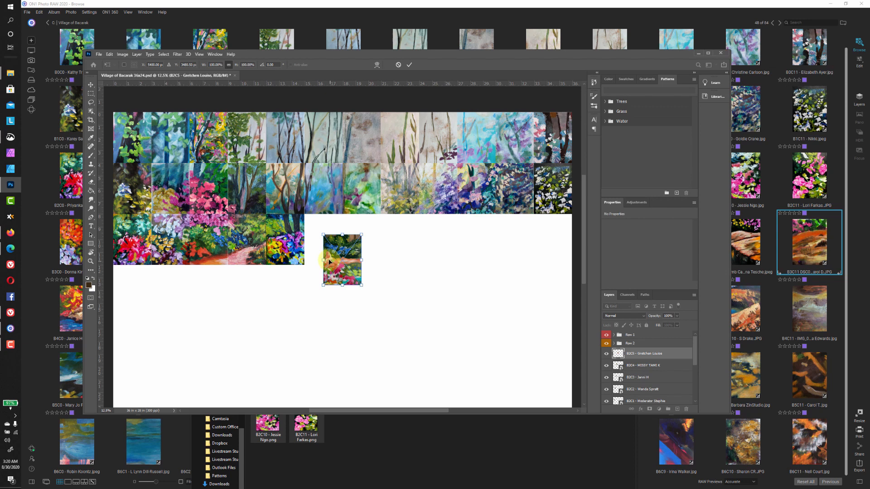
Move tiles B2C5 and B2C8 into their row-three slots beside their neighbours
{"action": "left_click_drag", "start_coordinate": [341, 259], "coordinate": [323, 241]}
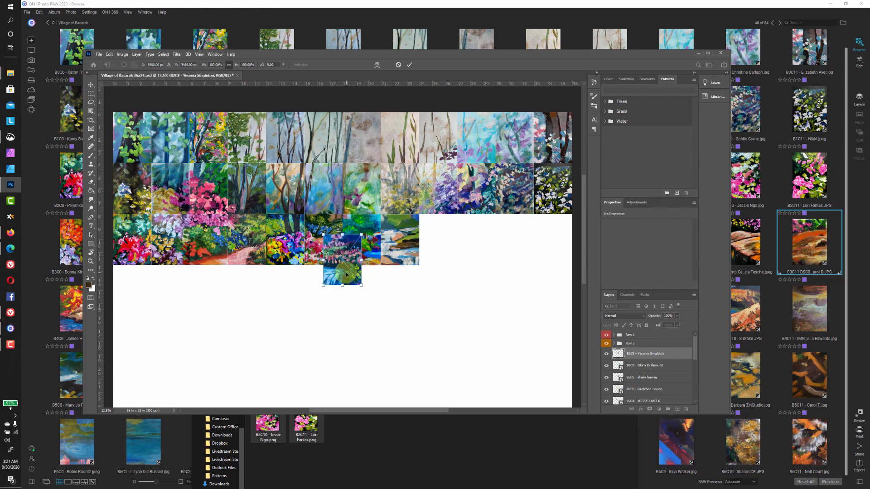
{"action": "left_click_drag", "start_coordinate": [341, 274], "coordinate": [437, 242]}
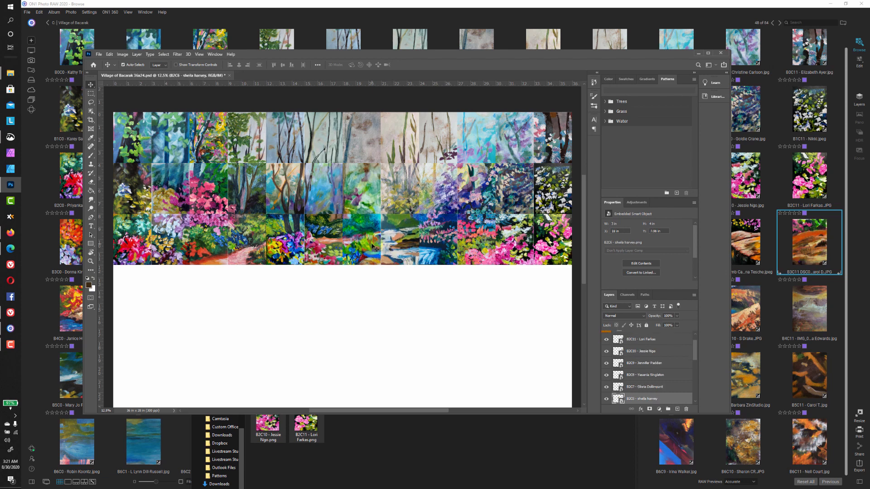
{"action": "mouse_move", "coordinate": [398, 301]}
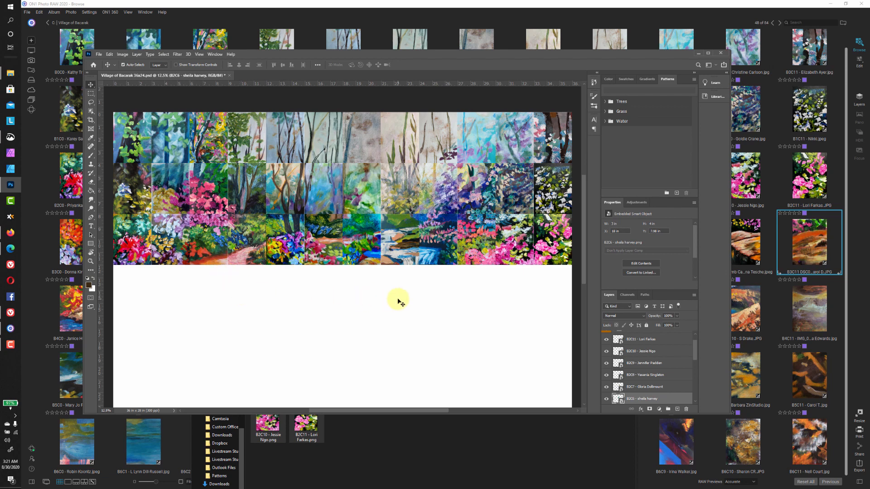
{"action": "mouse_move", "coordinate": [570, 282]}
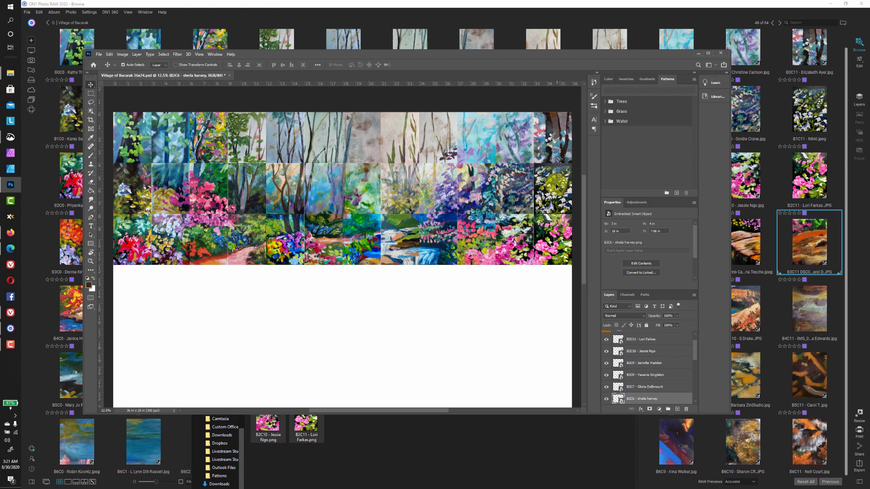
{"action": "mouse_move", "coordinate": [427, 248]}
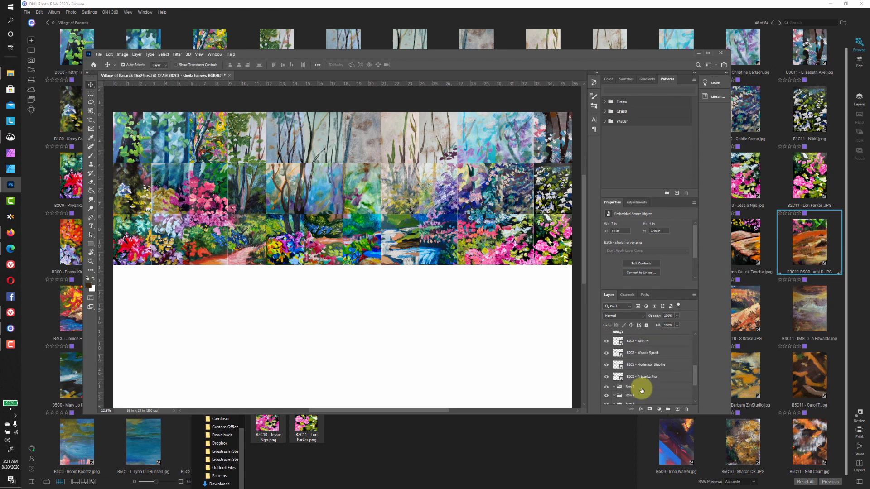
Collapse the Row 3 layer group and give it a yellow label
{"action": "left_click", "coordinate": [643, 368]}
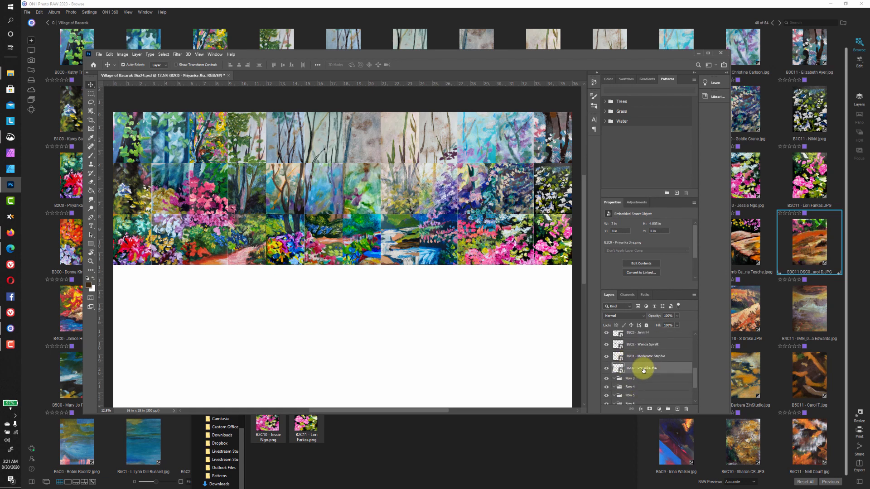
{"action": "scroll", "scroll_direction": "down", "scroll_amount": 3}
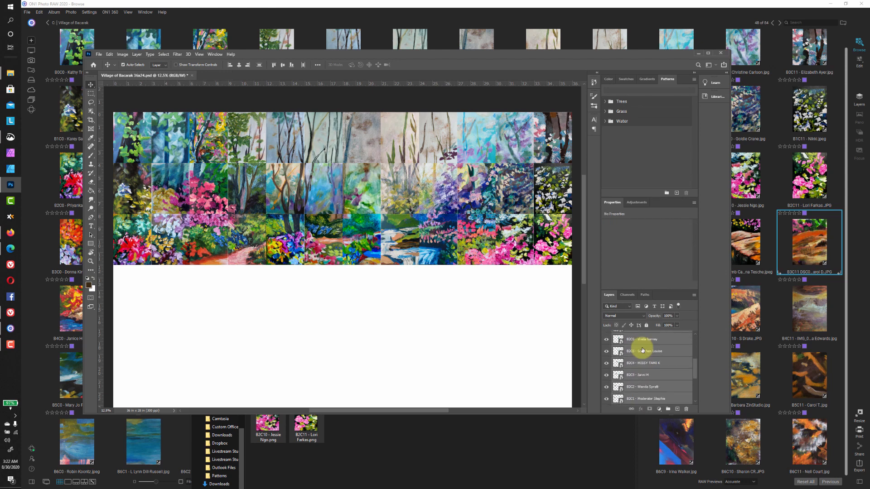
{"action": "scroll", "scroll_direction": "down", "scroll_amount": 3}
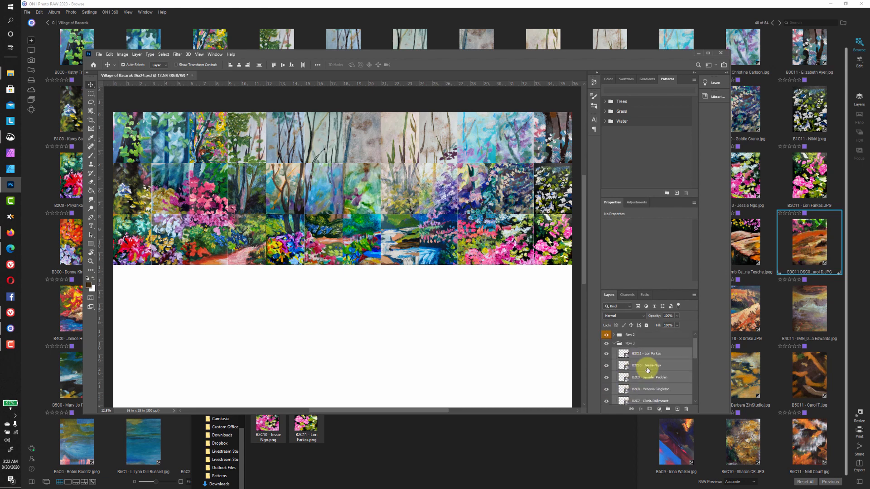
{"action": "left_click", "coordinate": [613, 343]}
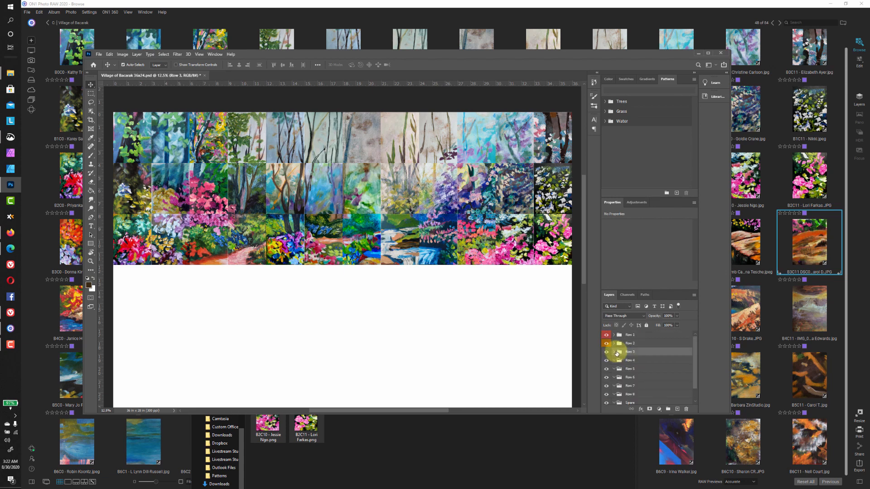
{"action": "right_click", "coordinate": [629, 343]}
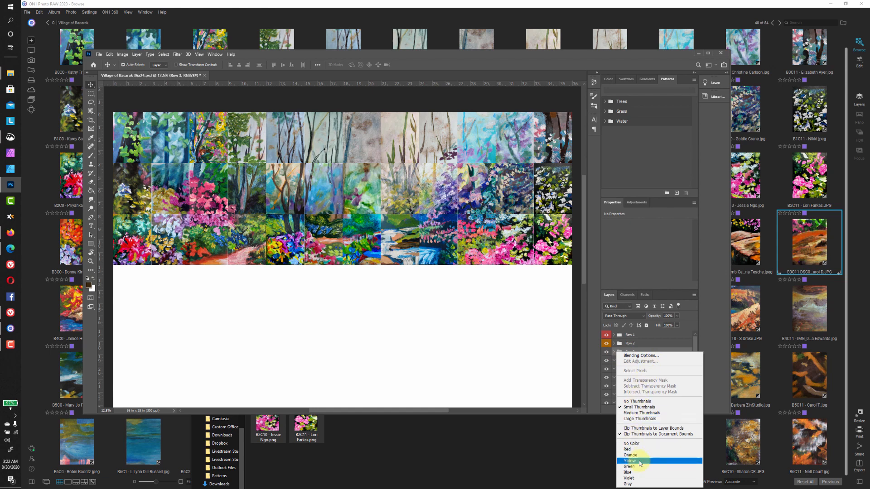
{"action": "left_click", "coordinate": [629, 461]}
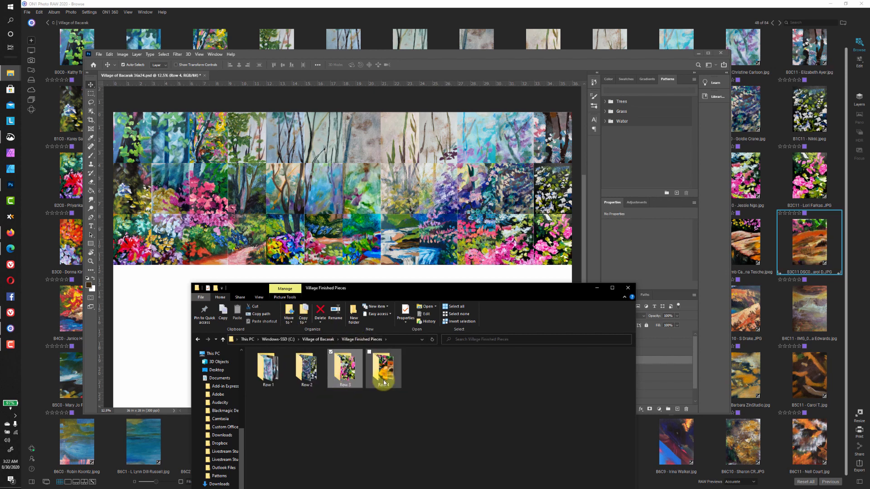
{"action": "double_click", "coordinate": [383, 371]}
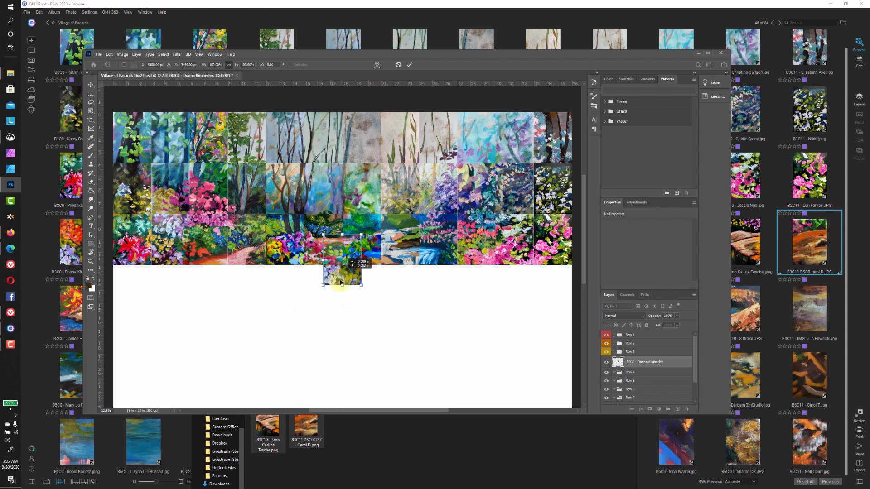
{"action": "left_click_drag", "start_coordinate": [341, 279], "coordinate": [131, 299]}
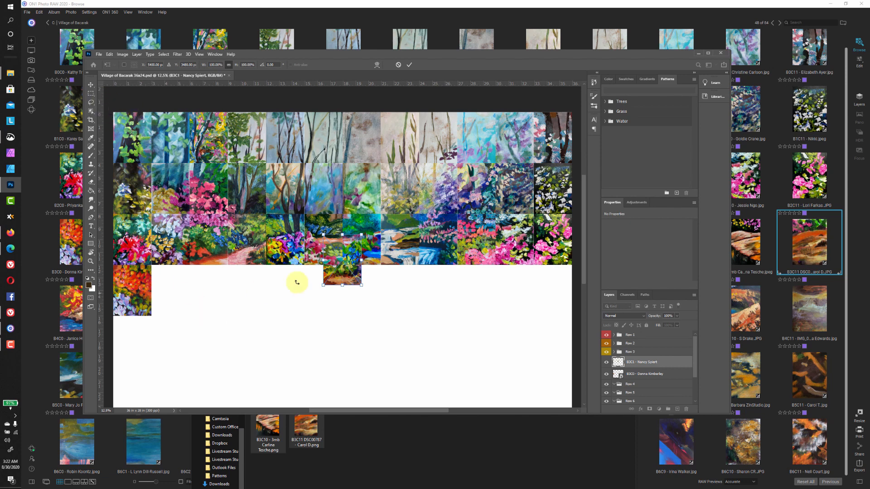
{"action": "left_click_drag", "start_coordinate": [341, 279], "coordinate": [257, 302]}
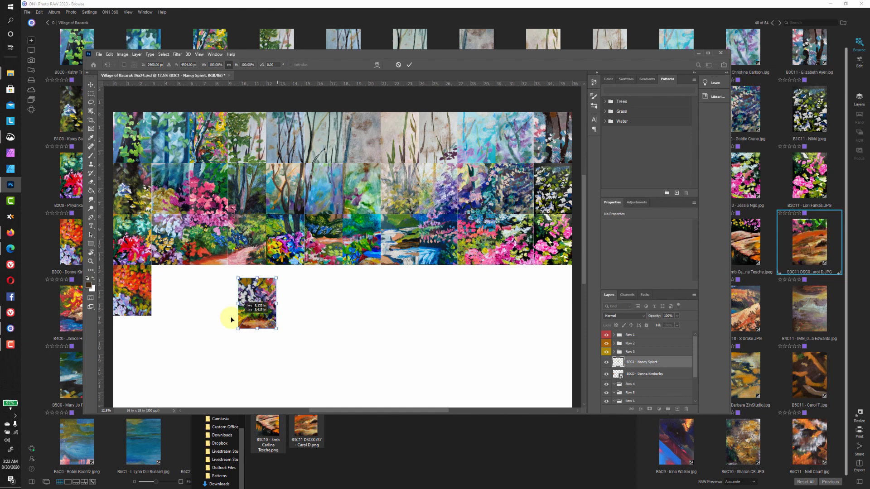
{"action": "left_click_drag", "start_coordinate": [257, 302], "coordinate": [158, 291]}
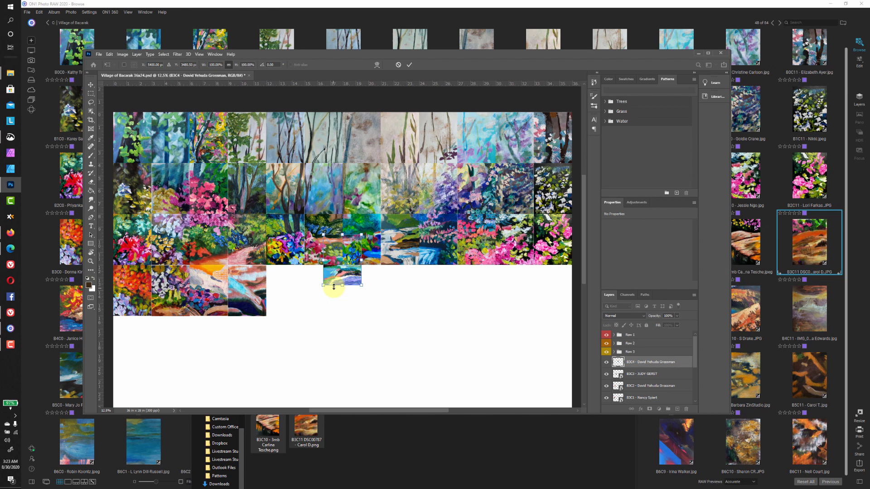
{"action": "left_click_drag", "start_coordinate": [333, 274], "coordinate": [286, 294]}
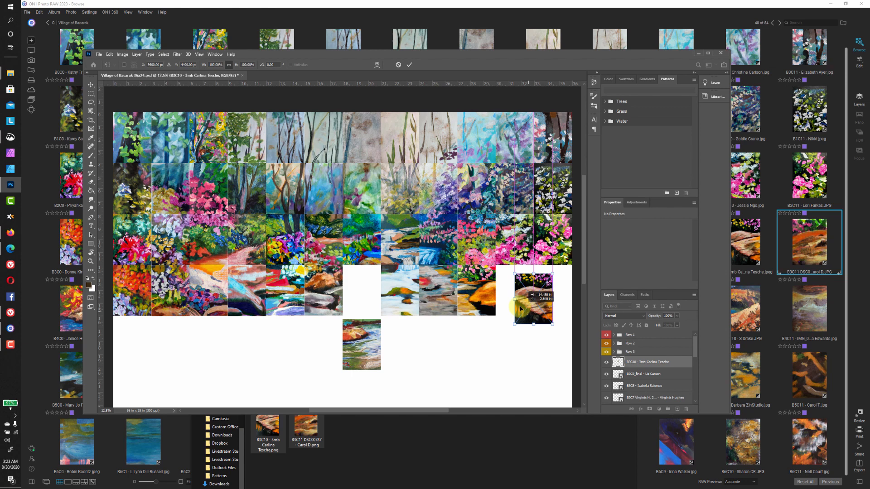
{"action": "left_click_drag", "start_coordinate": [533, 294], "coordinate": [513, 302]}
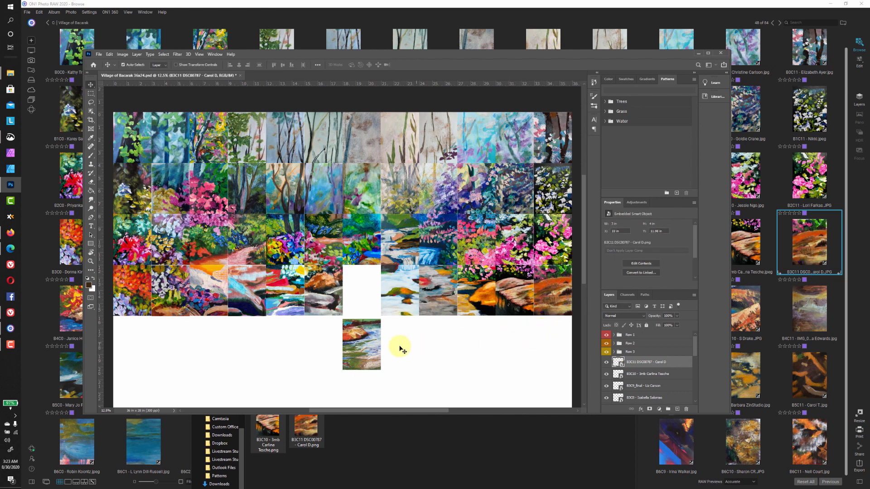
{"action": "left_click_drag", "start_coordinate": [361, 344], "coordinate": [356, 308]}
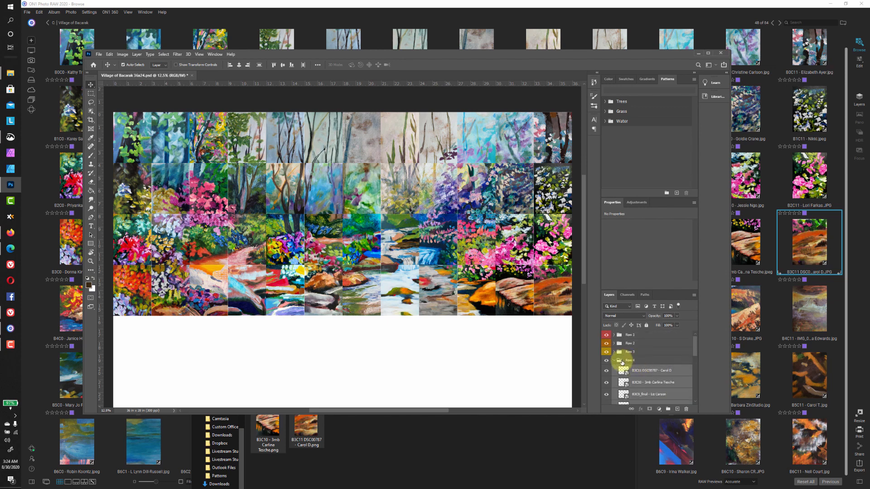
Open the context menu for the Row 4 layer group
{"action": "right_click", "coordinate": [630, 360]}
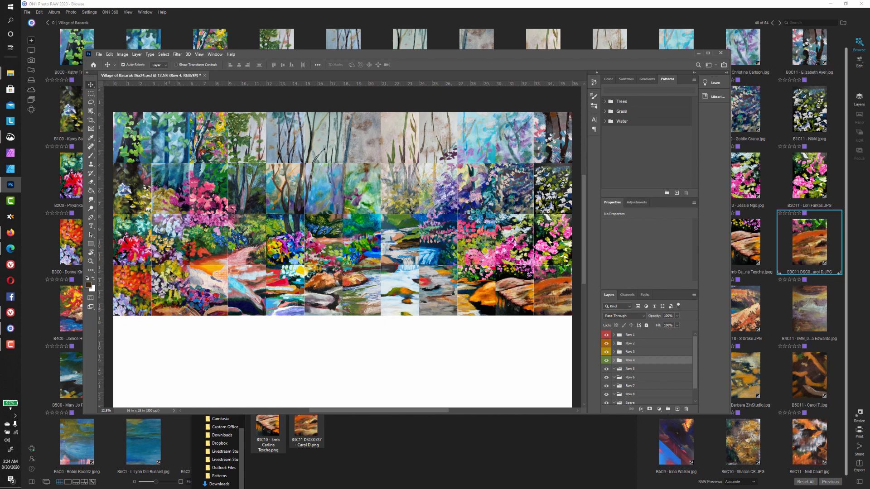
{"action": "mouse_move", "coordinate": [136, 269]}
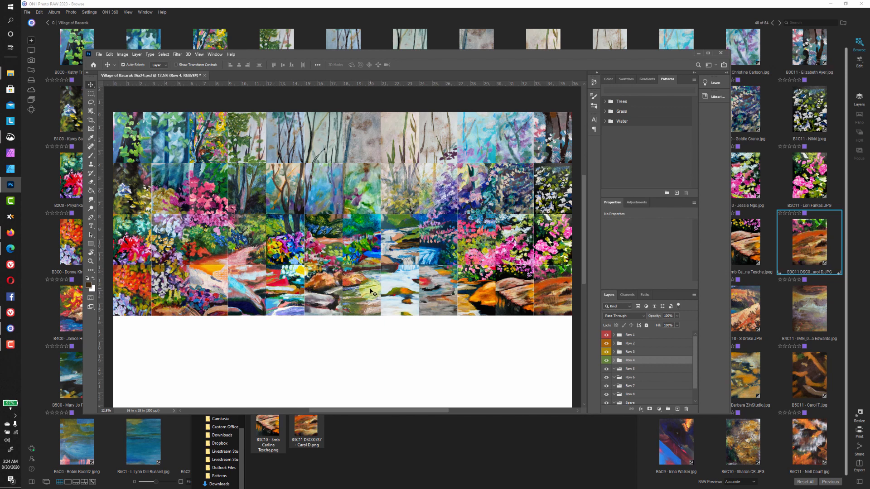
{"action": "mouse_move", "coordinate": [338, 283]}
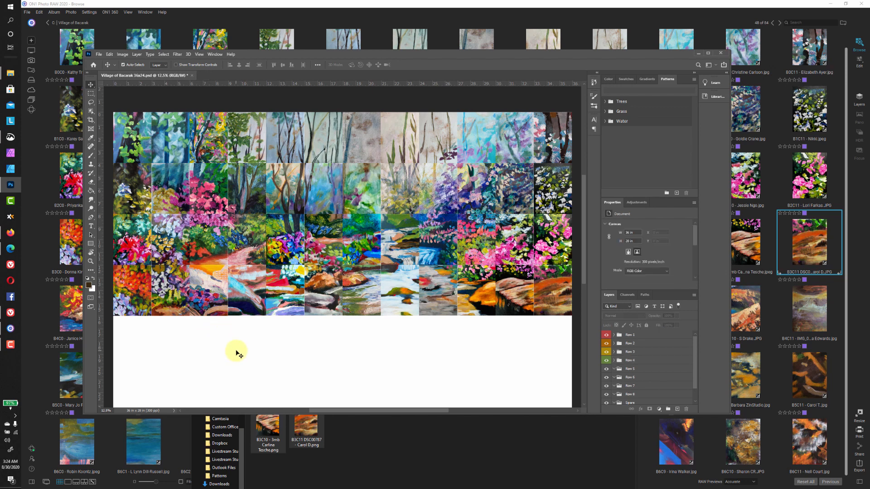
{"action": "mouse_move", "coordinate": [293, 353]}
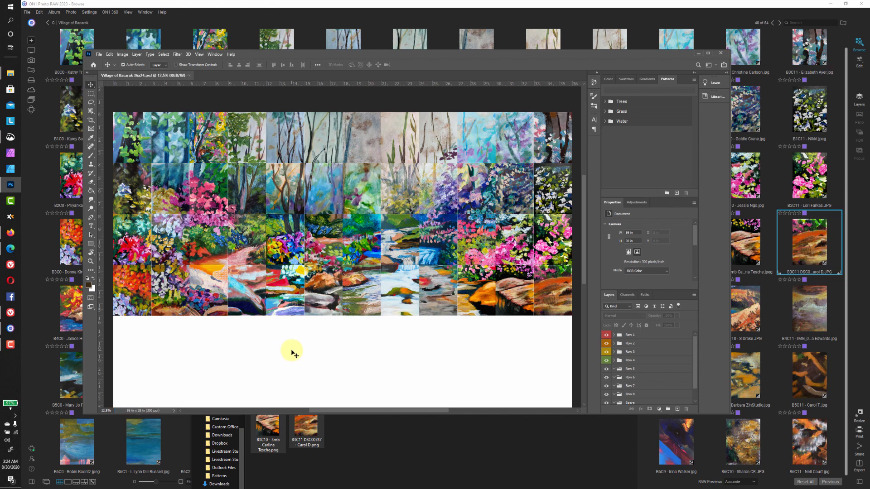
{"action": "mouse_move", "coordinate": [429, 444]}
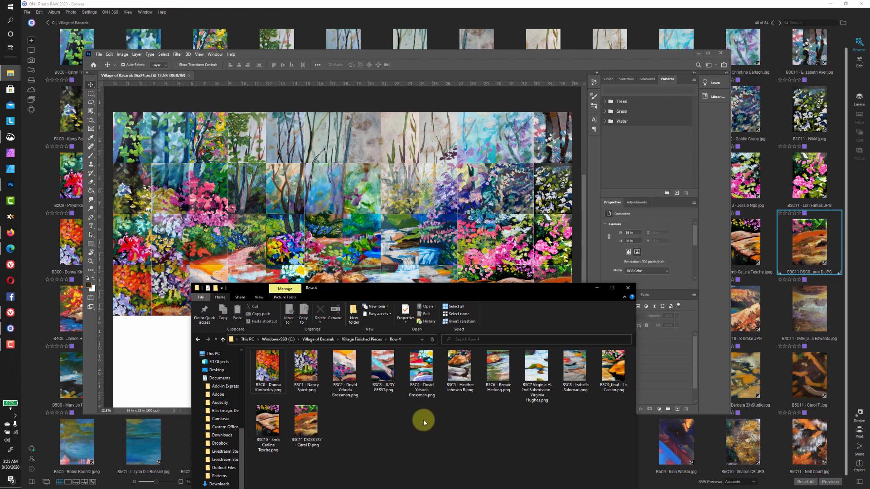
Close File Explorer and switch to ON1 Photo RAW 2020
{"action": "left_click", "coordinate": [355, 338]}
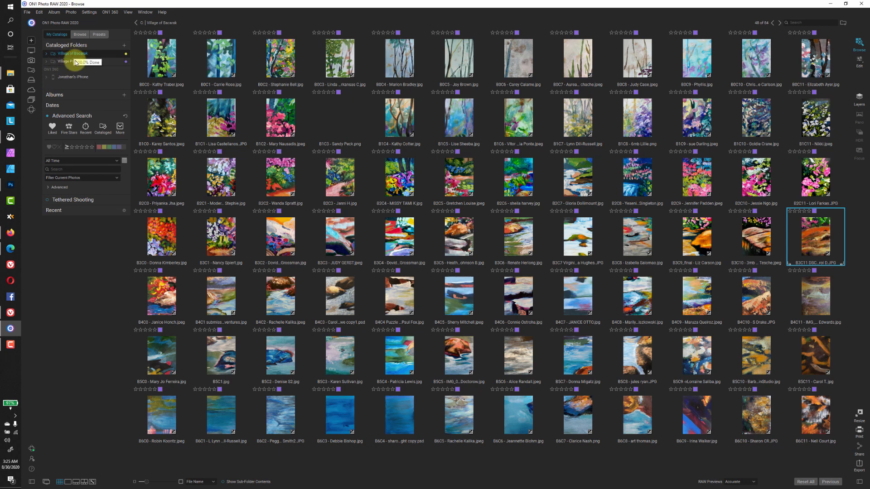
Select the Village Pieces 36x28 3x4 cataloged folder
{"action": "left_click", "coordinate": [77, 61]}
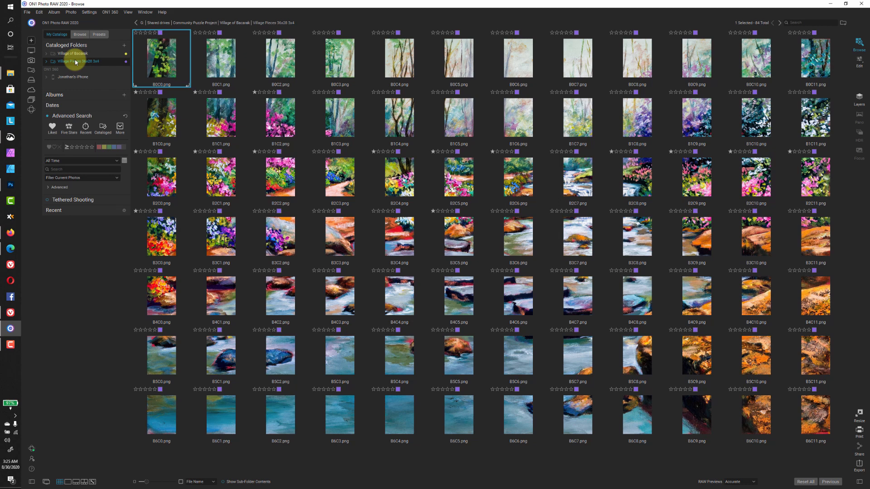
{"action": "mouse_move", "coordinate": [136, 242]}
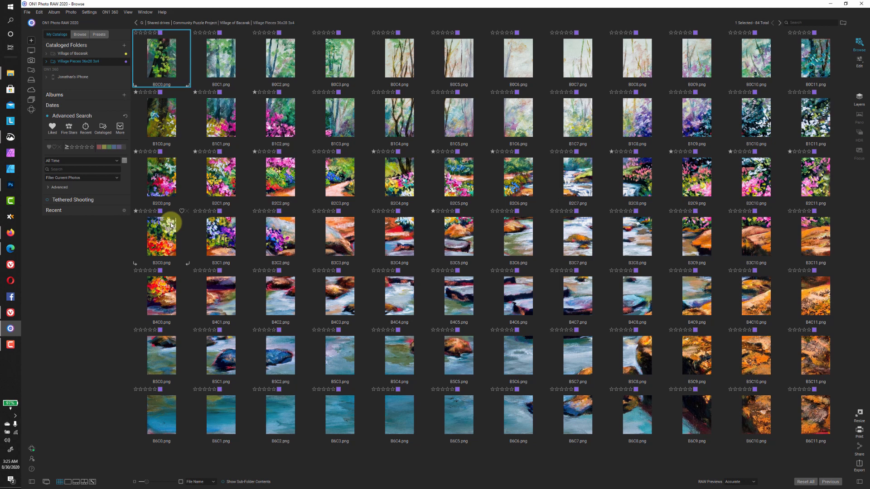
{"action": "mouse_move", "coordinate": [414, 244]}
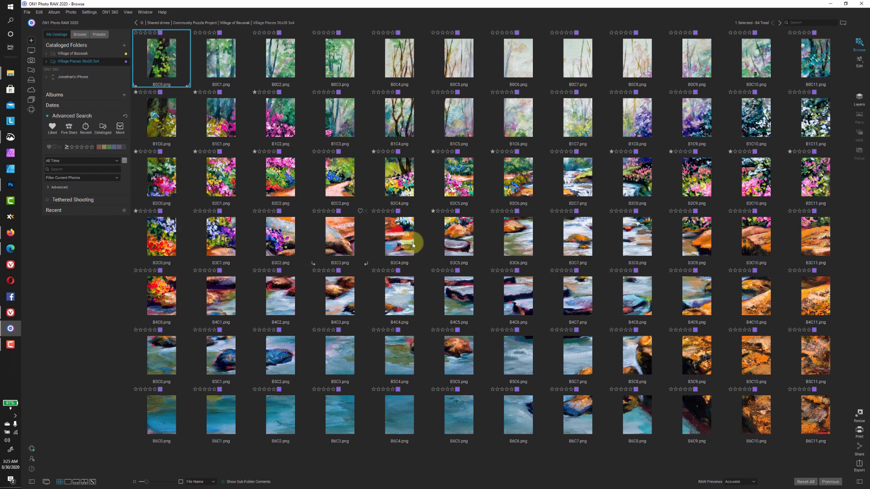
{"action": "mouse_move", "coordinate": [434, 245]}
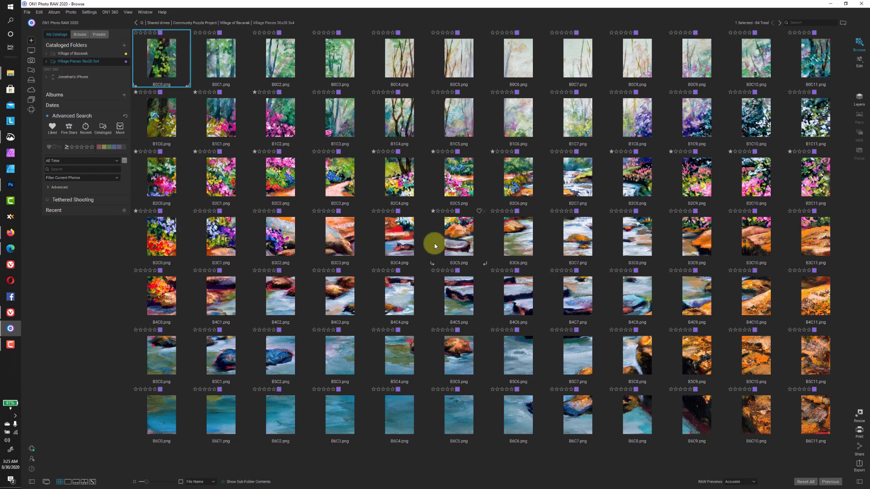
{"action": "mouse_move", "coordinate": [458, 250]}
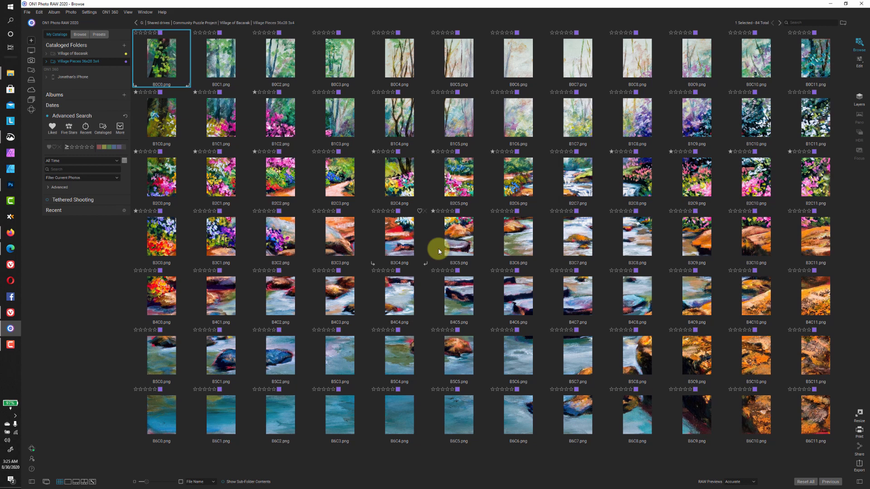
{"action": "mouse_move", "coordinate": [729, 247]}
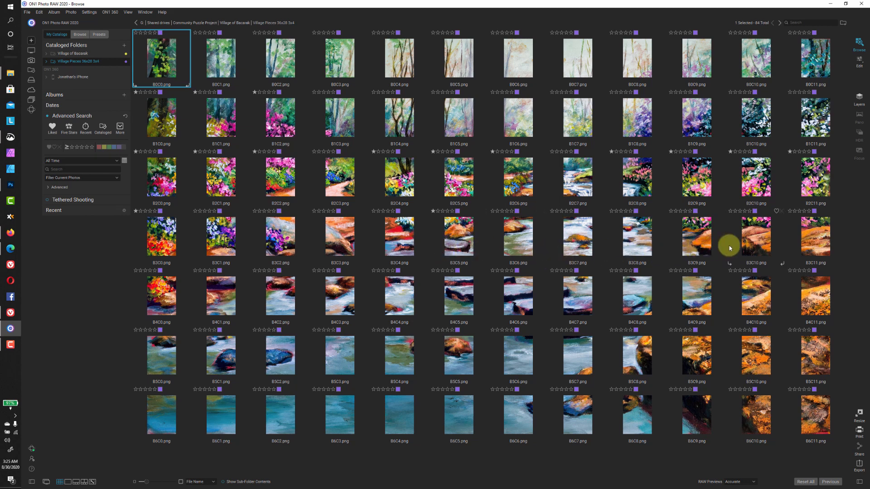
{"action": "mouse_move", "coordinate": [716, 244]}
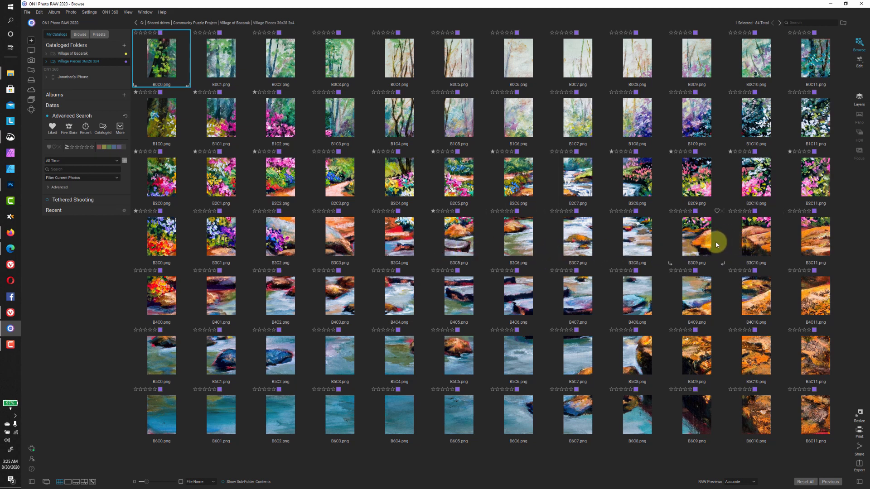
{"action": "mouse_move", "coordinate": [389, 239]}
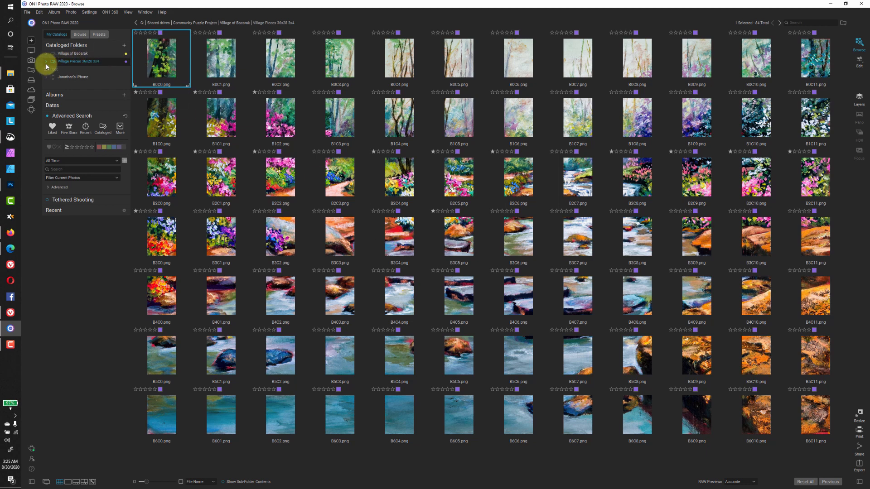
{"action": "mouse_move", "coordinate": [47, 62]}
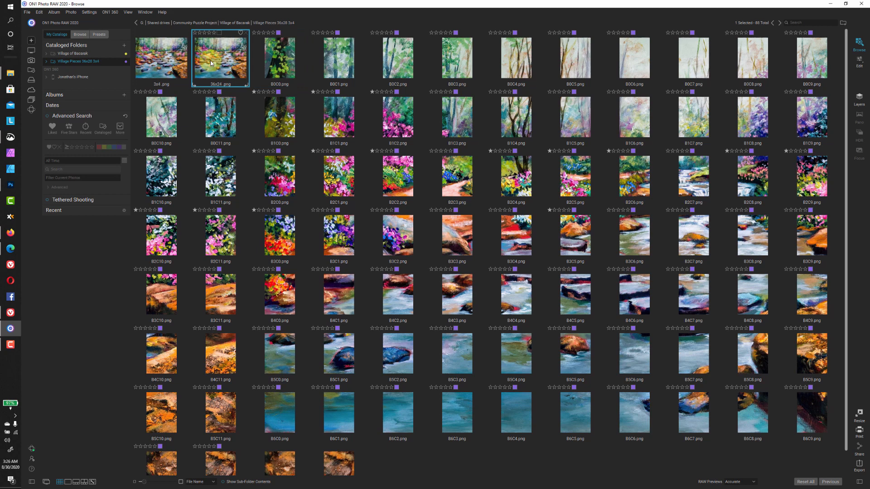
View the 36x24 mosaic image full size, then step back to the previous image
{"action": "double_click", "coordinate": [220, 57]}
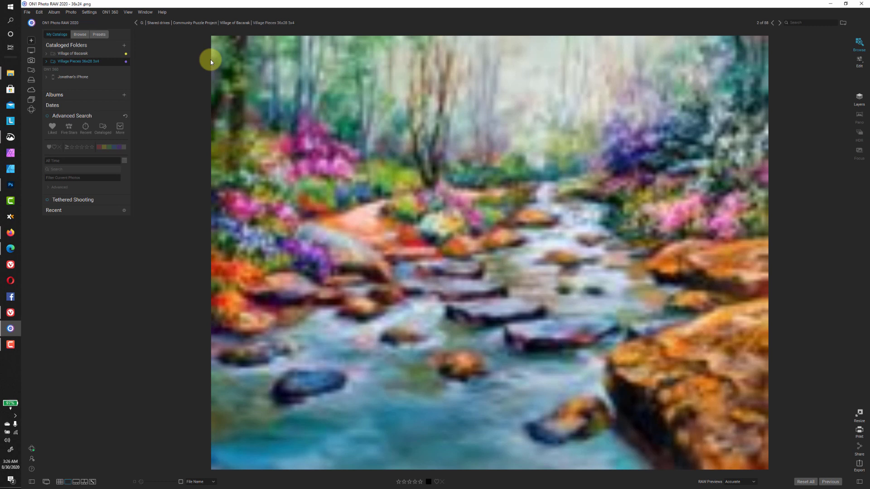
{"action": "mouse_move", "coordinate": [214, 90]}
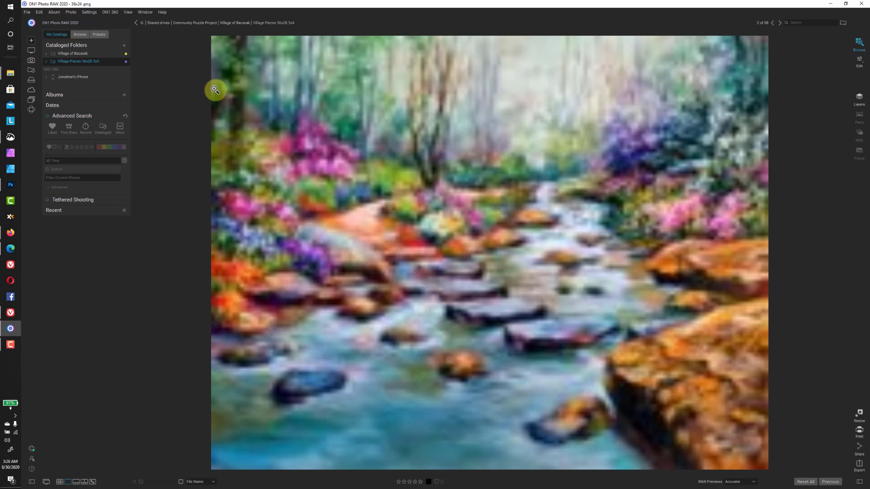
{"action": "mouse_move", "coordinate": [261, 137]}
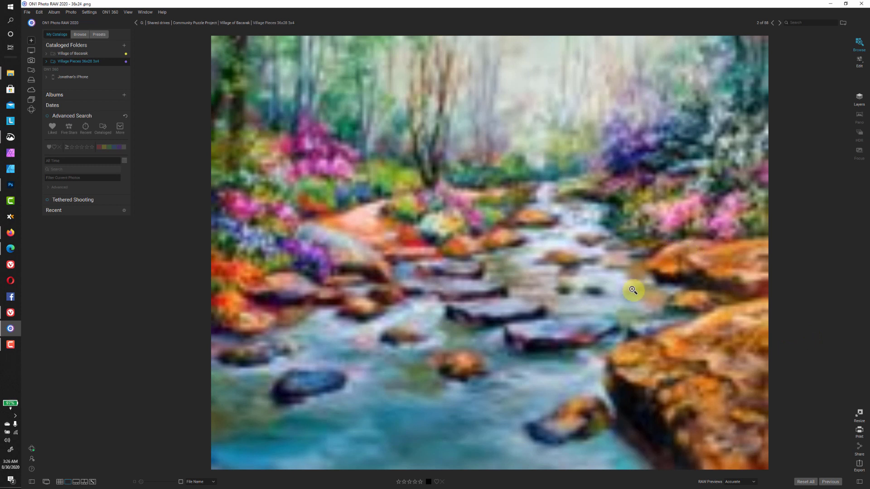
{"action": "mouse_move", "coordinate": [605, 310]}
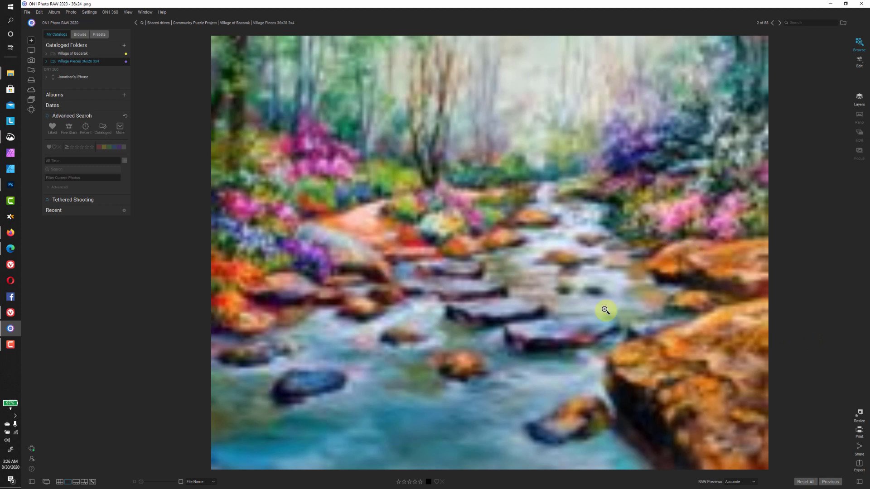
{"action": "mouse_move", "coordinate": [203, 112]}
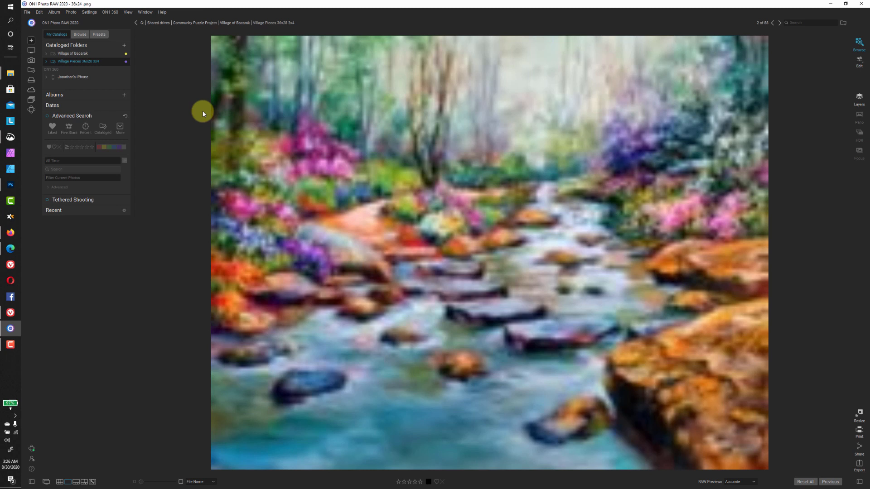
{"action": "mouse_move", "coordinate": [470, 257]}
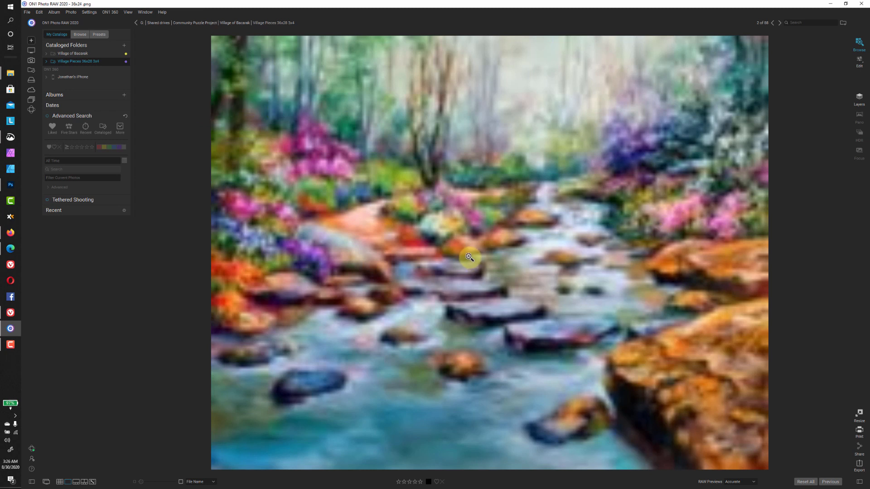
{"action": "left_click", "coordinate": [771, 23]}
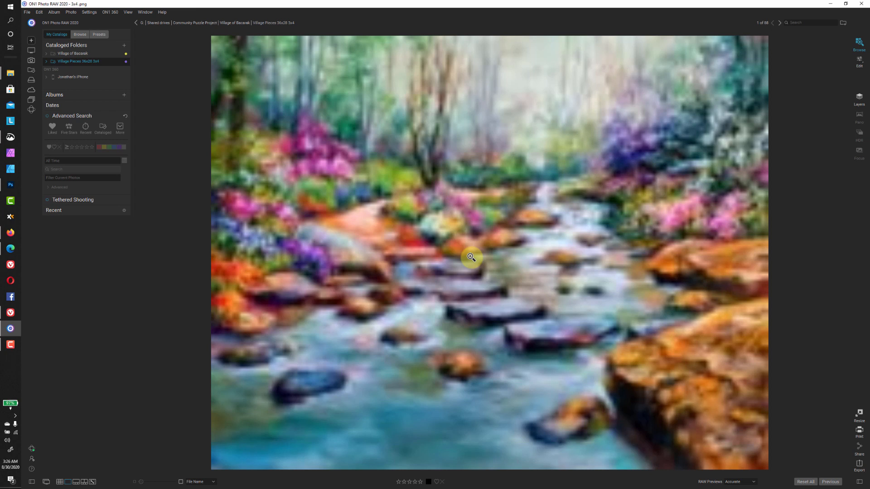
{"action": "mouse_move", "coordinate": [303, 168]}
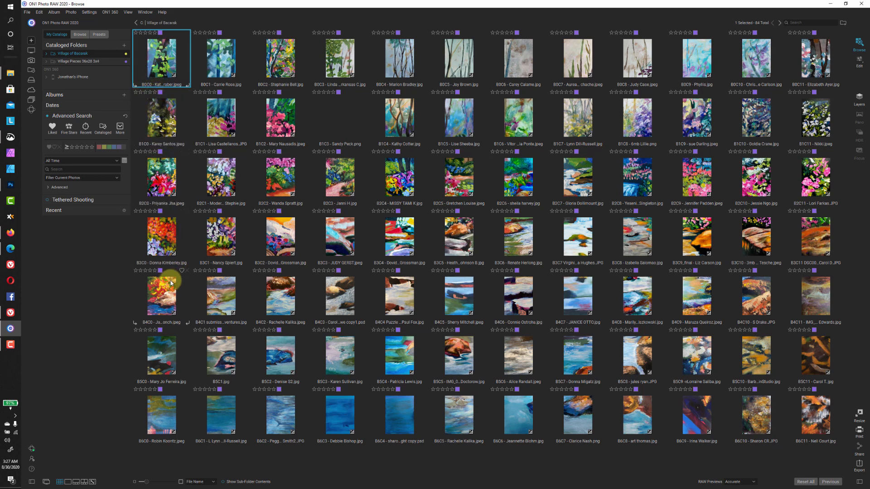
{"action": "left_click", "coordinate": [160, 296]}
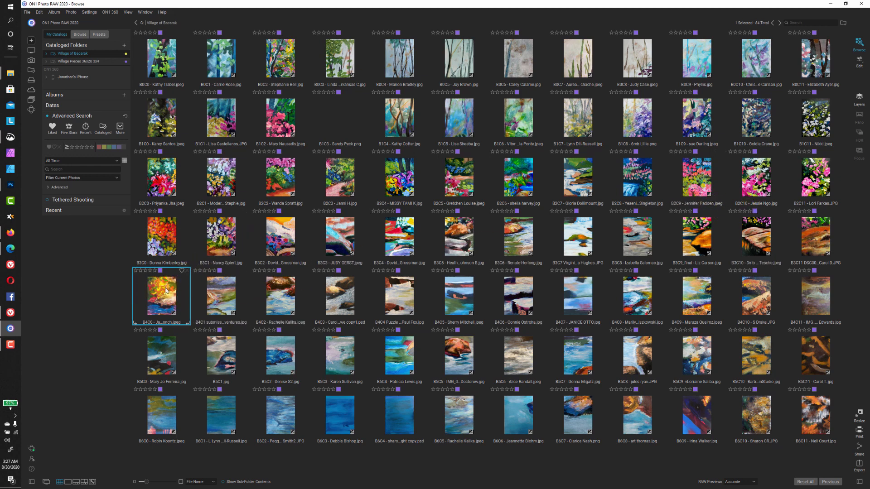
{"action": "double_click", "coordinate": [161, 297]}
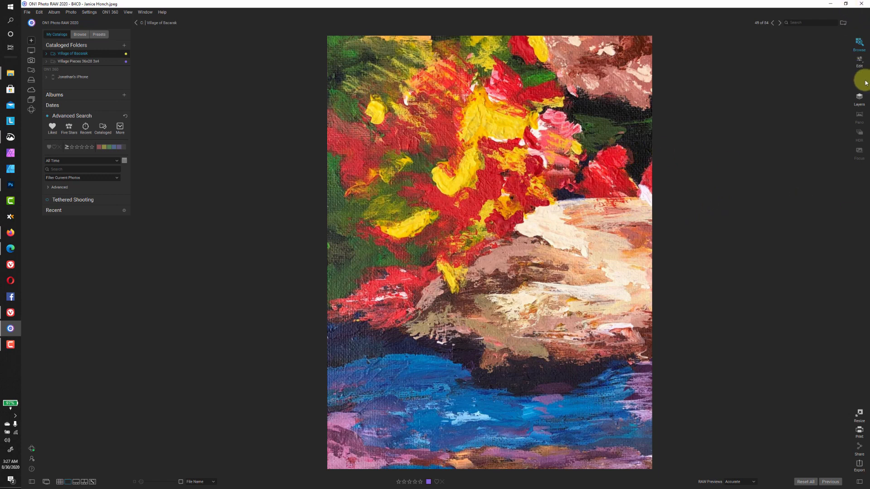
{"action": "left_click", "coordinate": [858, 63]}
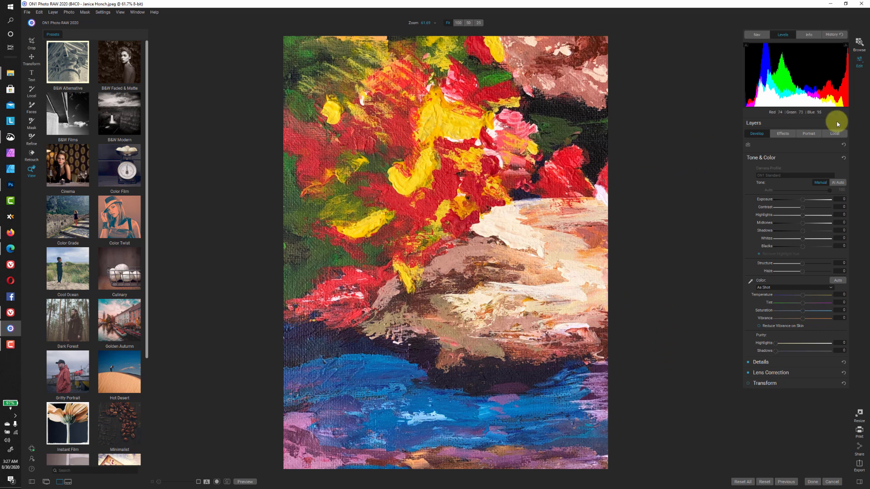
Add a Polarizer photo filter to tile B4C0, settling polarize at about 77
{"action": "left_click", "coordinate": [782, 133]}
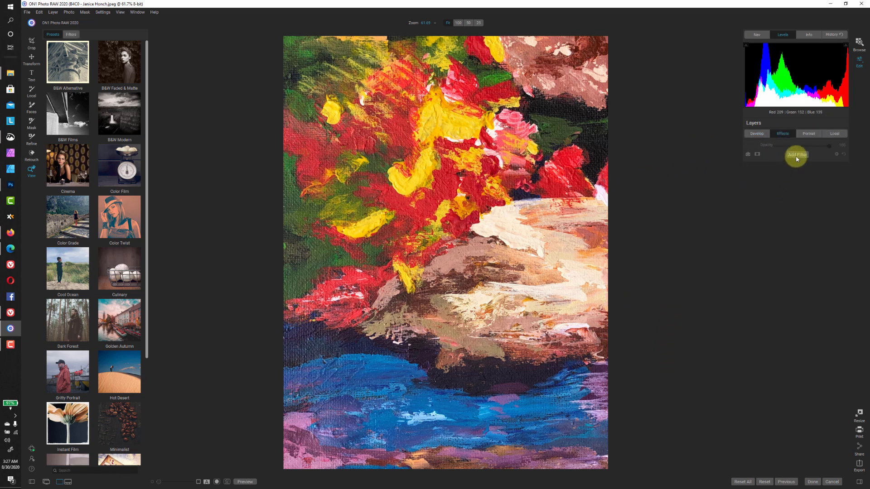
{"action": "left_click", "coordinate": [796, 154]}
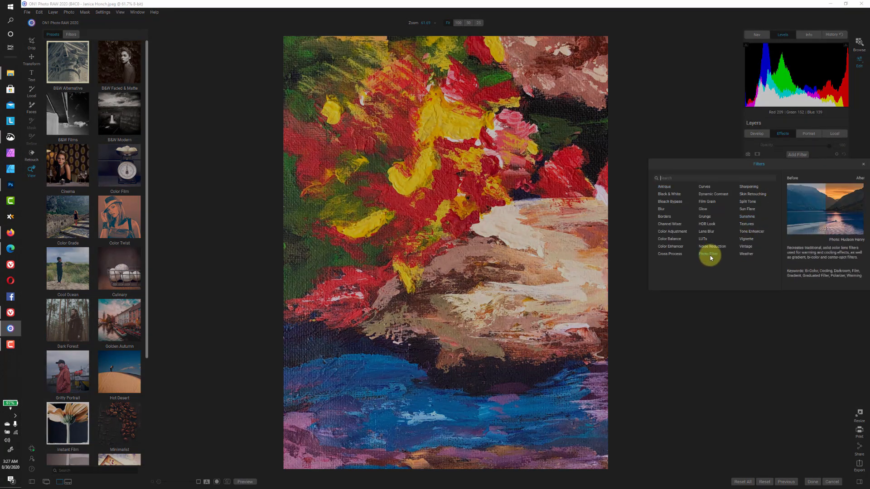
{"action": "left_click", "coordinate": [709, 253]}
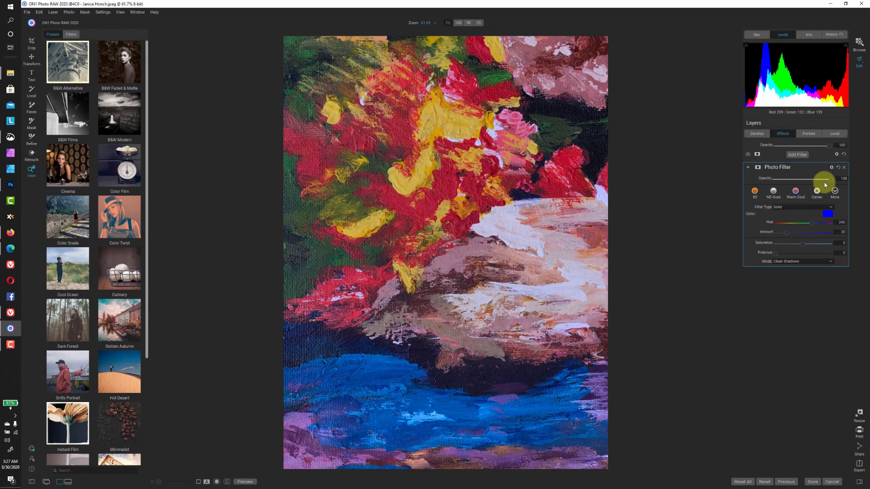
{"action": "left_click", "coordinate": [826, 207]}
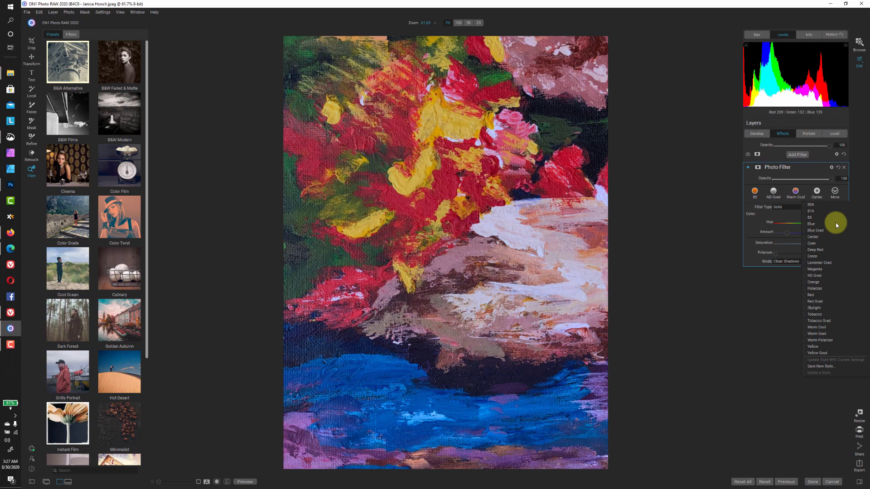
{"action": "left_click", "coordinate": [813, 282]}
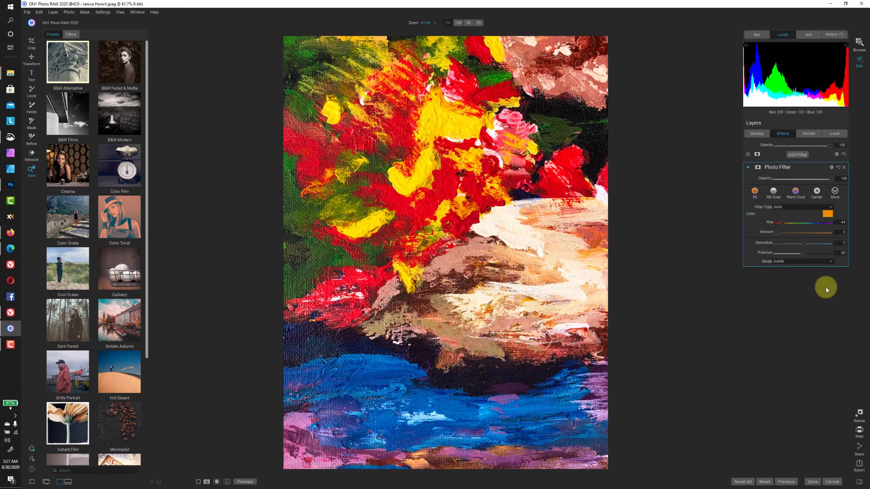
{"action": "mouse_move", "coordinate": [802, 254]}
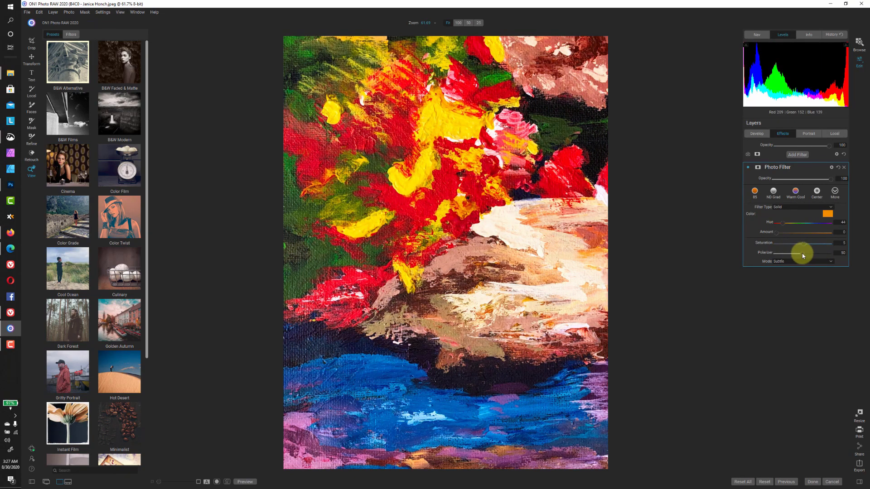
{"action": "left_click_drag", "start_coordinate": [802, 252], "coordinate": [810, 252]}
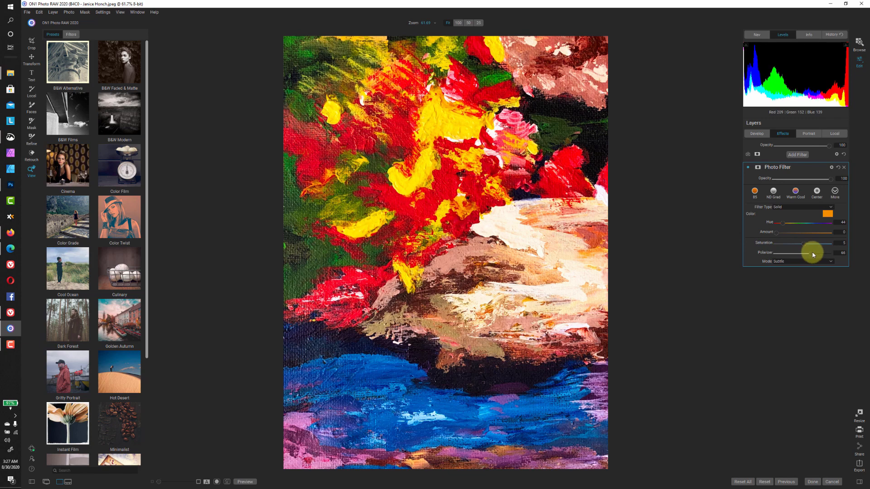
{"action": "left_click_drag", "start_coordinate": [811, 252], "coordinate": [815, 249]}
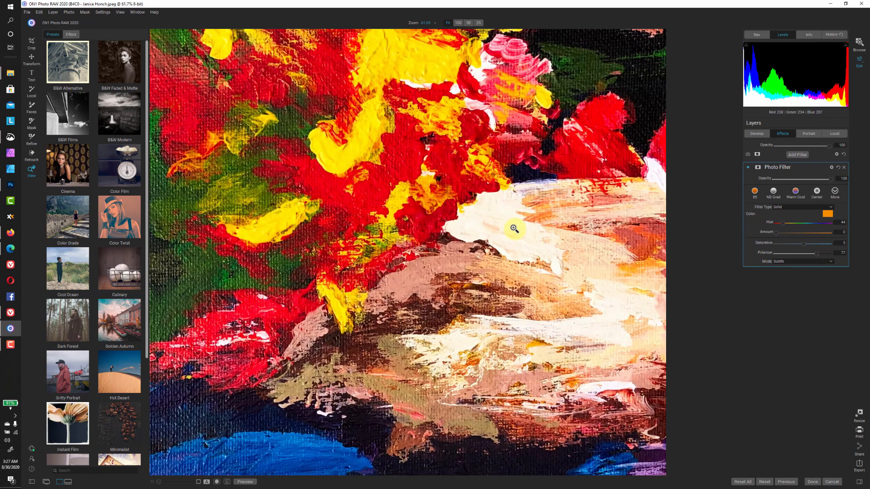
Zoom in to inspect the paint texture, return to Tone & Color, and fit the view
{"action": "left_click", "coordinate": [458, 22]}
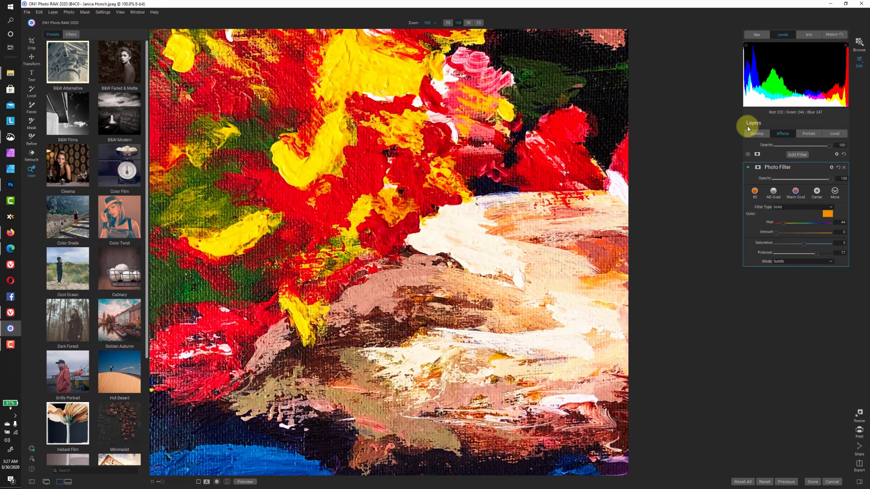
{"action": "left_click", "coordinate": [756, 133]}
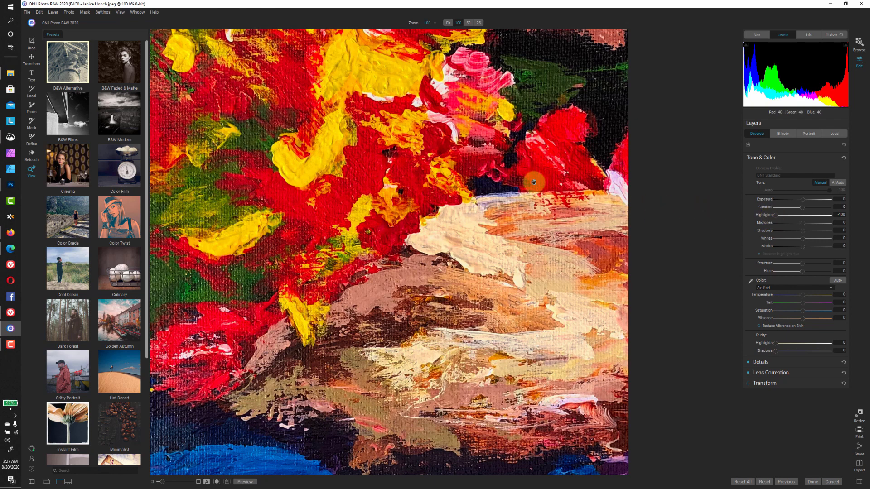
{"action": "left_click", "coordinate": [447, 23]}
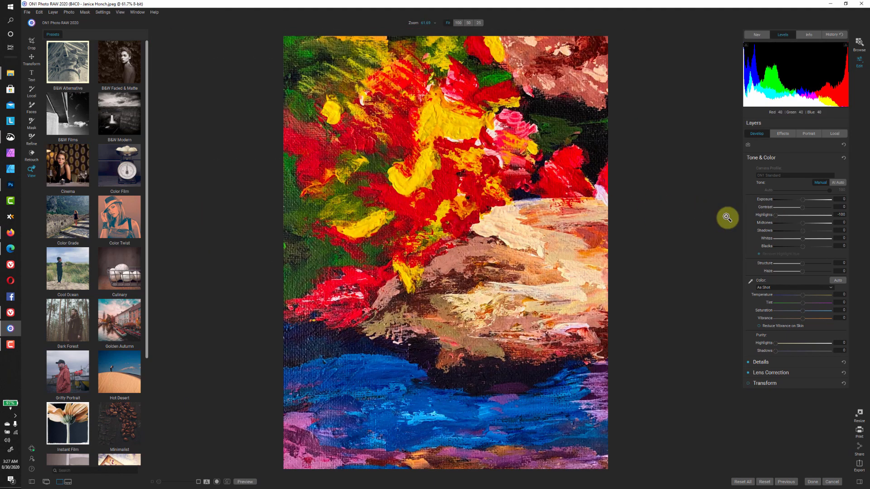
{"action": "mouse_move", "coordinate": [699, 232]}
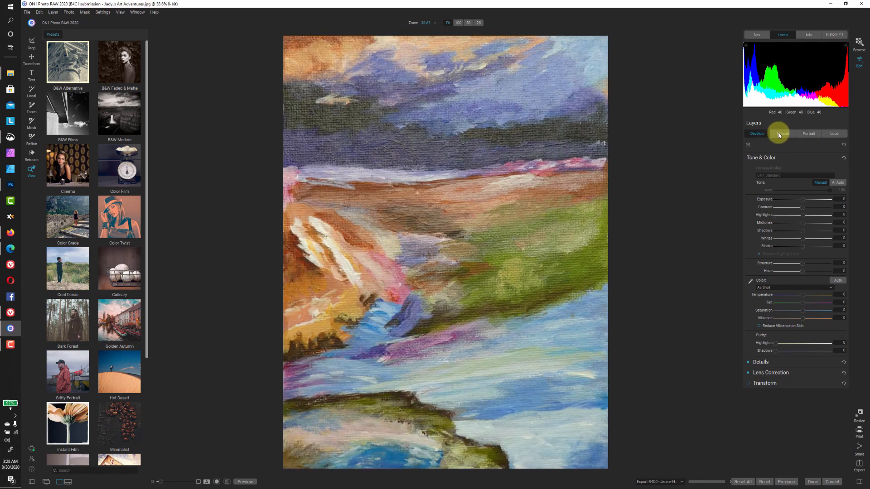
Add a Polarizer photo filter to tile B4C1 with polarize pushed to about 96
{"action": "left_click", "coordinate": [782, 133]}
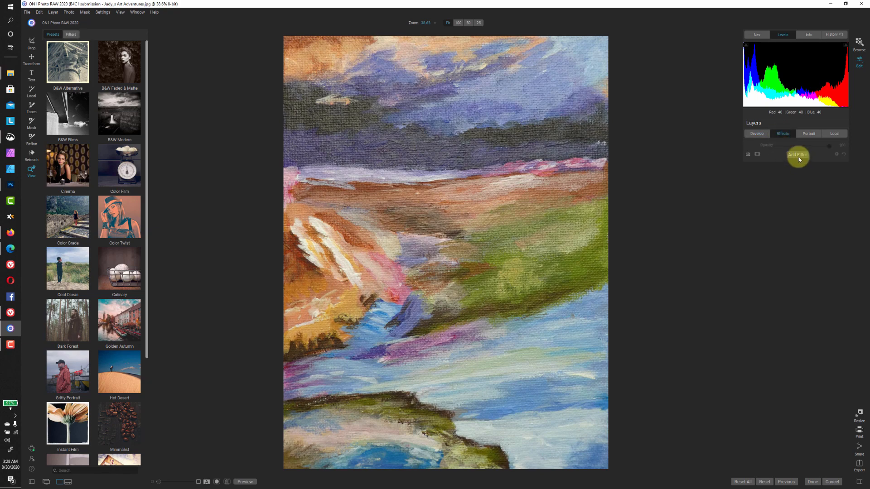
{"action": "left_click", "coordinate": [797, 154]}
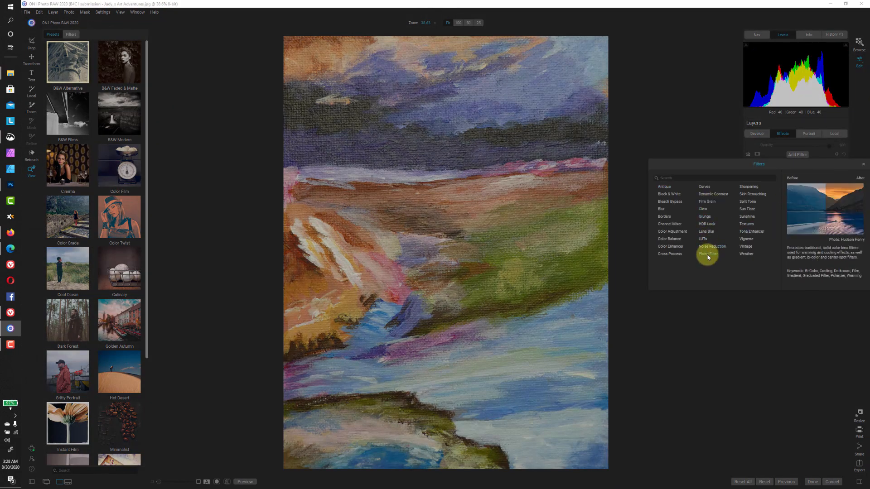
{"action": "left_click", "coordinate": [707, 254]}
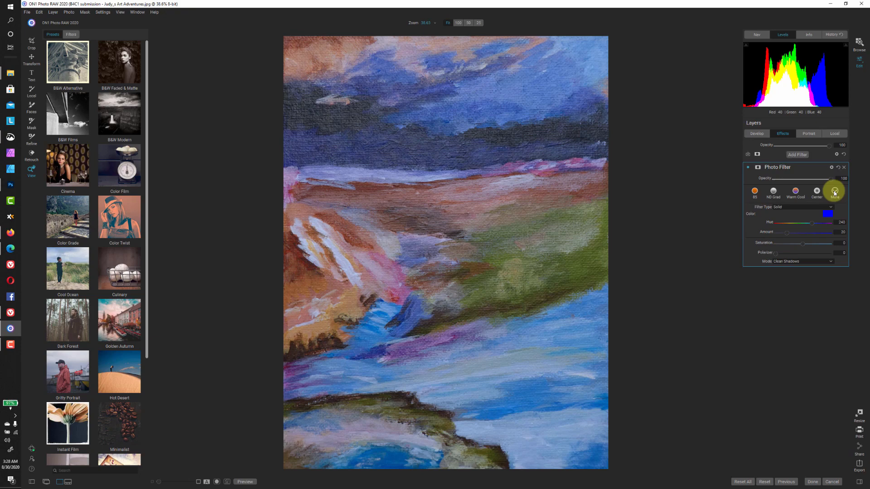
{"action": "left_click", "coordinate": [835, 191]}
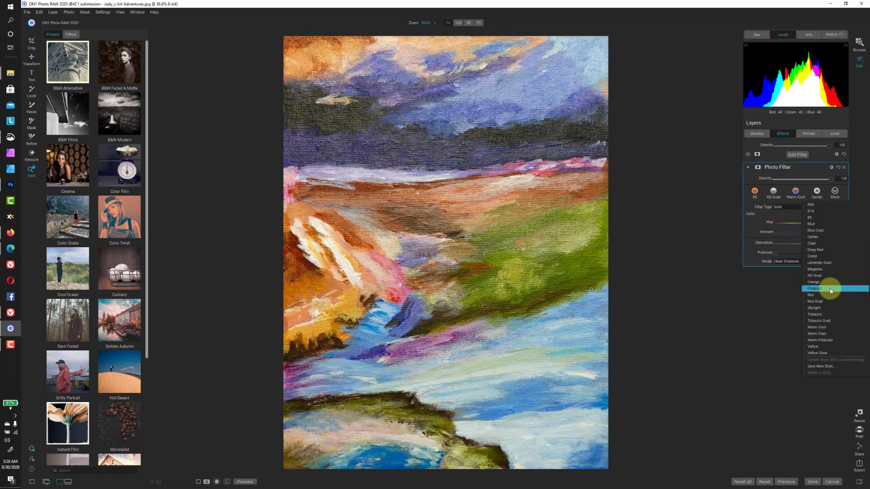
{"action": "left_click", "coordinate": [815, 288]}
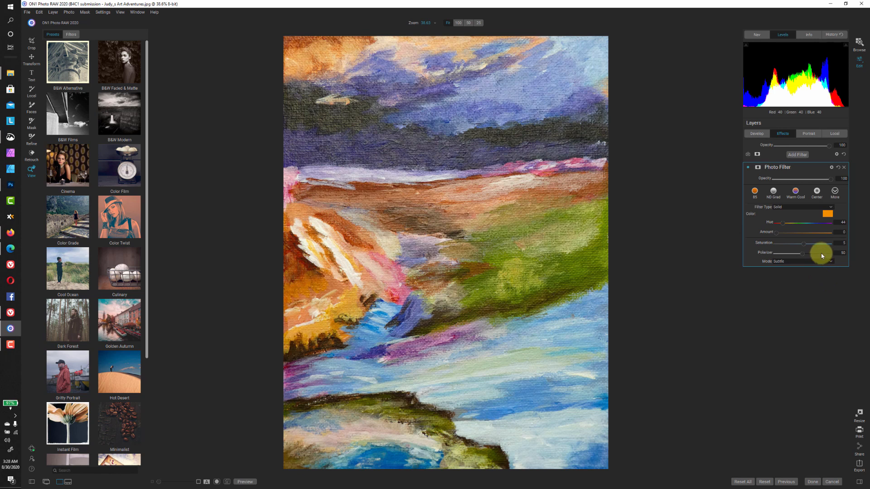
{"action": "left_click_drag", "start_coordinate": [801, 255], "coordinate": [827, 255]}
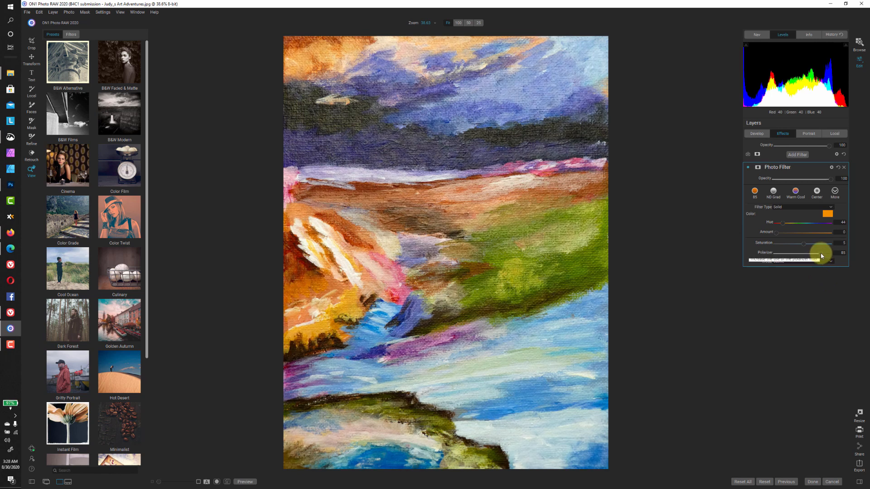
{"action": "left_click_drag", "start_coordinate": [818, 257], "coordinate": [826, 256]}
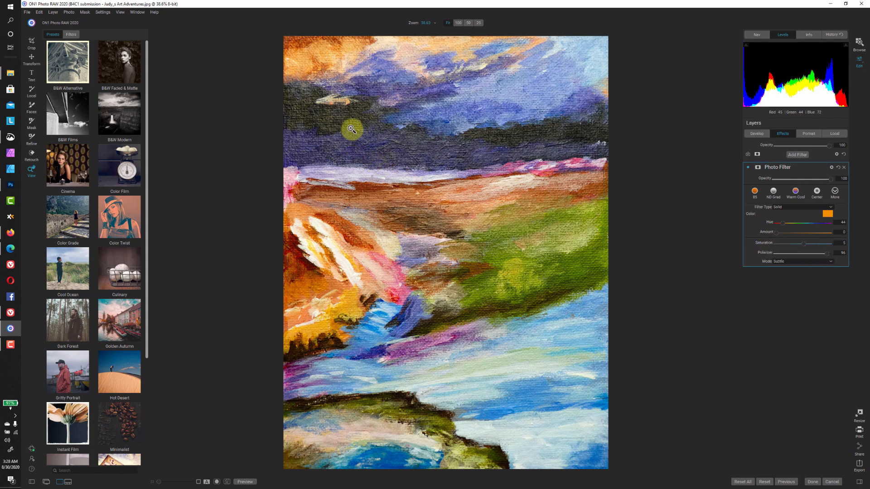
{"action": "left_click", "coordinate": [457, 23]}
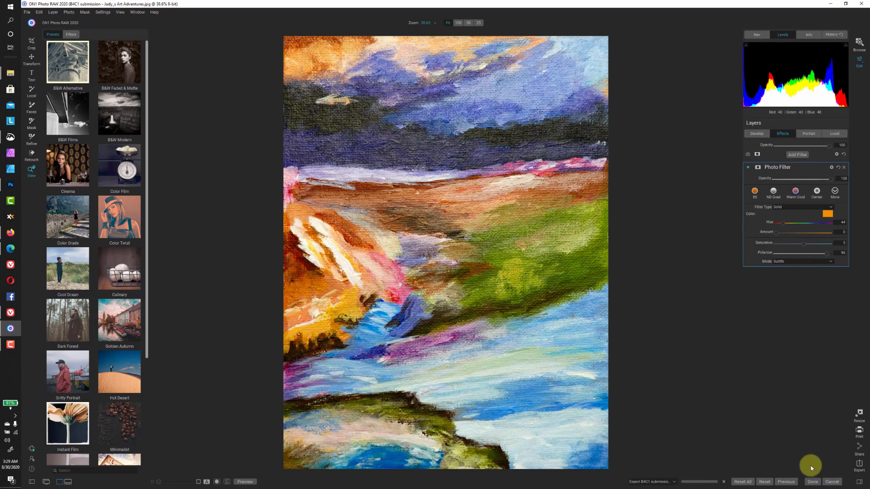
{"action": "mouse_move", "coordinate": [668, 321]}
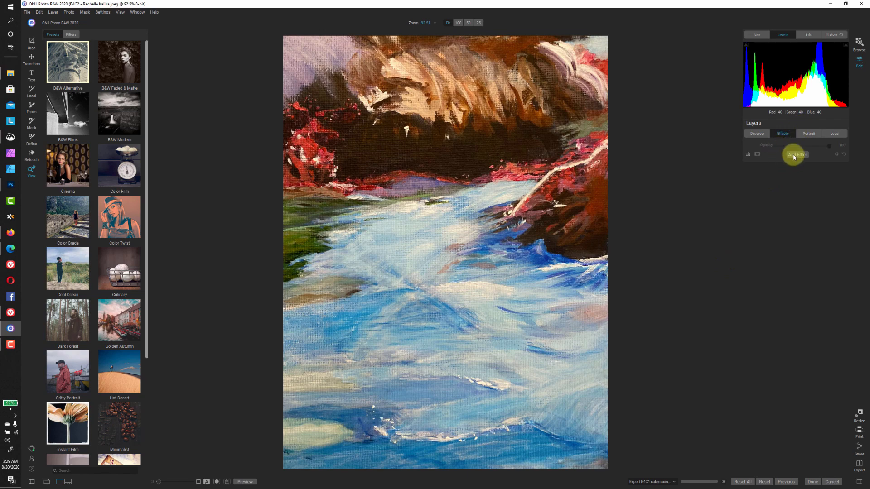
Lower tile B4C2's polarizer amount and export it as PNG to the finished pieces folder
{"action": "left_click", "coordinate": [796, 154]}
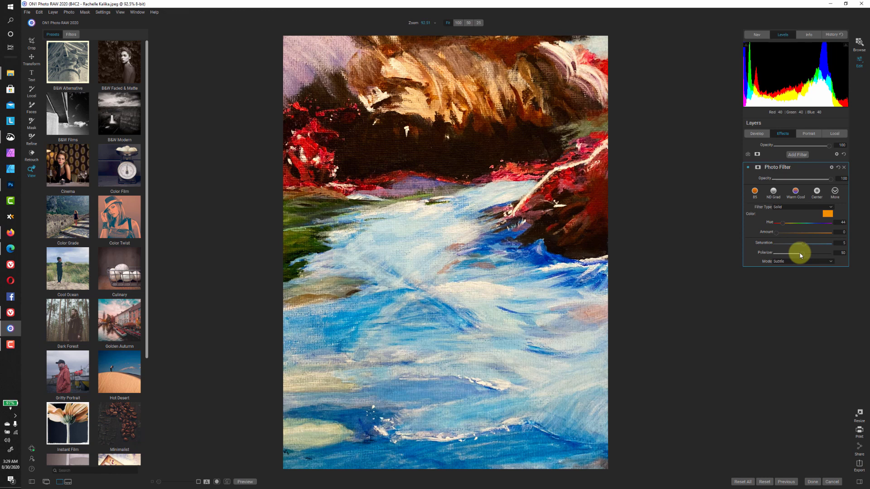
{"action": "left_click_drag", "start_coordinate": [801, 252], "coordinate": [789, 252]}
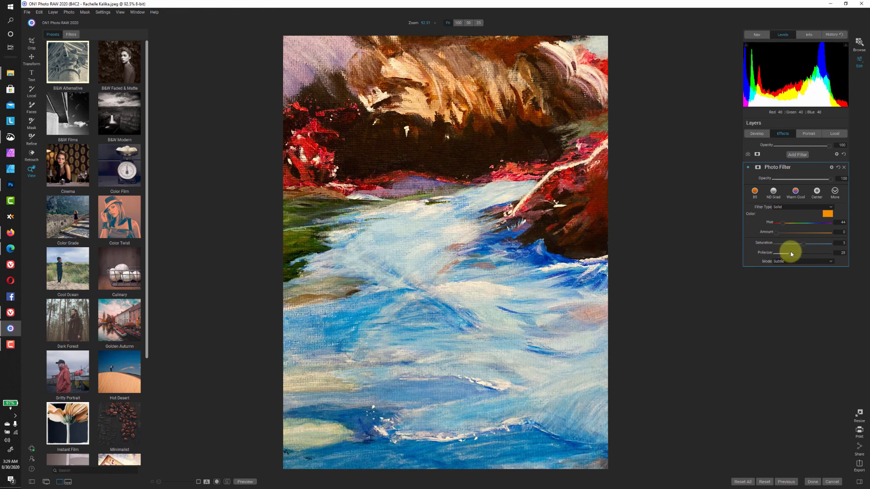
{"action": "left_click", "coordinate": [748, 168]}
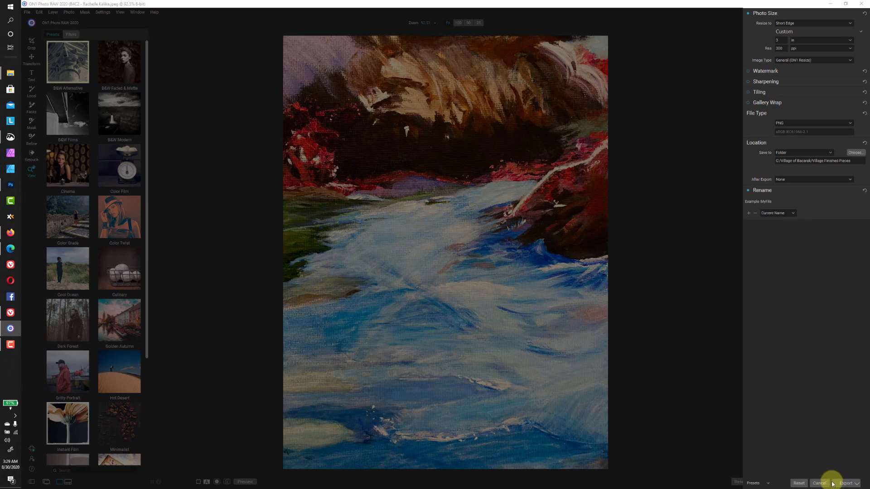
{"action": "left_click", "coordinate": [832, 482]}
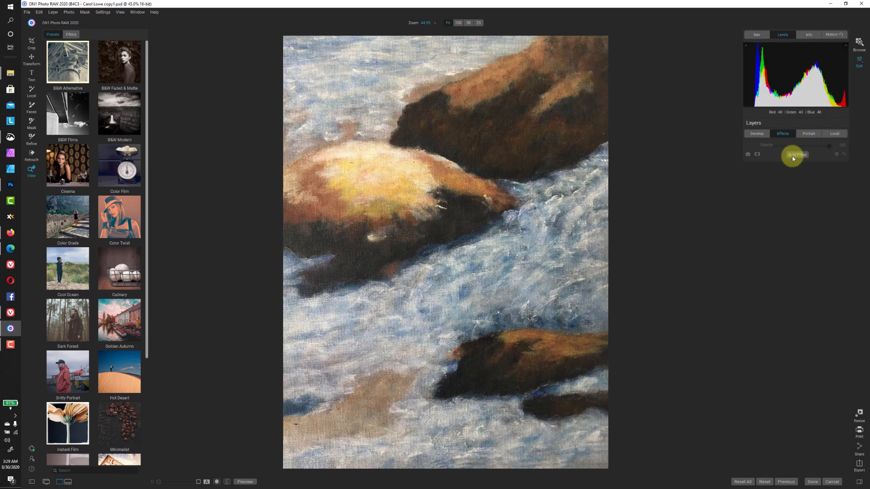
Add a Polarizer photo filter to tile B4C3 and export it as PNG
{"action": "left_click", "coordinate": [797, 154]}
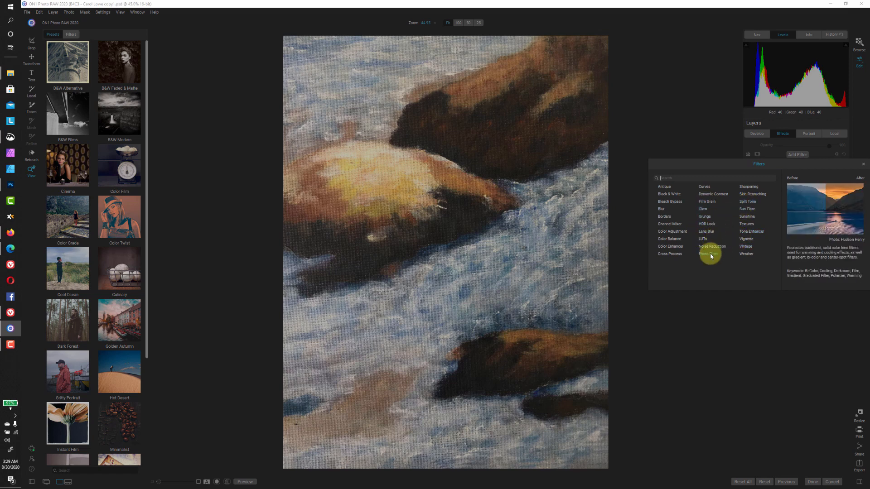
{"action": "left_click", "coordinate": [710, 254]}
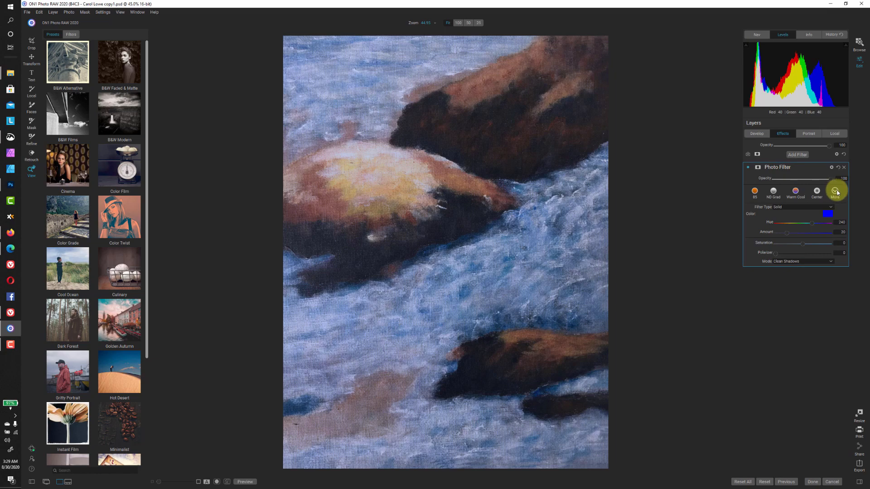
{"action": "left_click", "coordinate": [834, 190]}
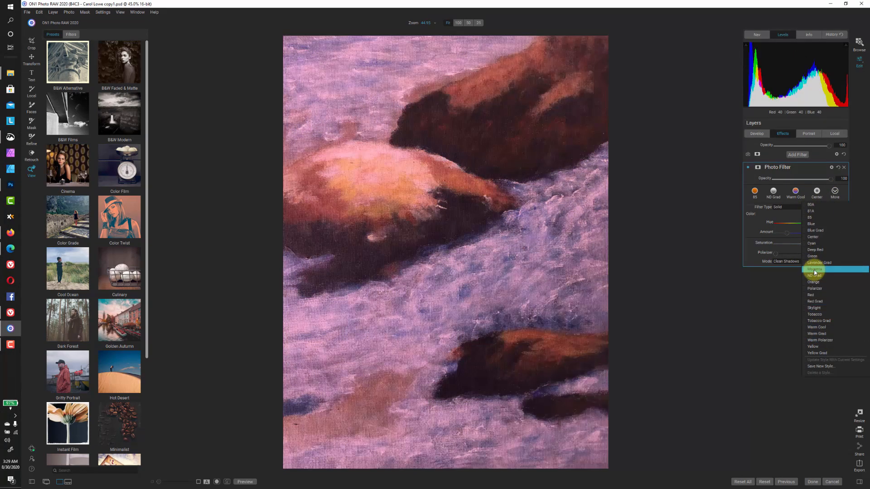
{"action": "left_click", "coordinate": [815, 302]}
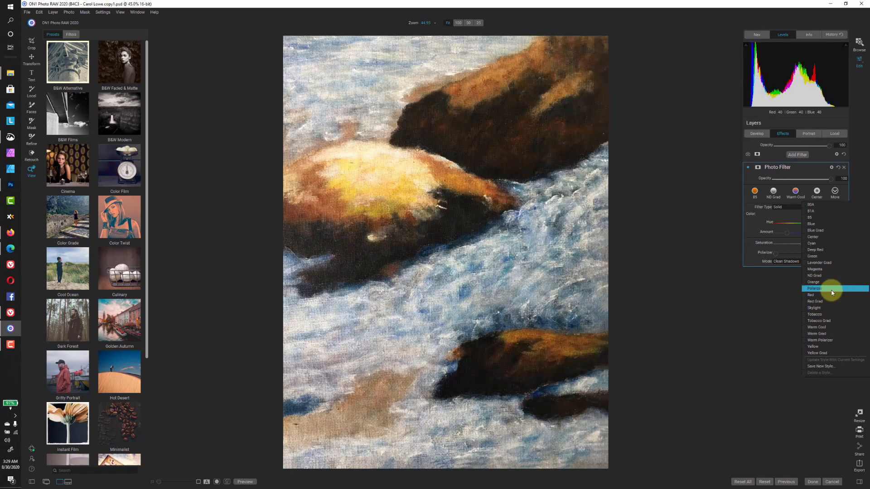
{"action": "left_click", "coordinate": [814, 289]}
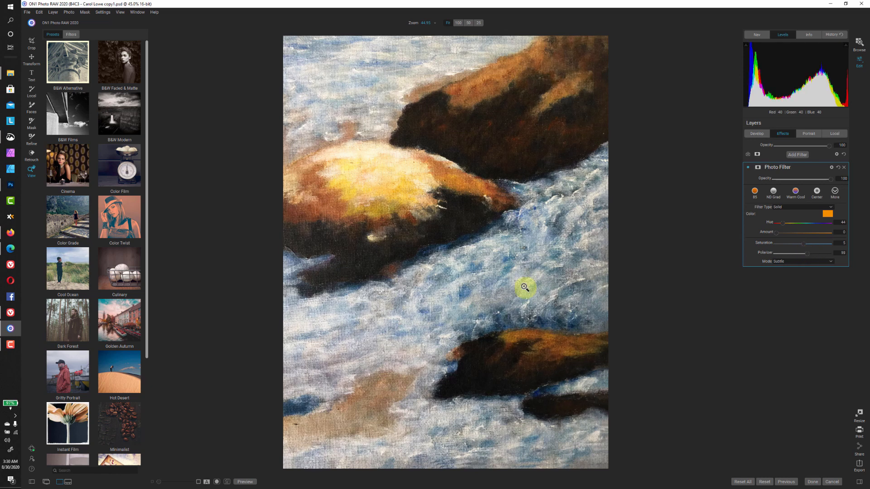
{"action": "mouse_move", "coordinate": [776, 284]}
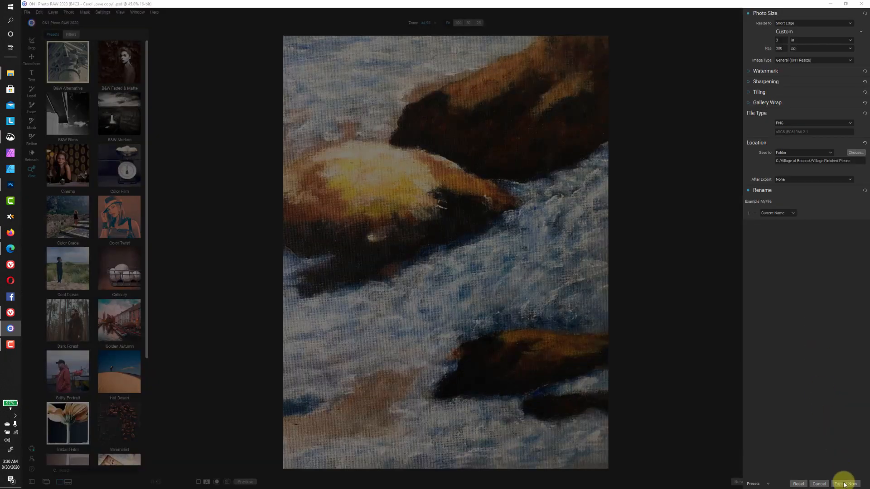
{"action": "left_click", "coordinate": [845, 483]}
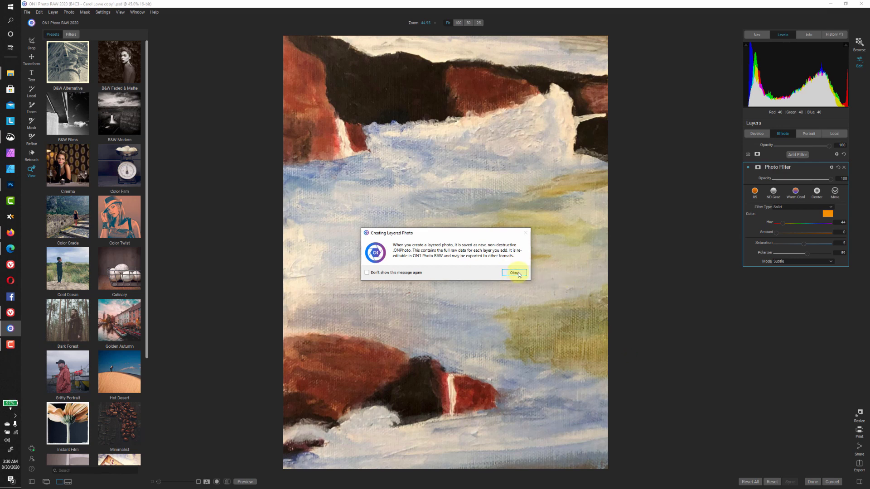
Dismiss the layered photo notice and check tile B4C4's image information
{"action": "left_click", "coordinate": [513, 272]}
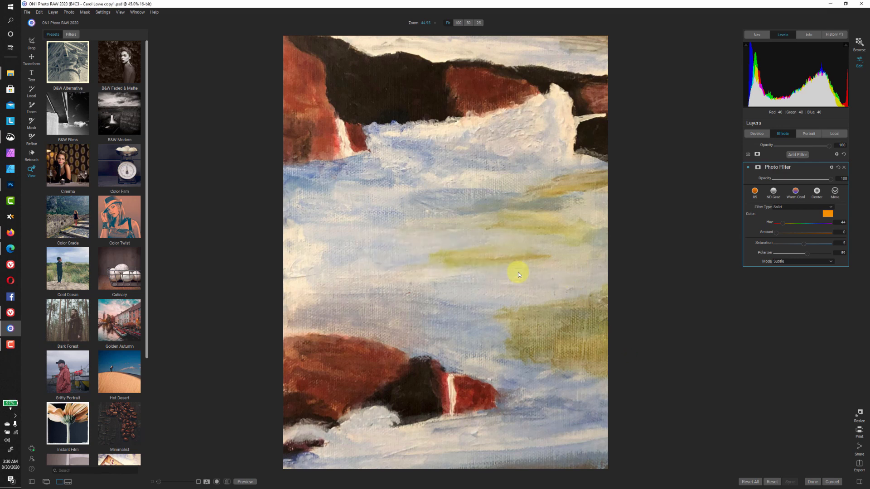
{"action": "left_click", "coordinate": [812, 481]}
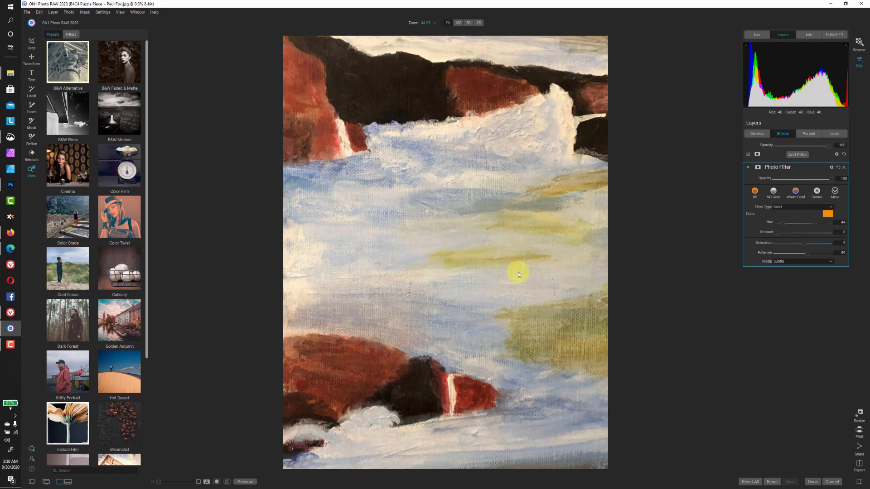
{"action": "left_click", "coordinate": [843, 167]}
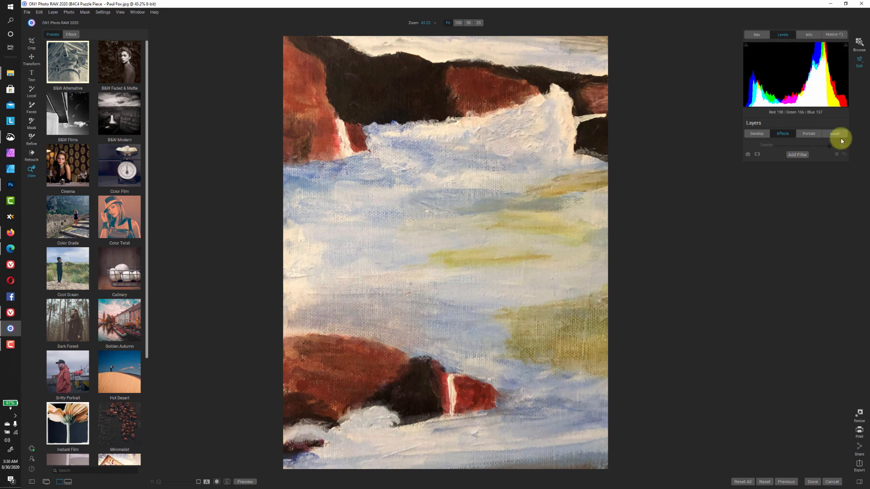
{"action": "left_click", "coordinate": [808, 34]}
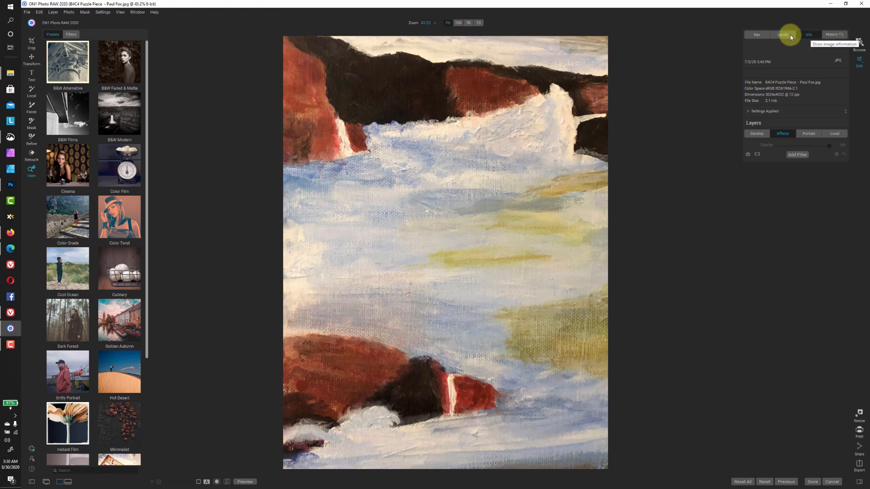
{"action": "left_click", "coordinate": [782, 35]}
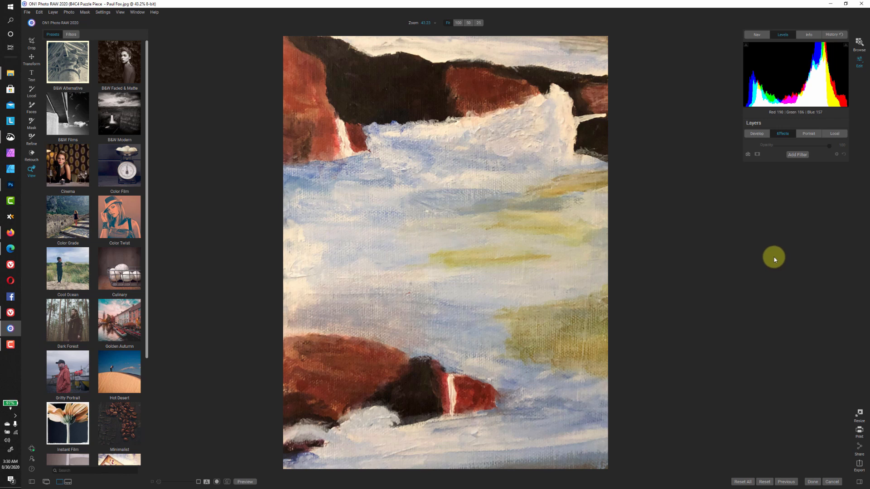
Cool tile B4C4's colour temperature and add a gentler Polarizer photo filter
{"action": "left_click", "coordinate": [756, 134]}
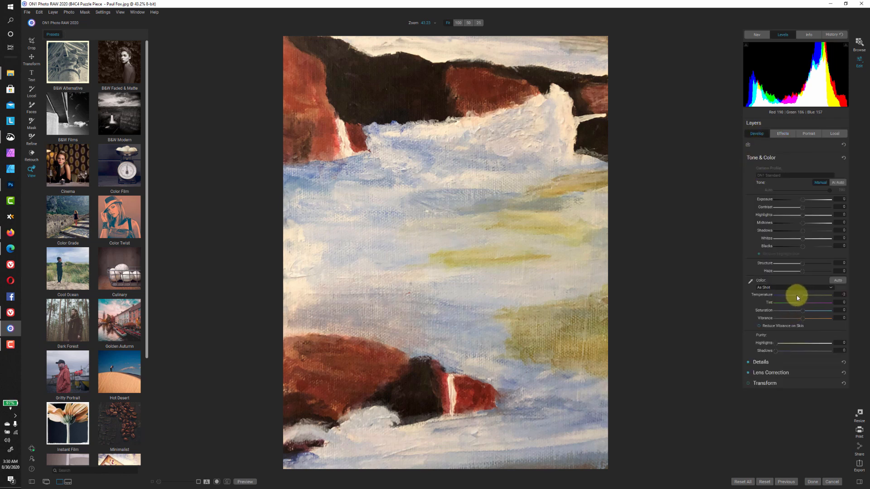
{"action": "left_click_drag", "start_coordinate": [801, 295], "coordinate": [782, 295]}
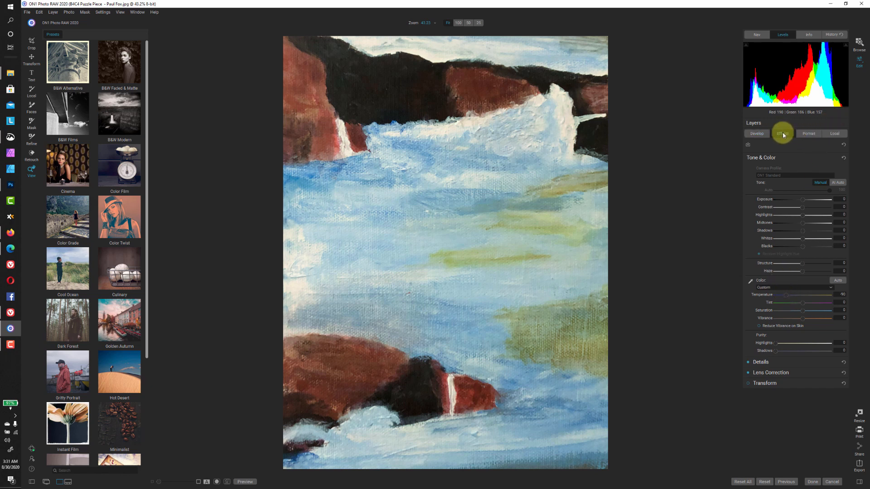
{"action": "left_click", "coordinate": [782, 134]}
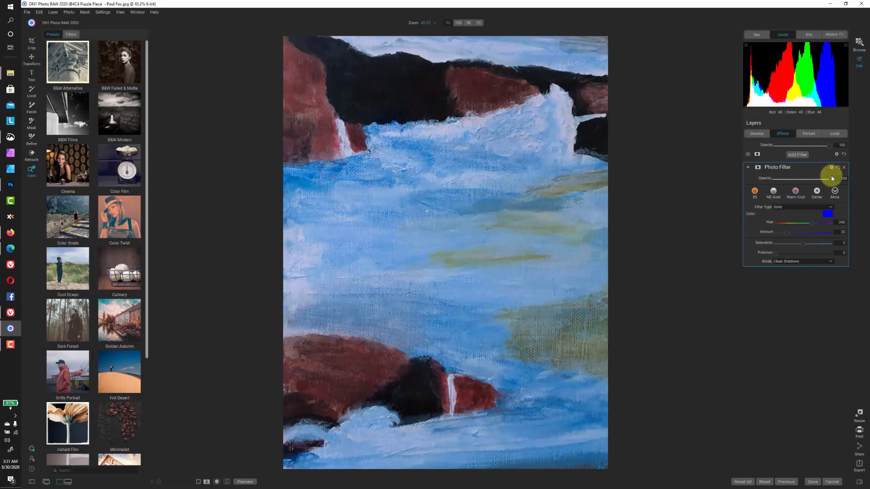
{"action": "left_click", "coordinate": [830, 206]}
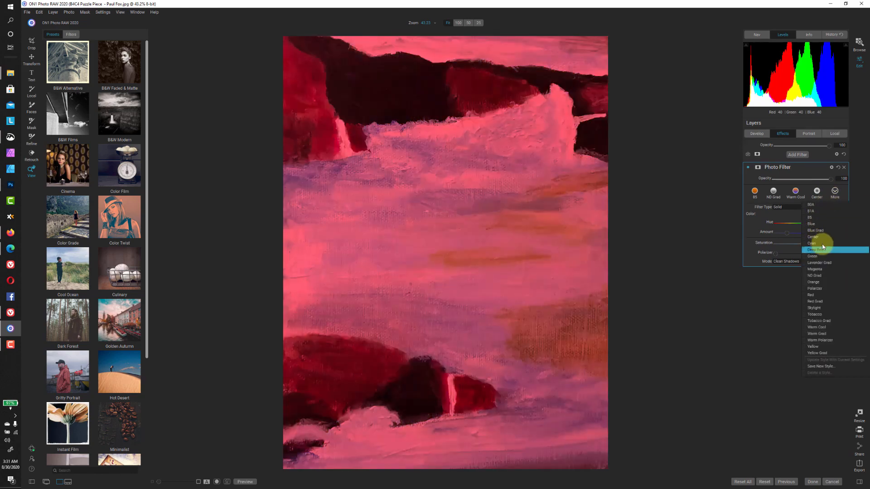
{"action": "left_click", "coordinate": [813, 288]}
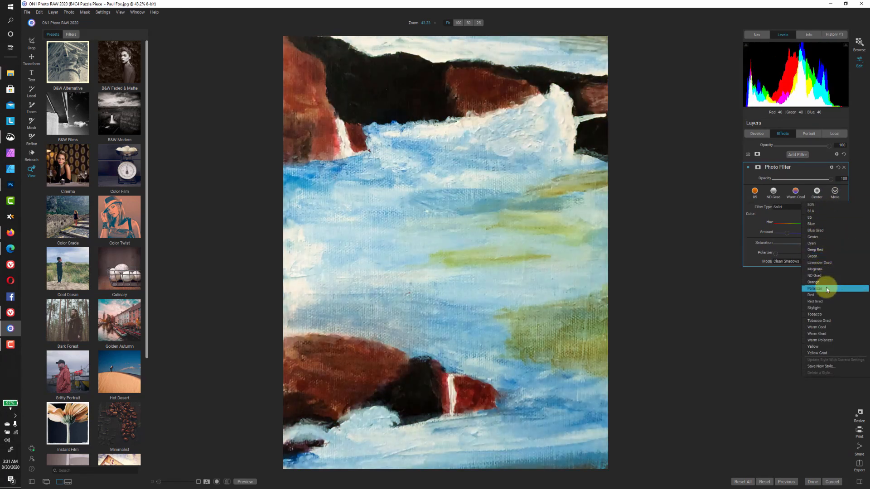
{"action": "left_click", "coordinate": [815, 288]}
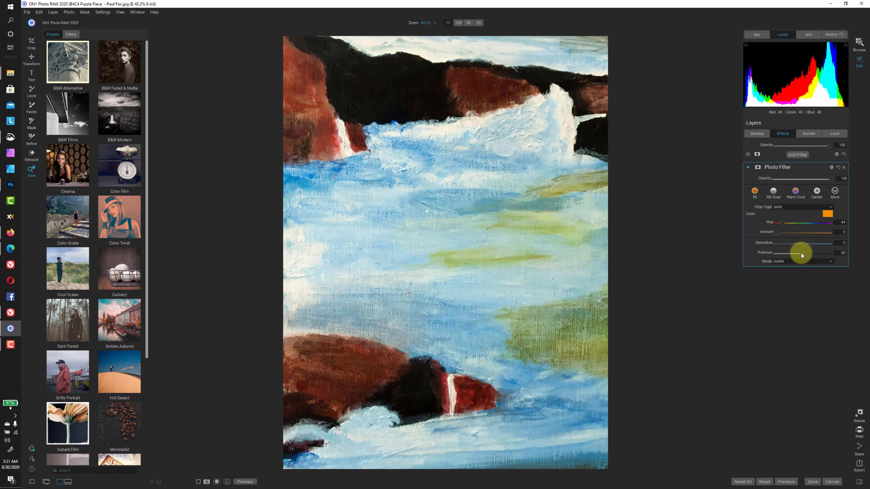
{"action": "left_click_drag", "start_coordinate": [802, 253], "coordinate": [797, 252]}
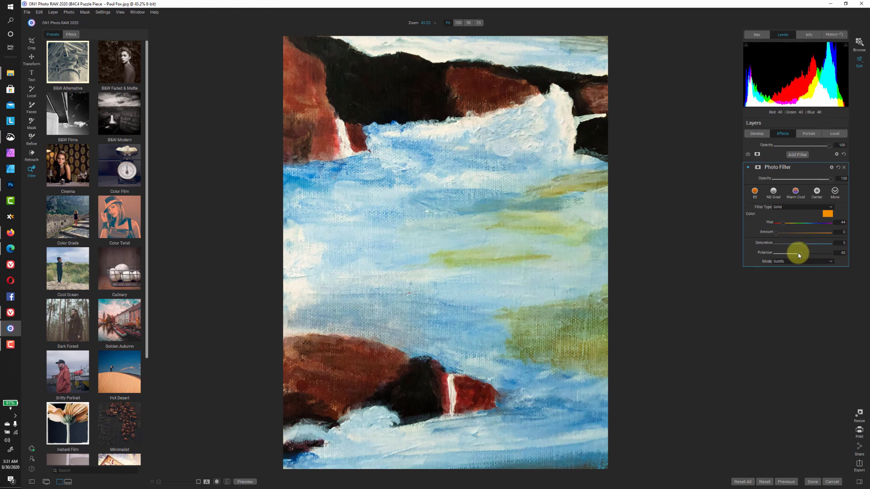
{"action": "left_click_drag", "start_coordinate": [797, 252], "coordinate": [803, 253]}
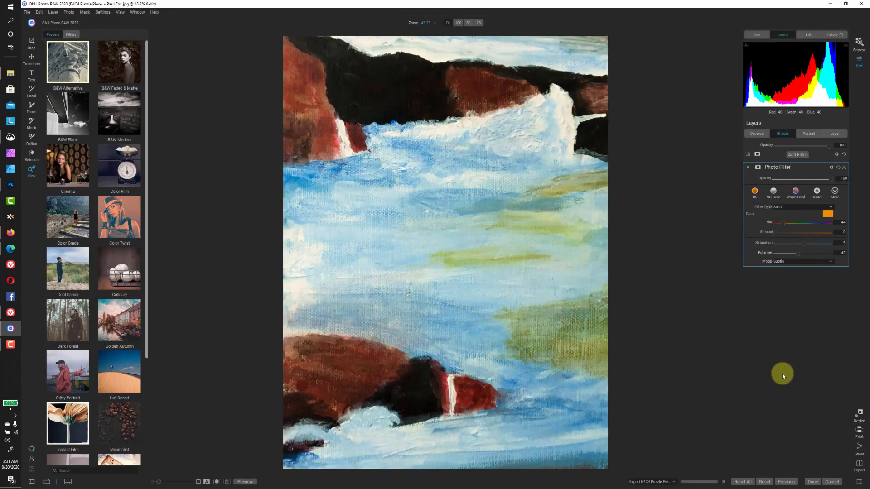
{"action": "mouse_move", "coordinate": [684, 260]}
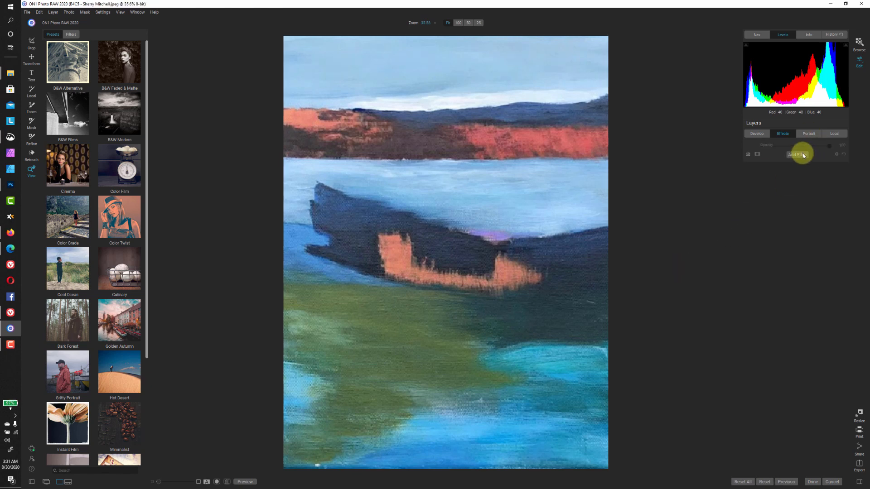
Add a Polarizer photo filter to tile B4C5
{"action": "left_click", "coordinate": [796, 154]}
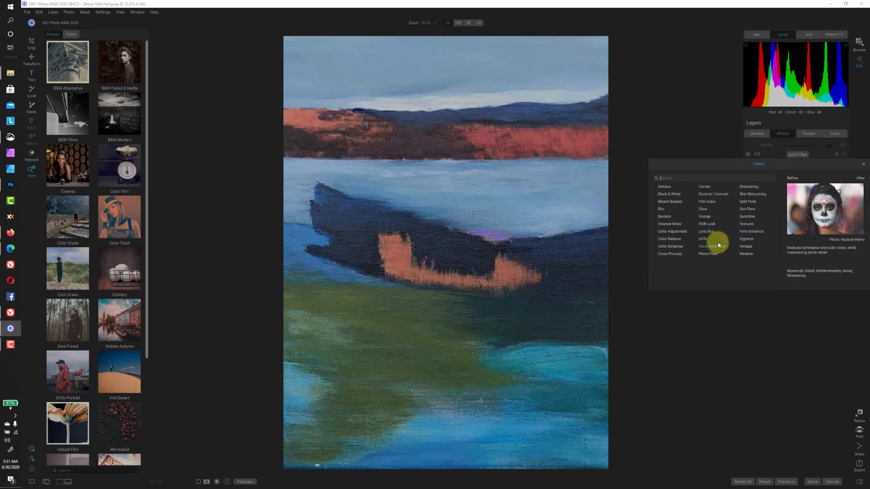
{"action": "left_click", "coordinate": [707, 254]}
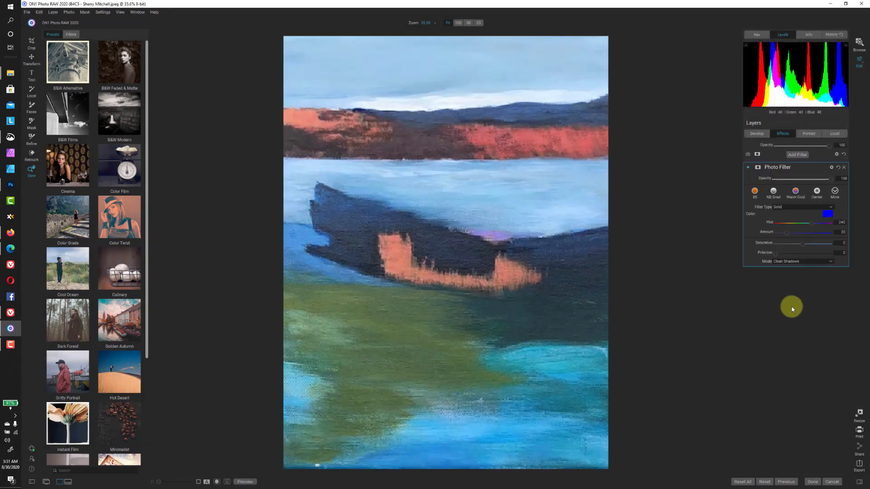
{"action": "left_click", "coordinate": [835, 191]}
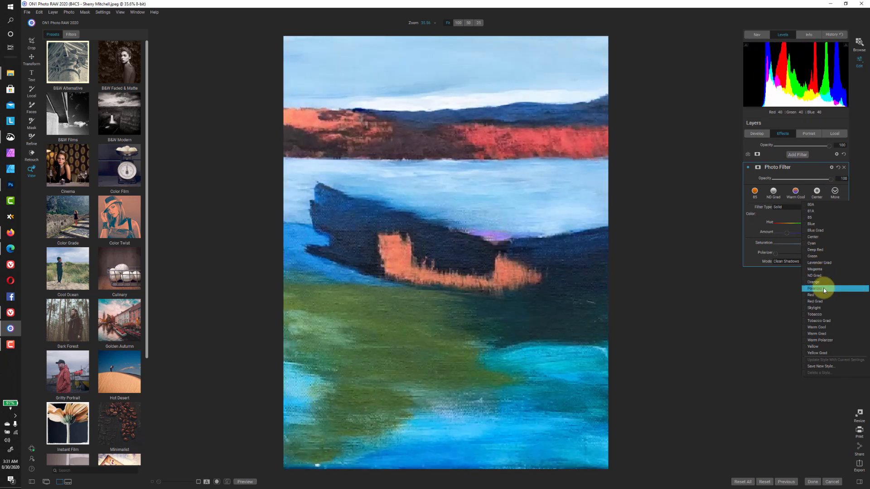
{"action": "left_click", "coordinate": [817, 288]}
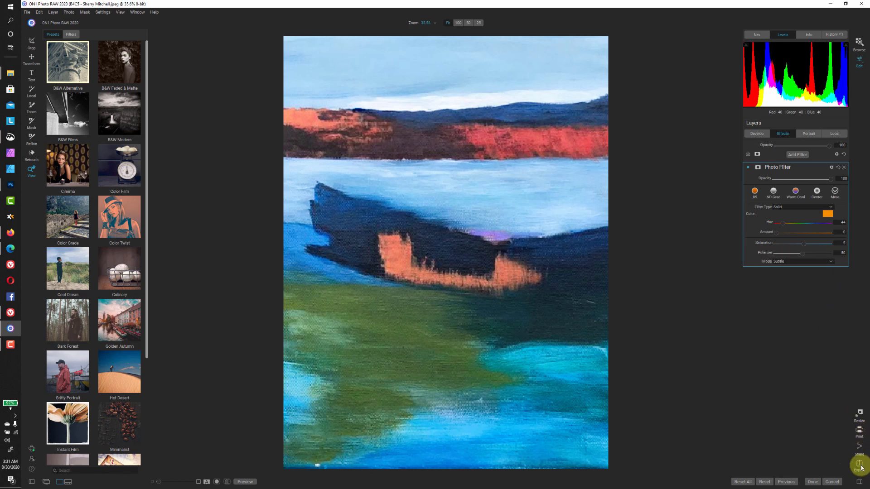
{"action": "mouse_move", "coordinate": [809, 365]}
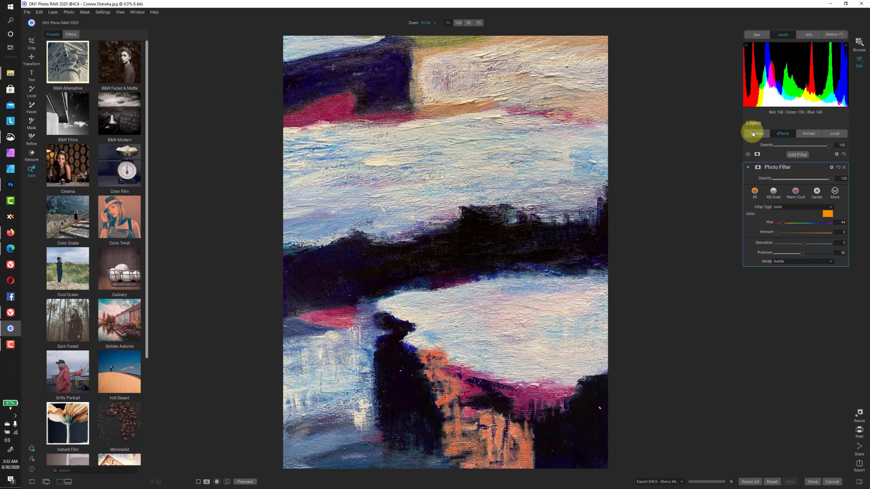
Set tile B4C6's temperature to about -65 and highlights to about 37
{"action": "left_click", "coordinate": [843, 168]}
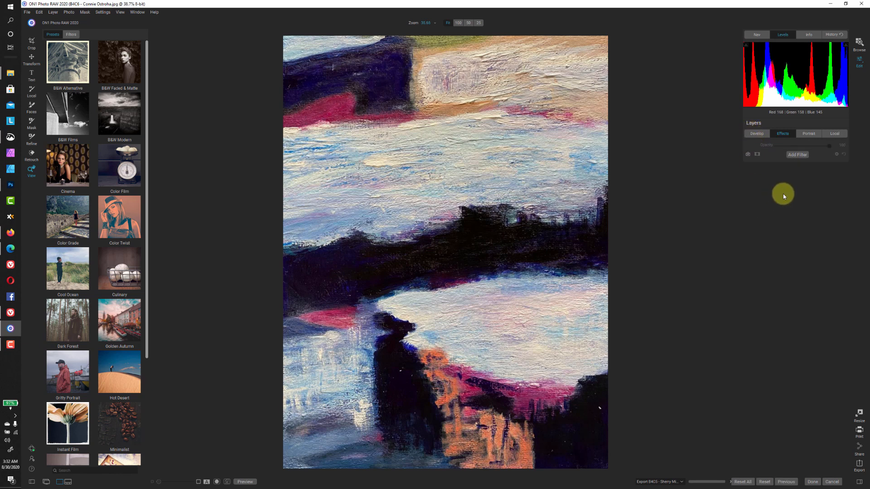
{"action": "left_click", "coordinate": [756, 133]}
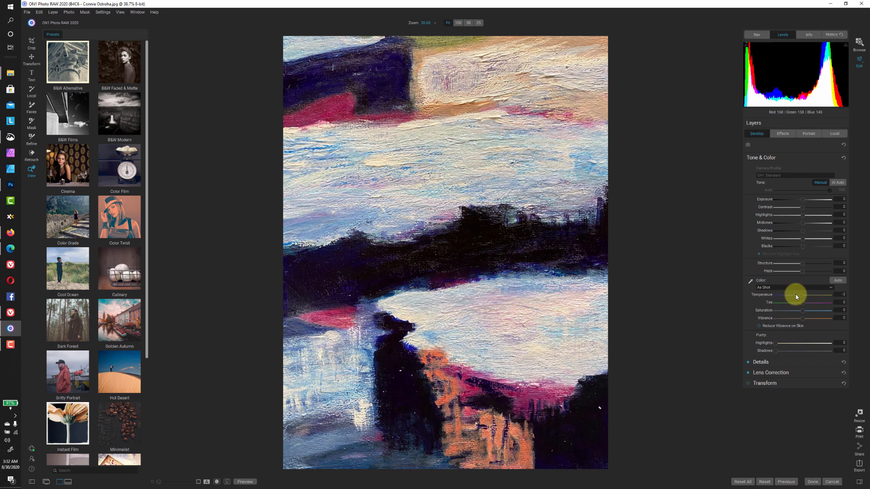
{"action": "left_click_drag", "start_coordinate": [801, 294], "coordinate": [788, 294]}
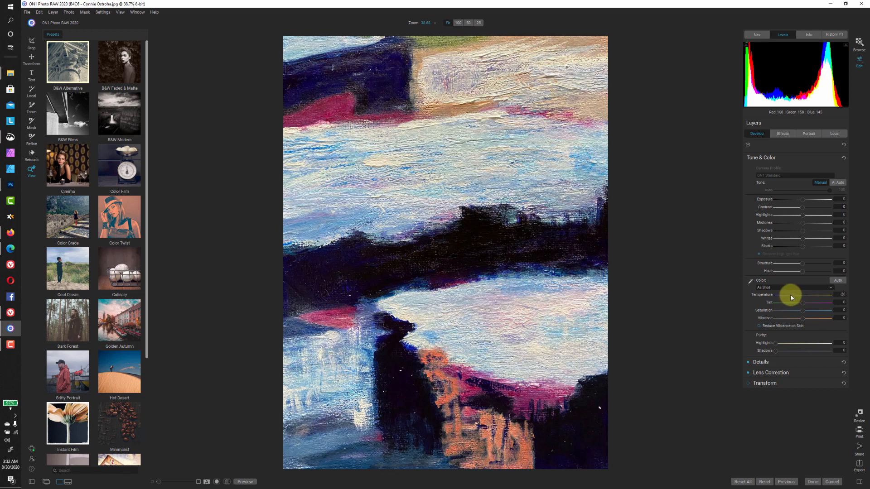
{"action": "left_click_drag", "start_coordinate": [803, 295], "coordinate": [788, 294]}
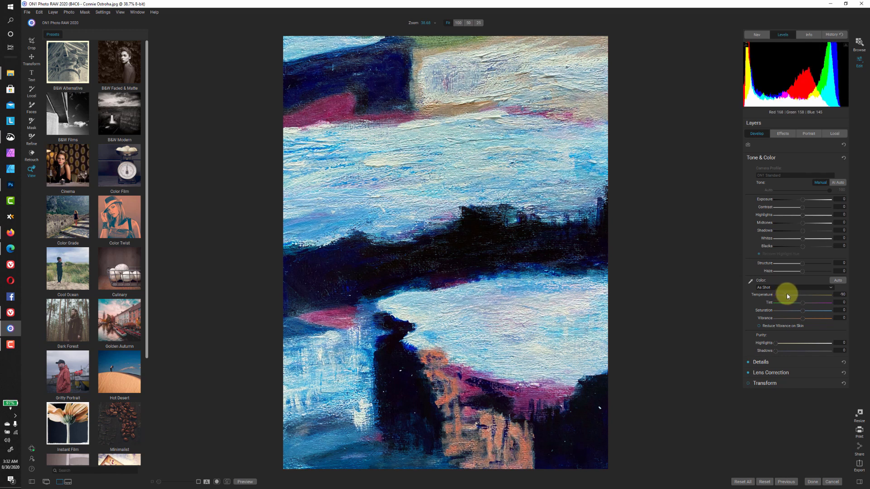
{"action": "left_click_drag", "start_coordinate": [810, 294], "coordinate": [798, 295]}
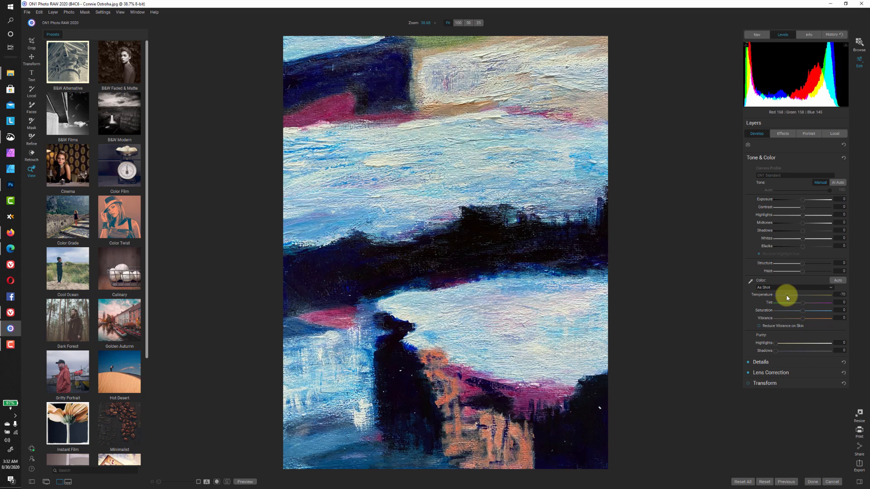
{"action": "left_click_drag", "start_coordinate": [799, 293], "coordinate": [803, 294]}
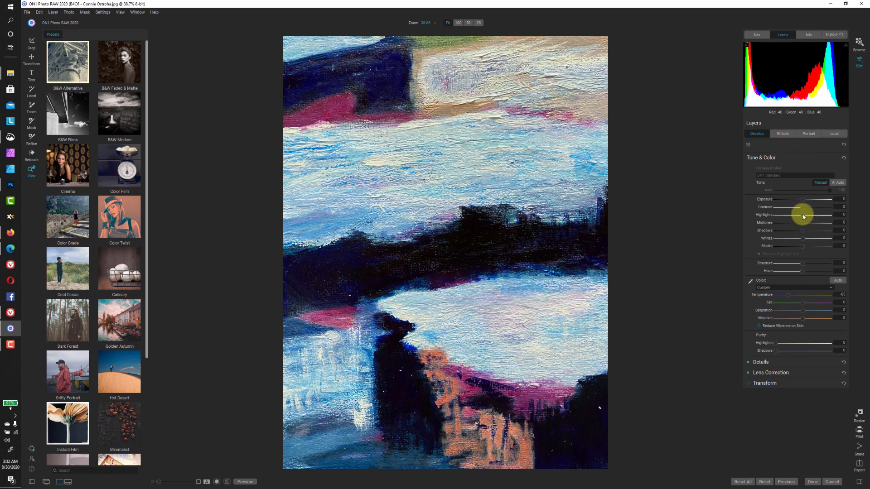
{"action": "left_click_drag", "start_coordinate": [803, 215], "coordinate": [813, 215]}
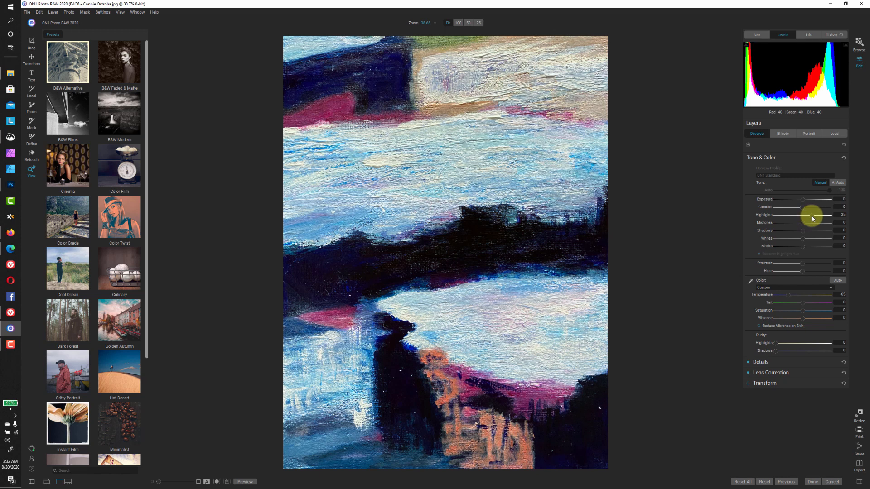
{"action": "left_click_drag", "start_coordinate": [810, 214], "coordinate": [811, 215]}
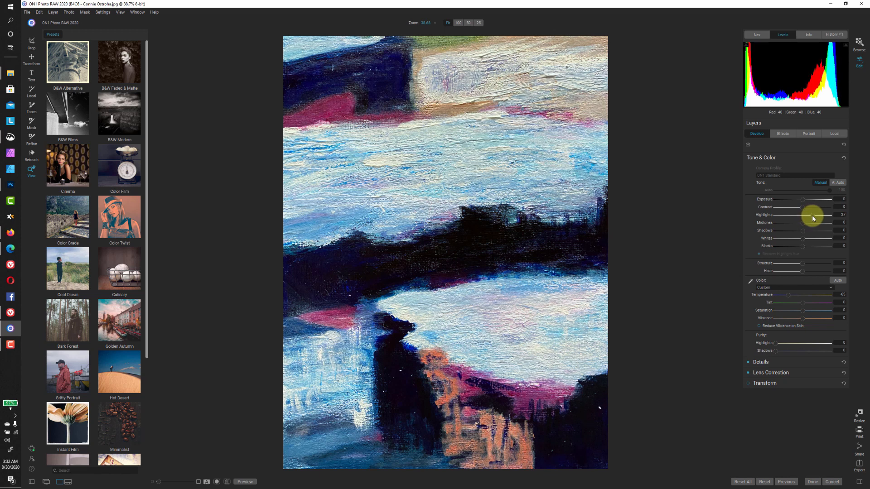
{"action": "mouse_move", "coordinate": [859, 468]}
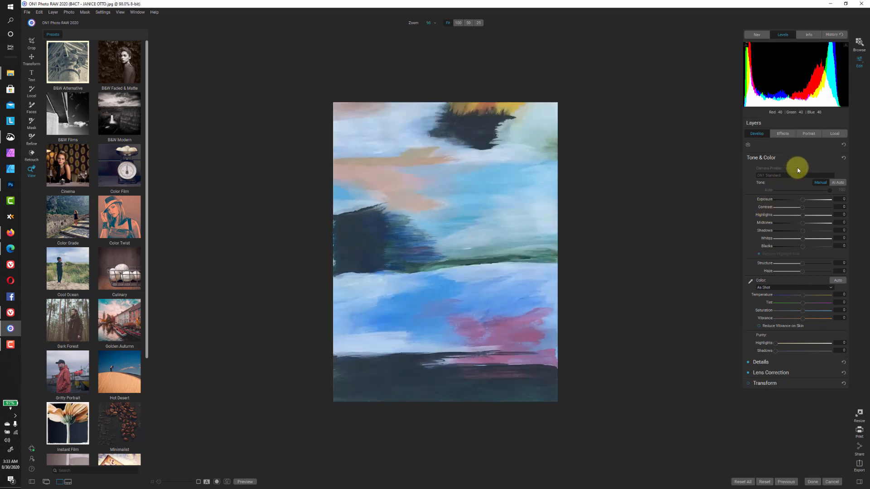
Add a Polarizer photo filter to tile B4C7, settling polarize at 61
{"action": "left_click", "coordinate": [782, 133]}
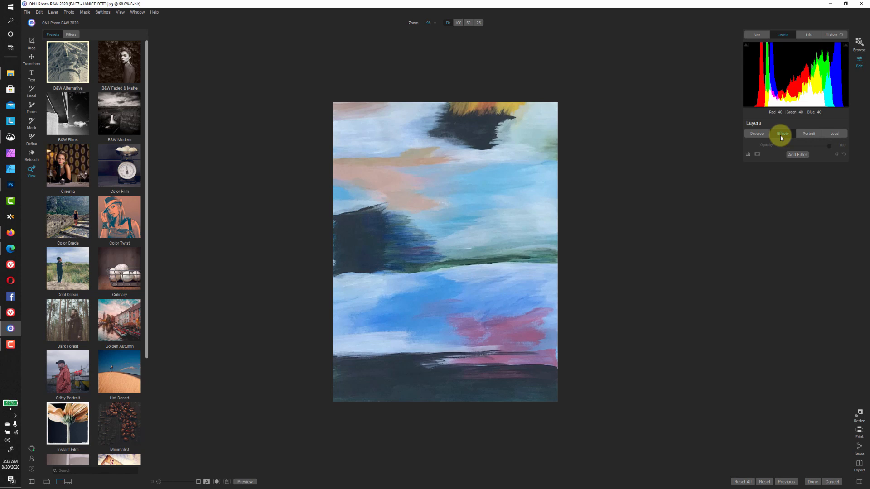
{"action": "left_click", "coordinate": [797, 154]}
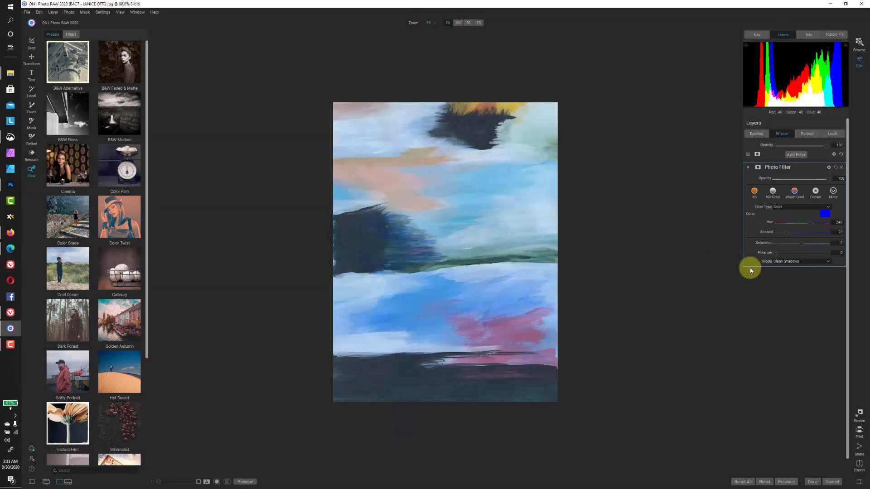
{"action": "left_click", "coordinate": [833, 191]}
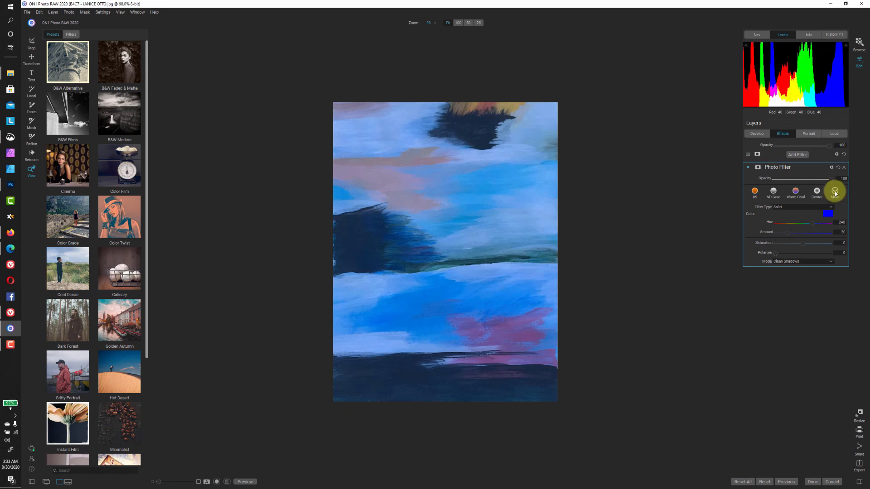
{"action": "left_click", "coordinate": [834, 191]}
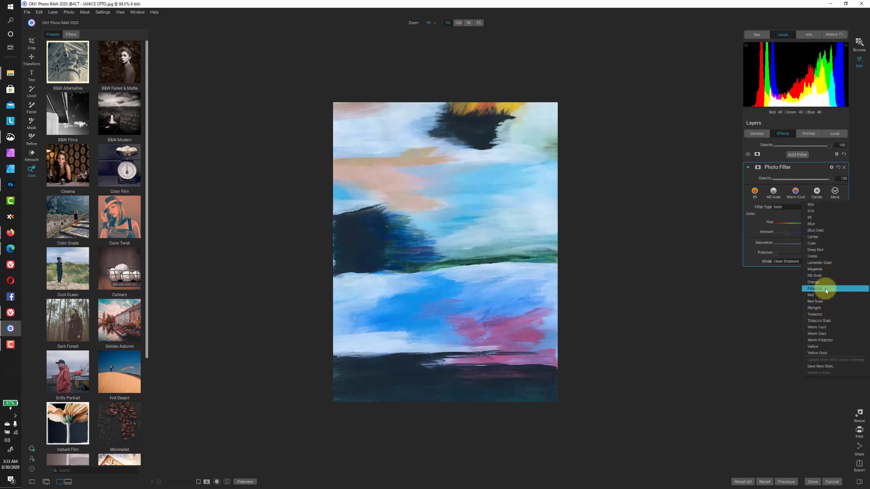
{"action": "left_click", "coordinate": [815, 289]}
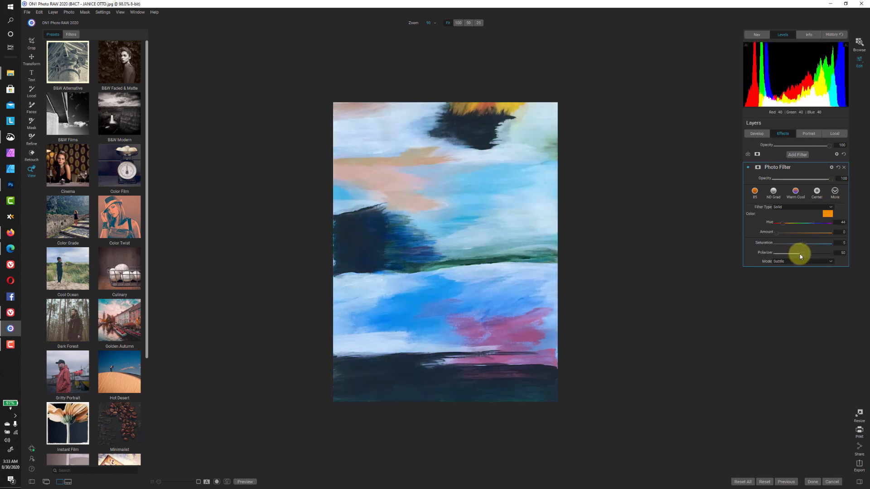
{"action": "left_click_drag", "start_coordinate": [793, 257], "coordinate": [801, 256]}
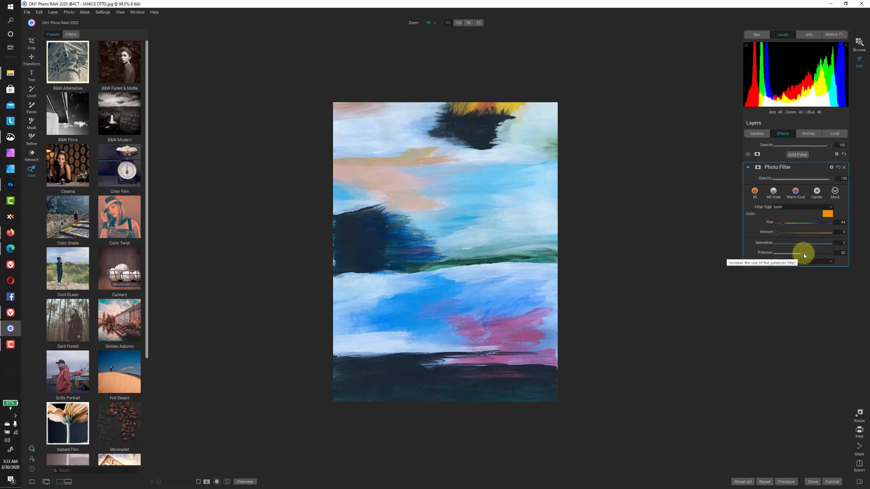
{"action": "left_click_drag", "start_coordinate": [803, 252], "coordinate": [805, 252]}
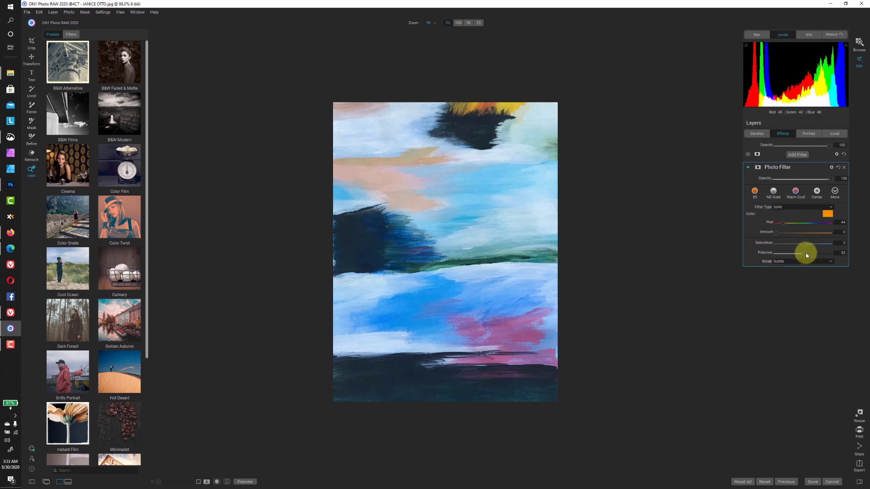
{"action": "left_click_drag", "start_coordinate": [805, 252], "coordinate": [807, 252]}
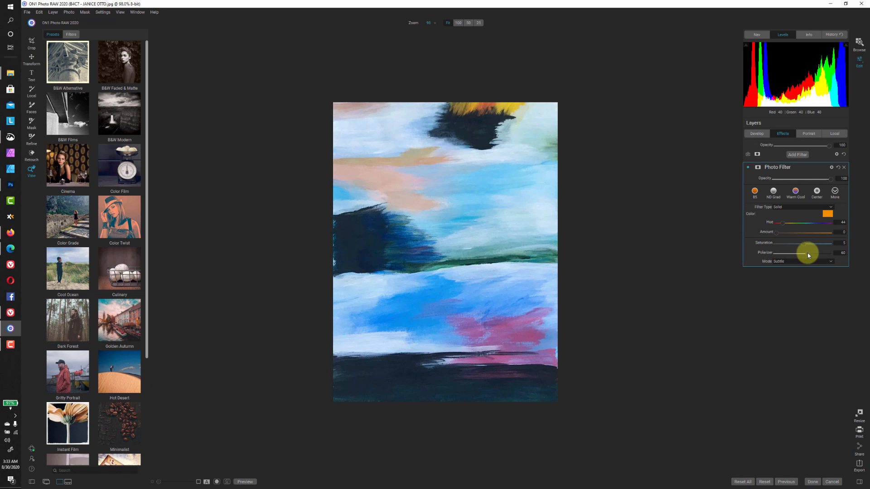
{"action": "left_click_drag", "start_coordinate": [807, 253], "coordinate": [807, 252]}
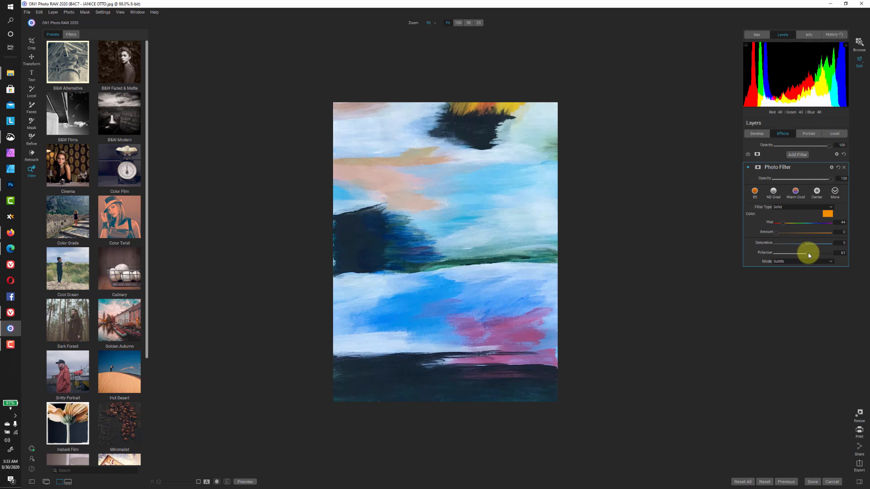
{"action": "left_click_drag", "start_coordinate": [808, 252], "coordinate": [804, 253]}
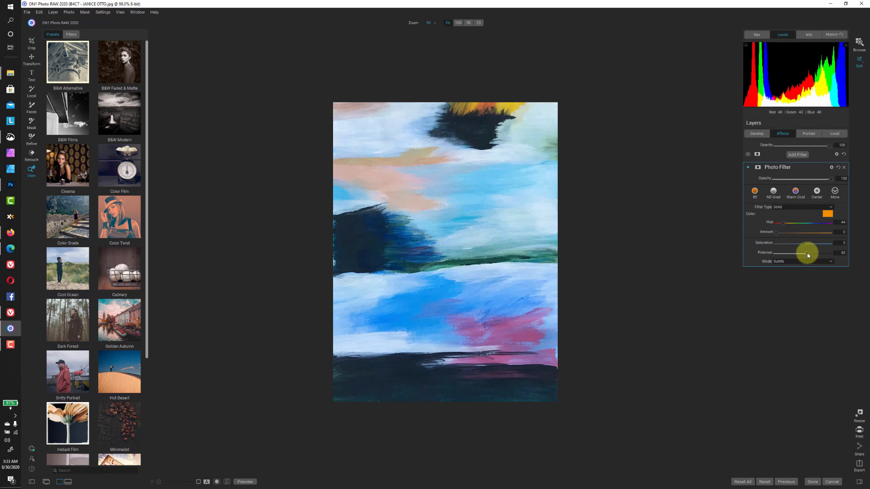
{"action": "left_click_drag", "start_coordinate": [805, 253], "coordinate": [810, 252]}
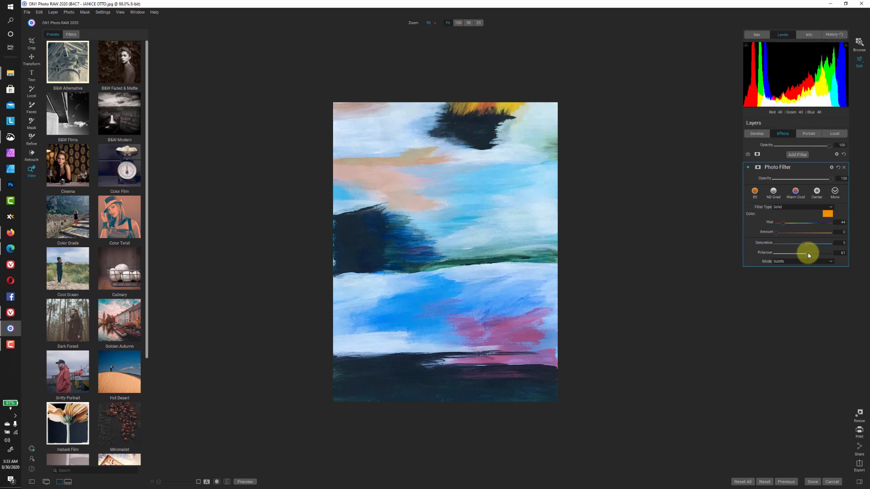
{"action": "mouse_move", "coordinate": [807, 254]}
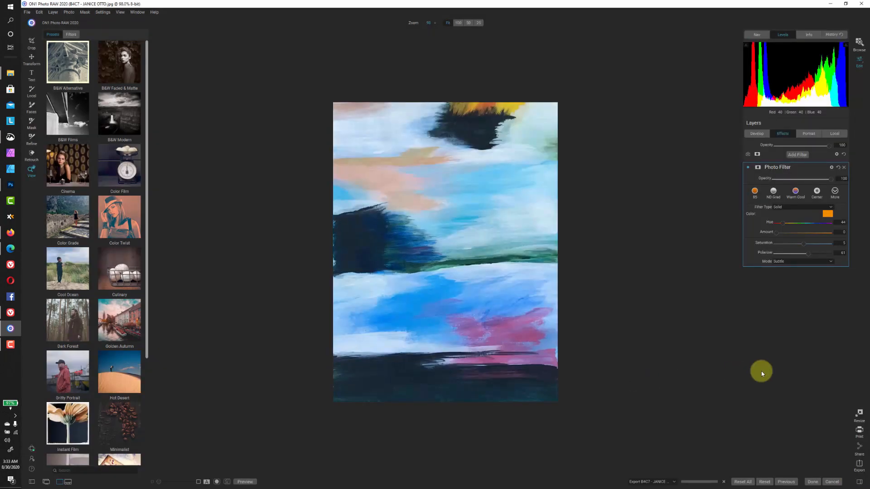
{"action": "mouse_move", "coordinate": [760, 381]}
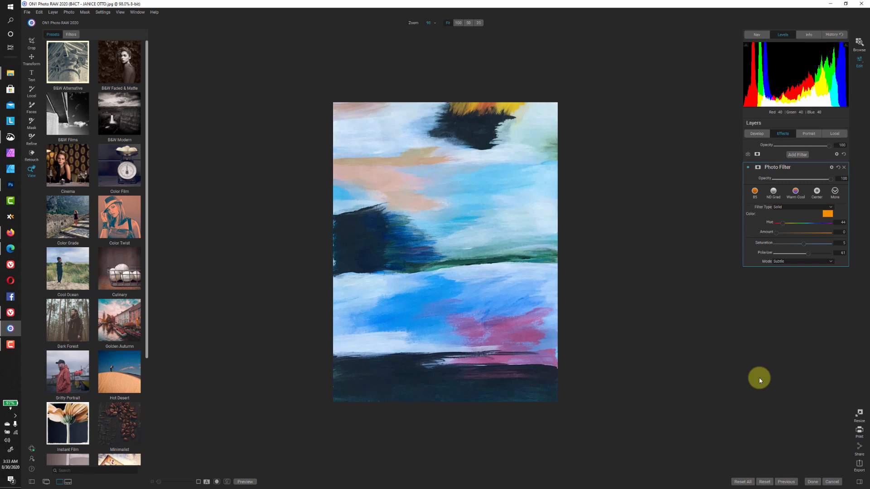
{"action": "mouse_move", "coordinate": [757, 408]}
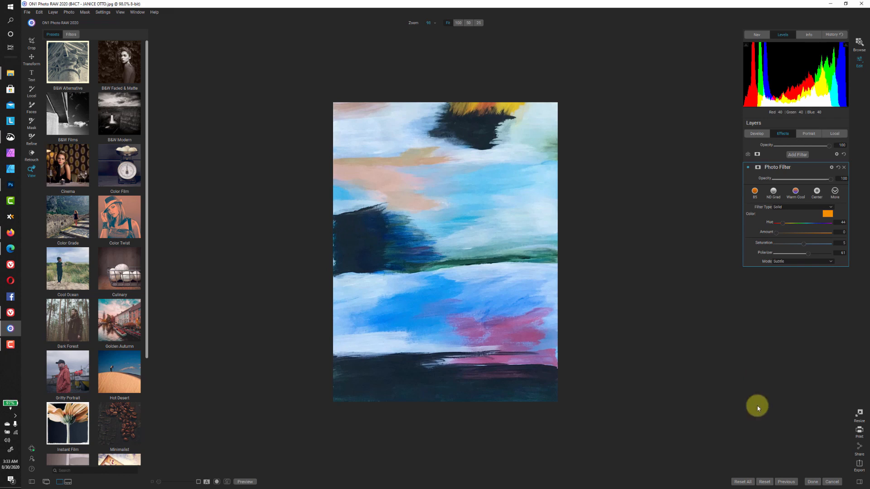
{"action": "mouse_move", "coordinate": [713, 318]}
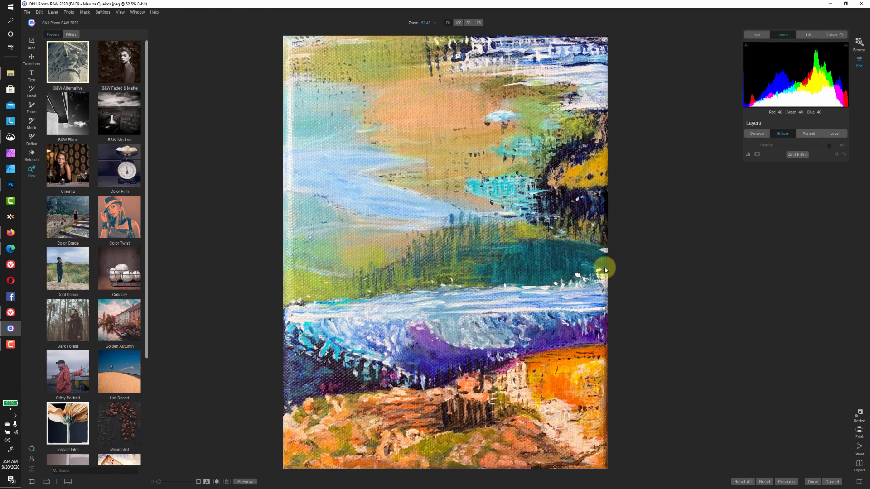
{"action": "mouse_move", "coordinate": [306, 103]}
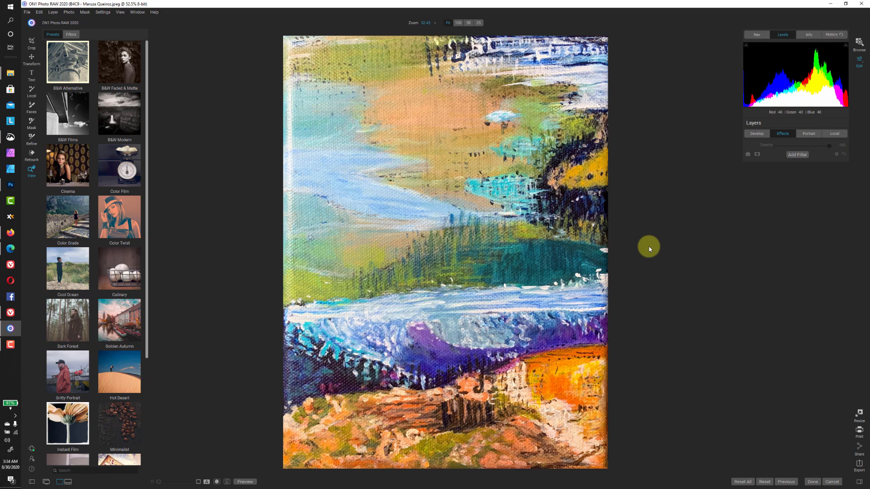
{"action": "mouse_move", "coordinate": [721, 251]}
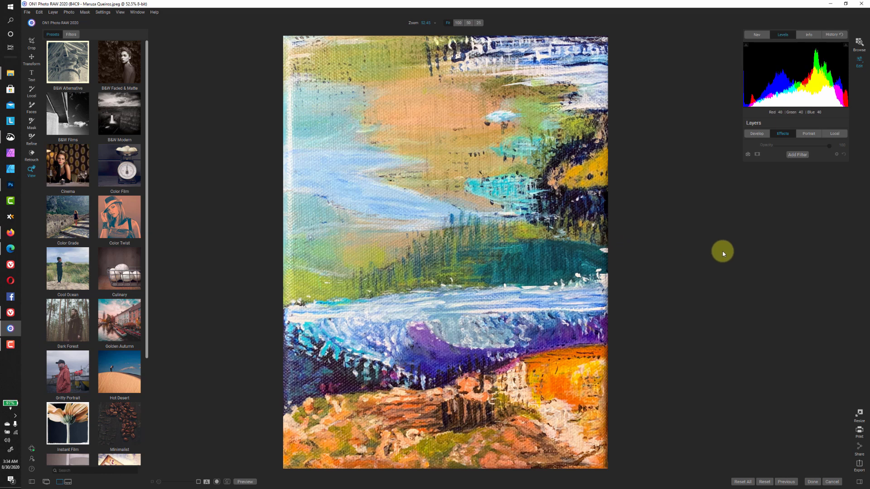
Adjust the orange-and-green tile's temperature and add a Polarizer photo filter at 50
{"action": "left_click", "coordinate": [756, 133]}
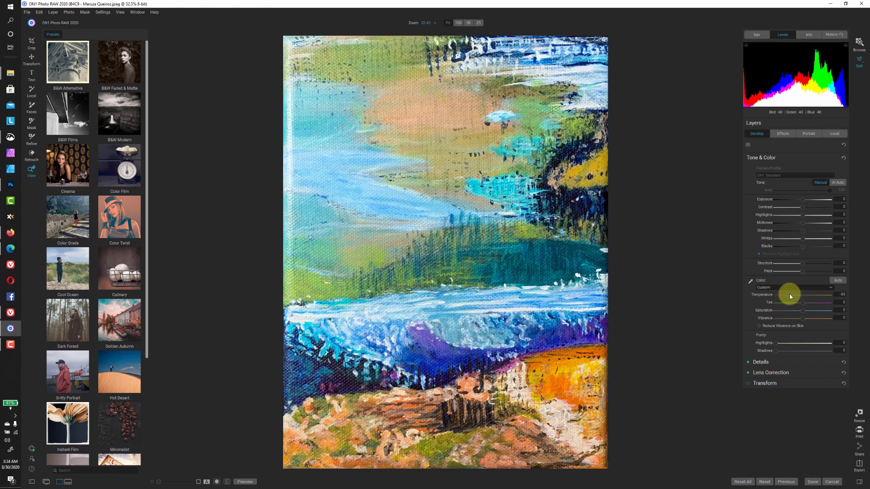
{"action": "left_click_drag", "start_coordinate": [788, 294], "coordinate": [801, 294]}
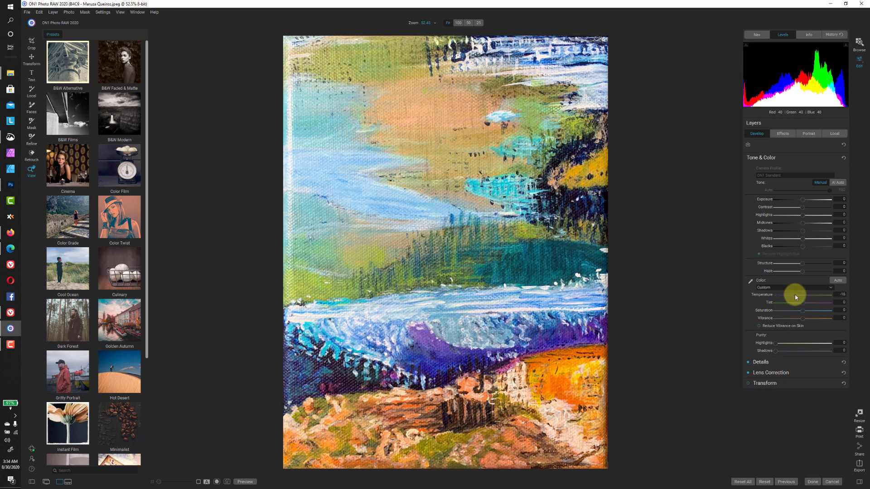
{"action": "left_click", "coordinate": [782, 134]}
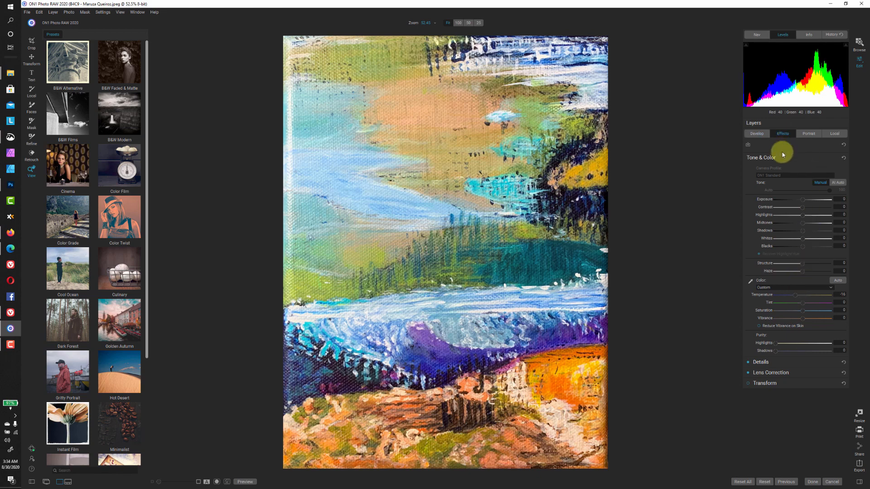
{"action": "left_click", "coordinate": [797, 154]}
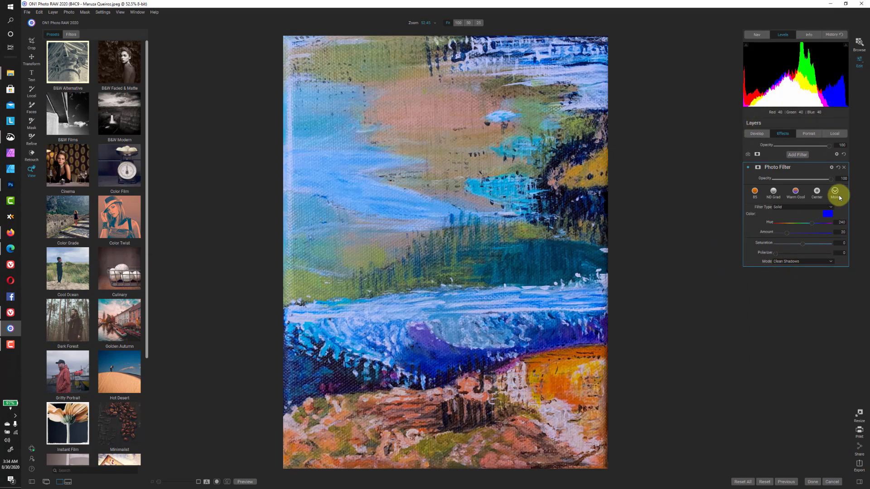
{"action": "left_click", "coordinate": [834, 191]}
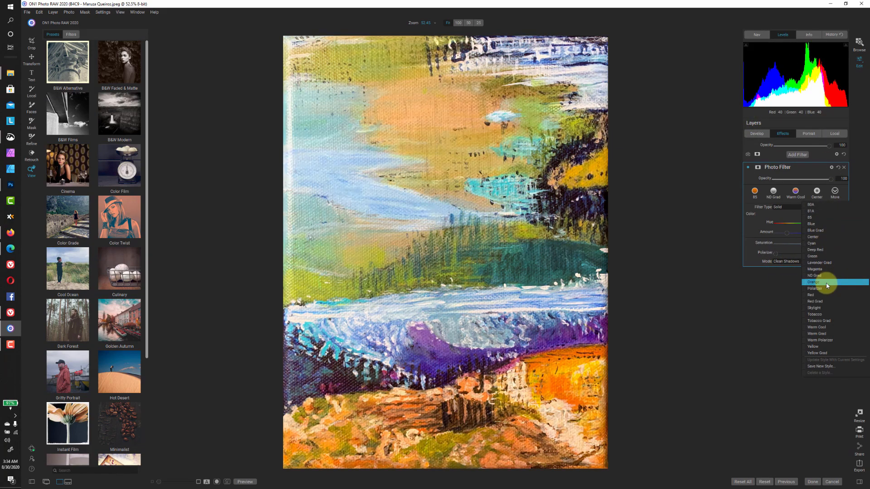
{"action": "left_click", "coordinate": [815, 281]}
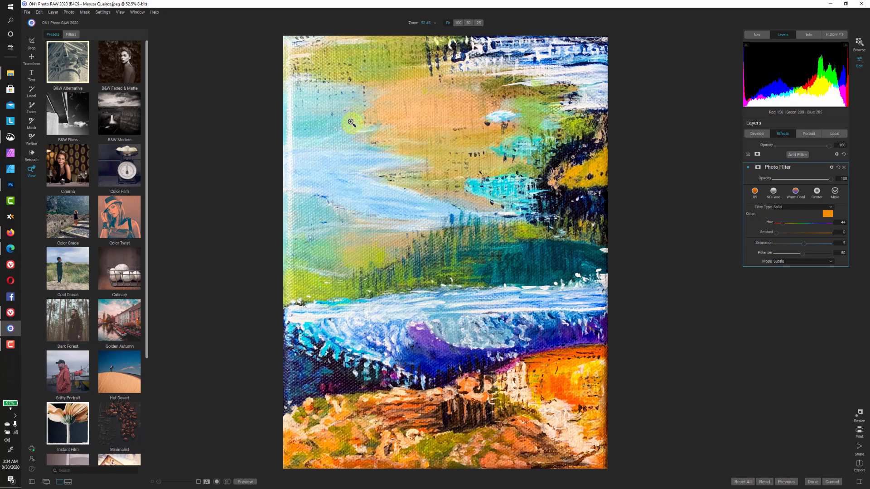
{"action": "left_click", "coordinate": [458, 22]}
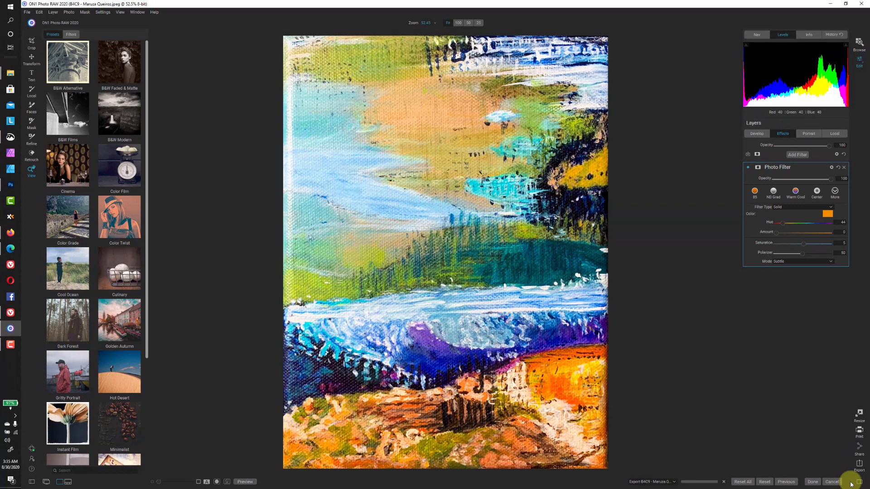
{"action": "mouse_move", "coordinate": [651, 288]}
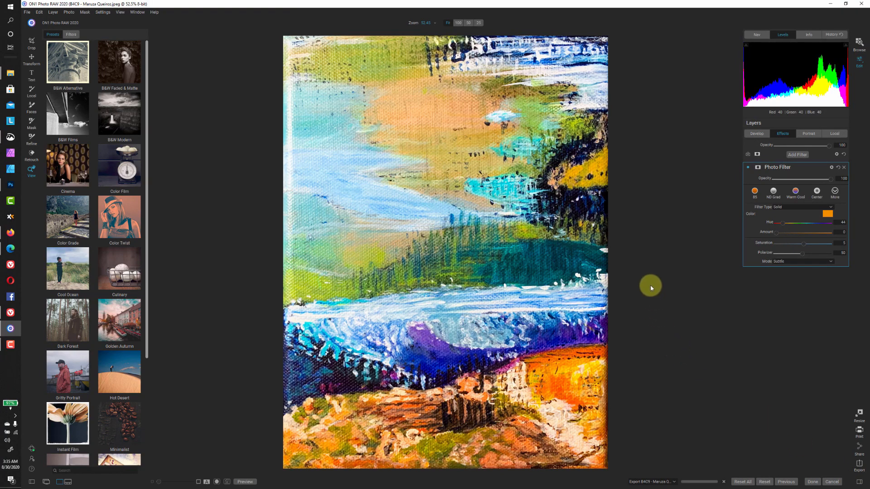
{"action": "mouse_move", "coordinate": [655, 289]}
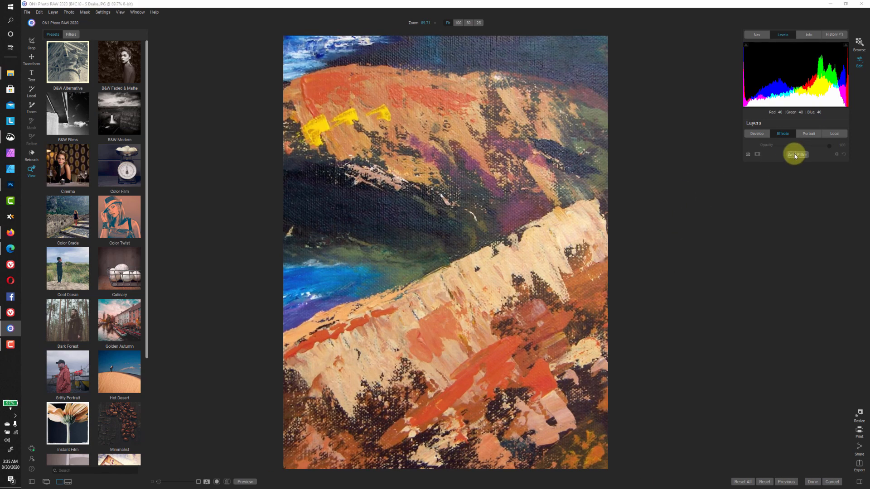
Give tile B4C10 a warm orange Photo Filter at Polarize 100, then export as PNG
{"action": "left_click", "coordinate": [796, 154]}
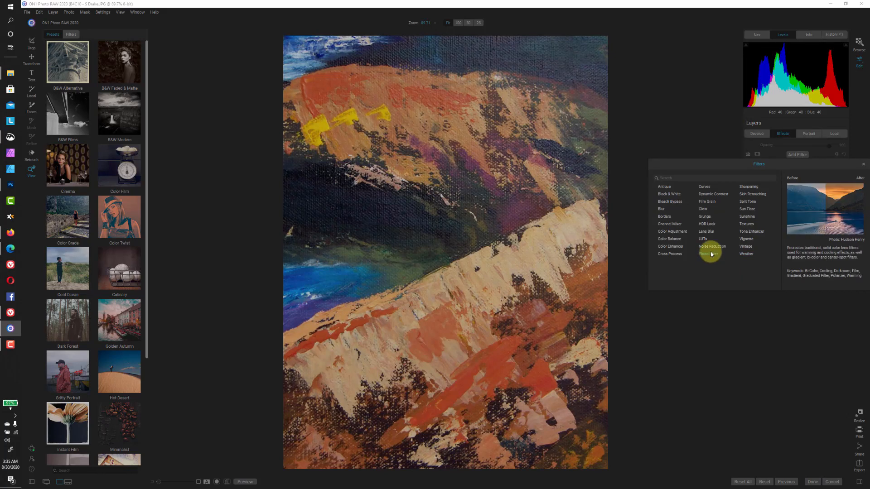
{"action": "left_click", "coordinate": [712, 246]}
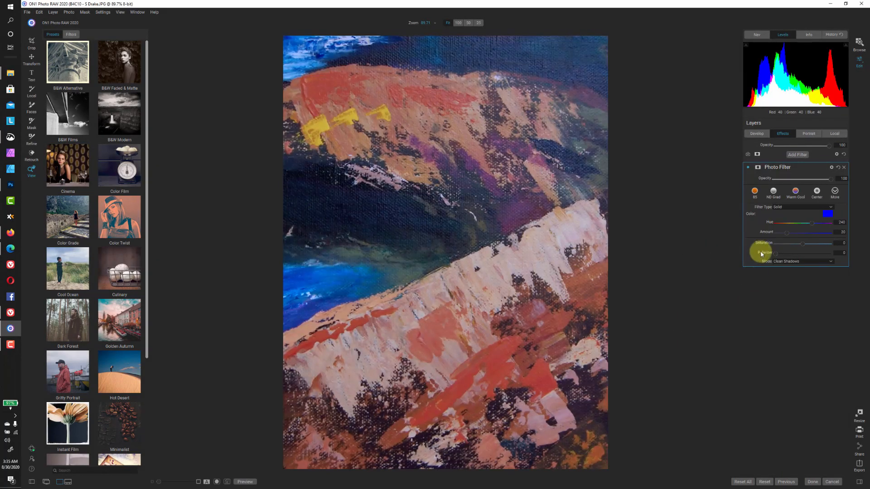
{"action": "left_click", "coordinate": [834, 191]}
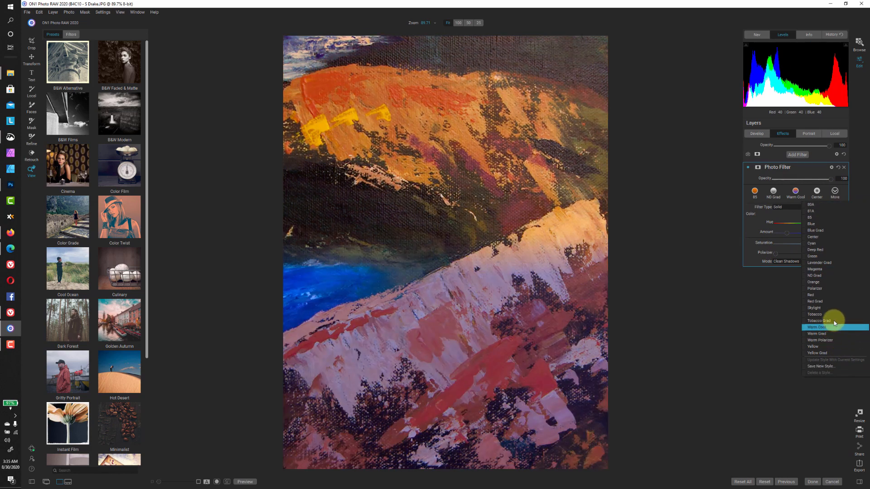
{"action": "left_click", "coordinate": [815, 326]}
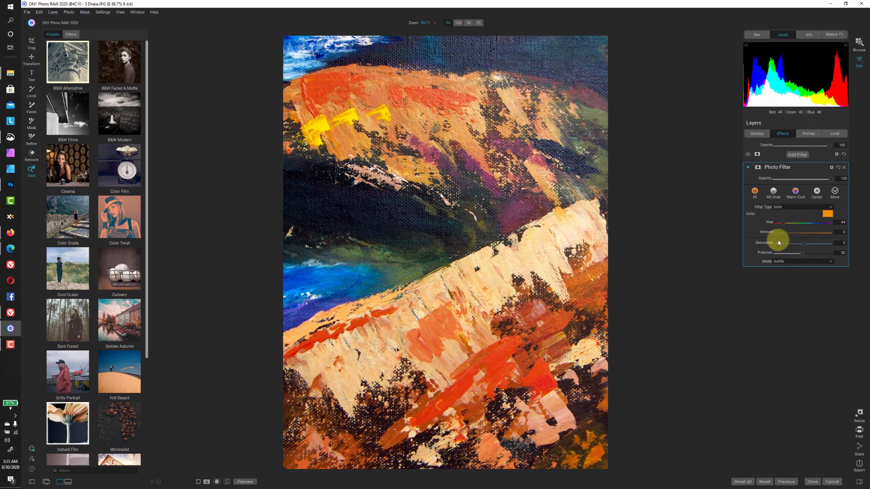
{"action": "left_click_drag", "start_coordinate": [801, 252], "coordinate": [817, 252]}
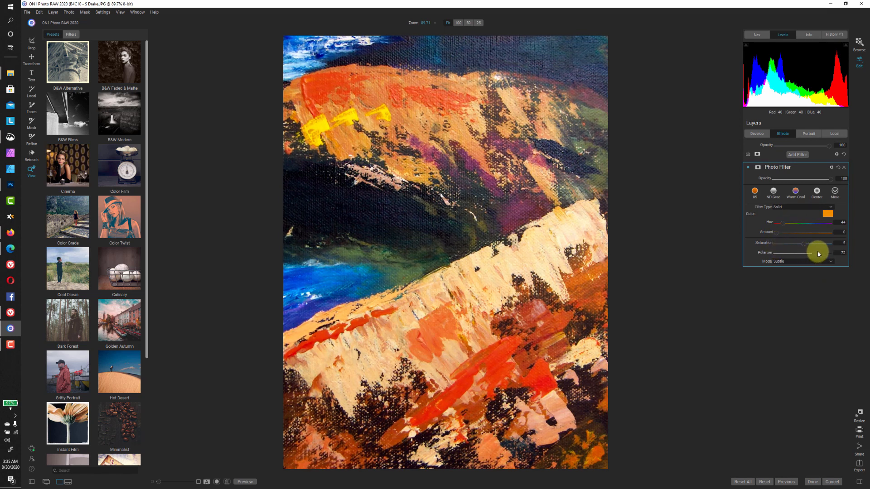
{"action": "left_click_drag", "start_coordinate": [817, 253], "coordinate": [826, 252]}
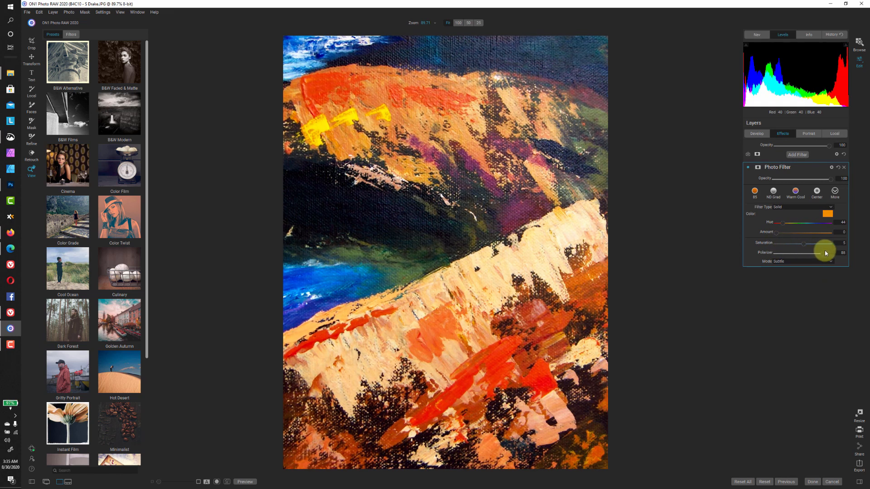
{"action": "left_click_drag", "start_coordinate": [821, 253], "coordinate": [826, 252]}
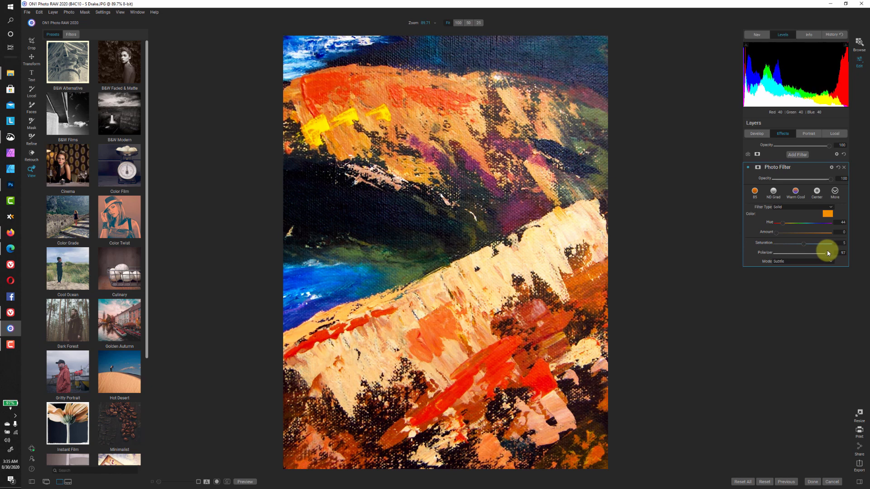
{"action": "left_click_drag", "start_coordinate": [828, 252], "coordinate": [830, 253]}
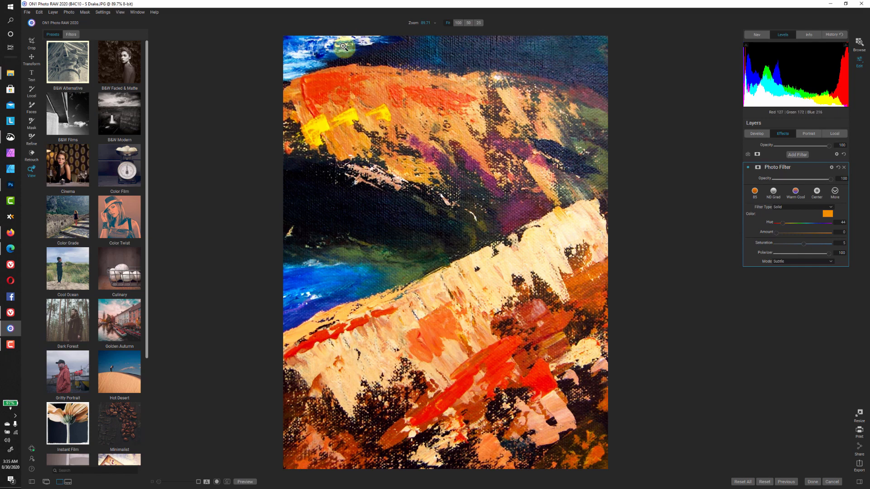
{"action": "mouse_move", "coordinate": [337, 212]}
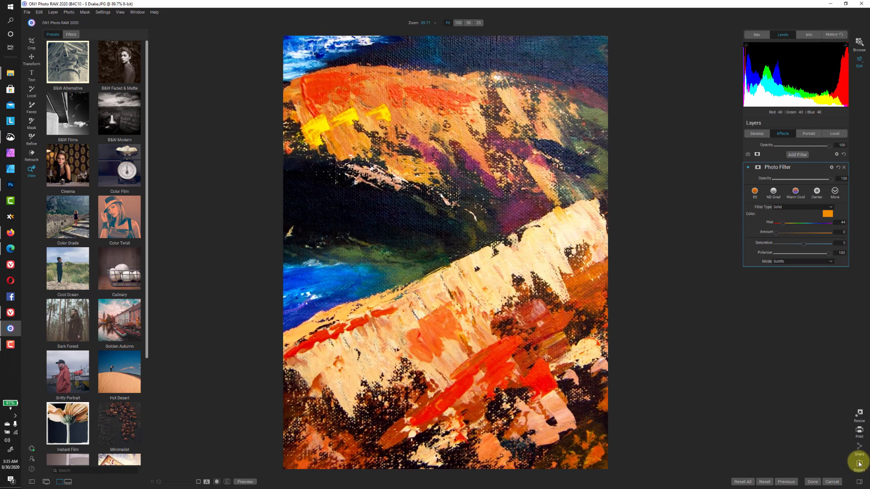
{"action": "mouse_move", "coordinate": [832, 462]}
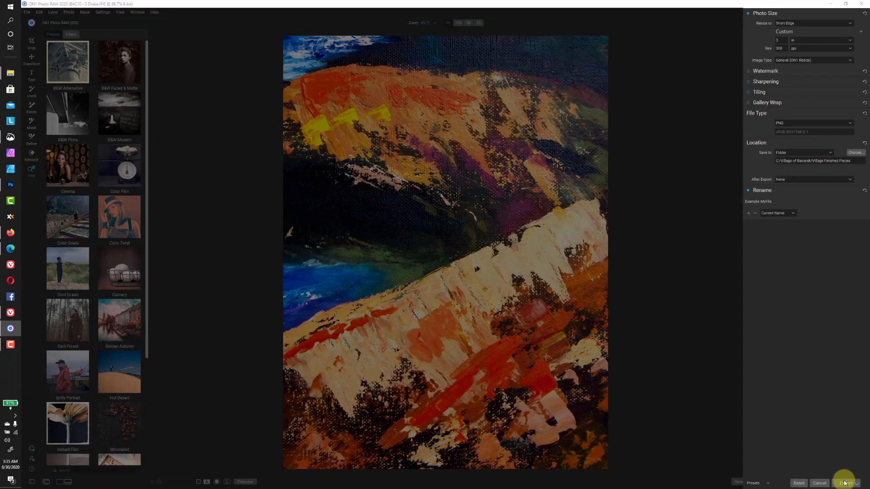
{"action": "left_click", "coordinate": [832, 483]}
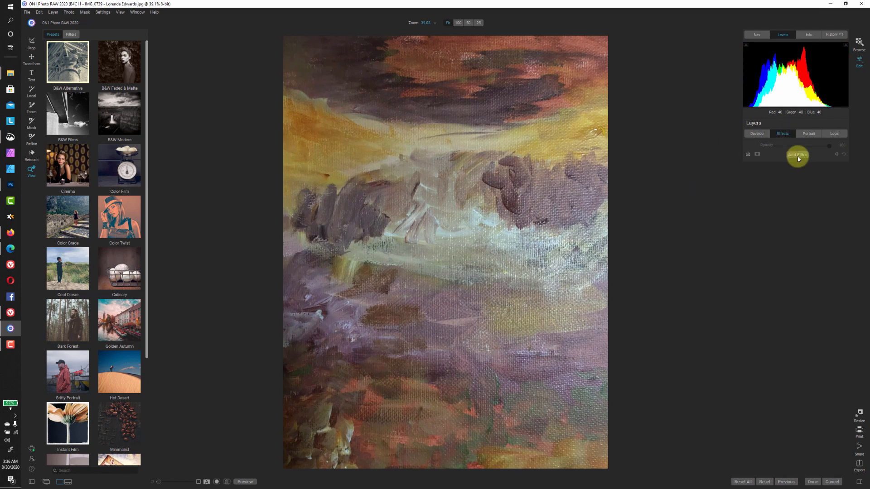
Add a Photo Filter with the warm orange style to tile B4C11
{"action": "left_click", "coordinate": [797, 154]}
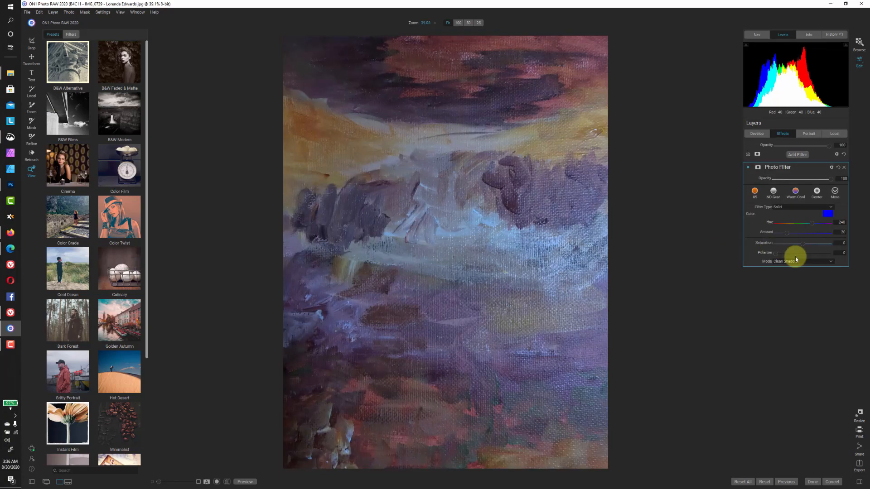
{"action": "left_click", "coordinate": [834, 192]}
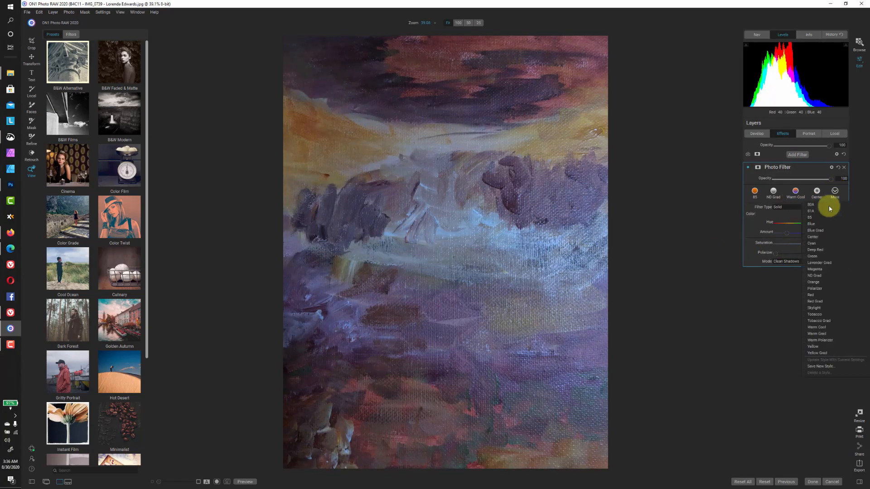
{"action": "left_click", "coordinate": [815, 276]}
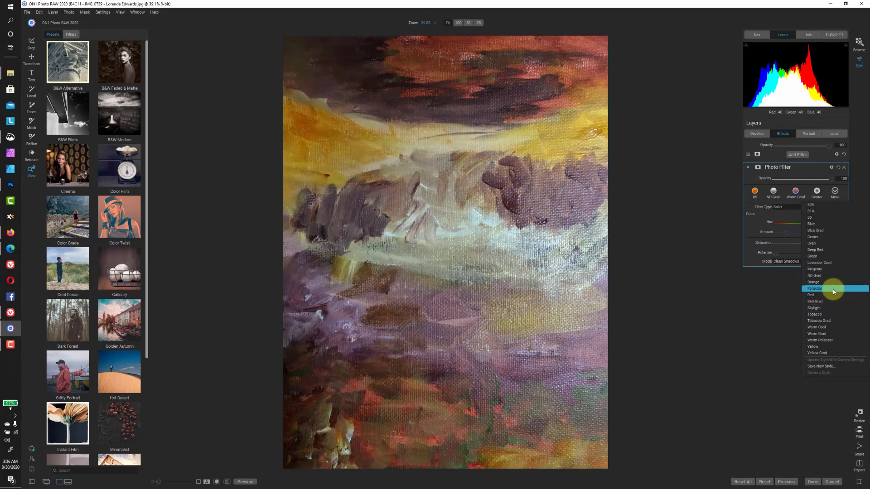
{"action": "left_click", "coordinate": [814, 289]}
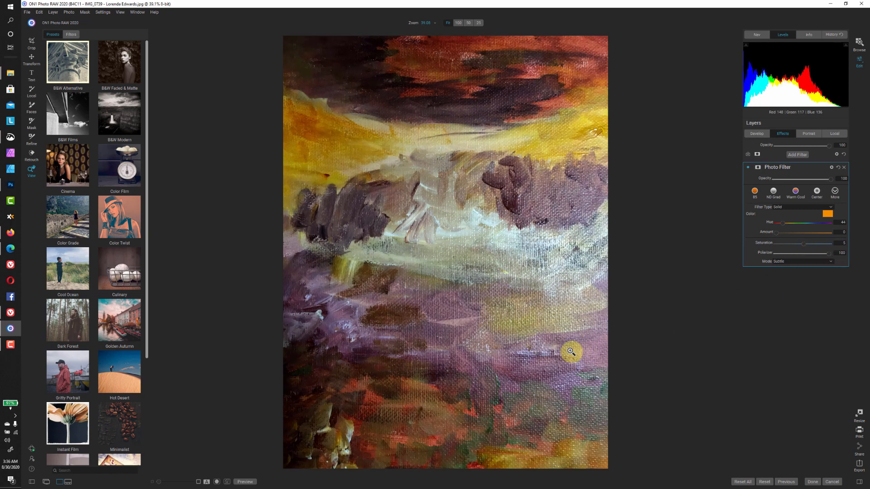
{"action": "left_click", "coordinate": [457, 22]}
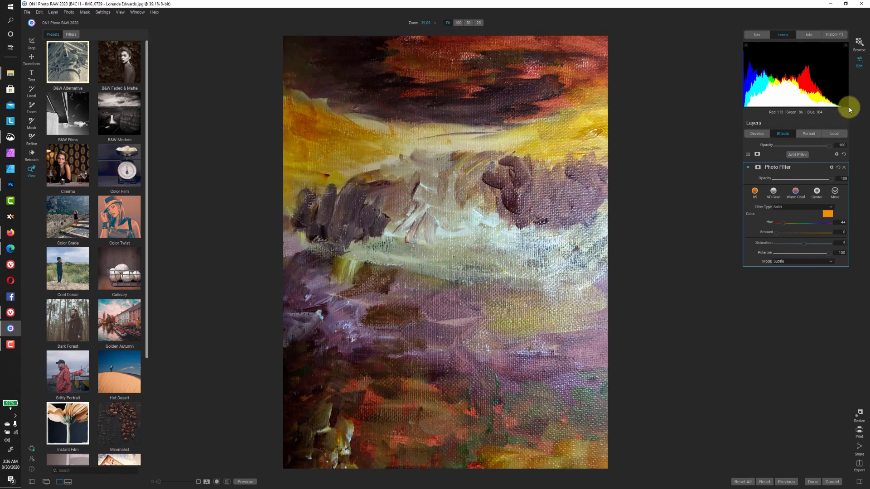
{"action": "mouse_move", "coordinate": [863, 386]}
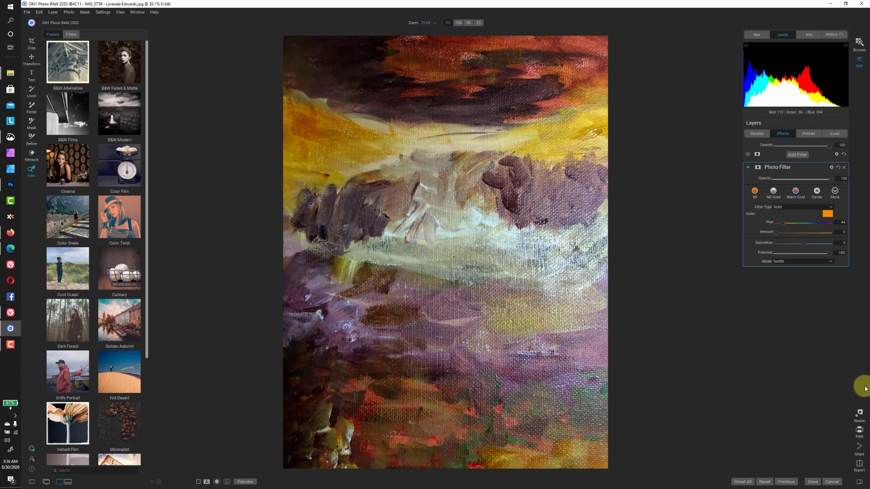
{"action": "mouse_move", "coordinate": [858, 456]}
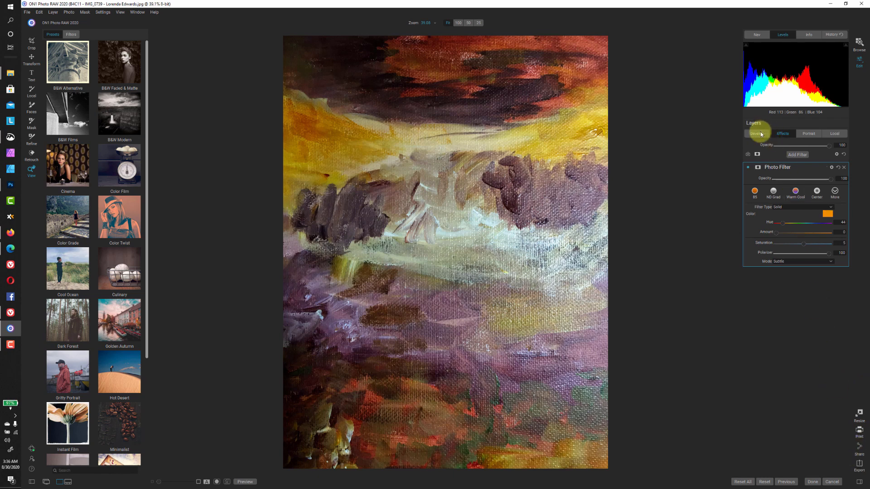
Cool the tile's Temperature to about -24 in Develop and export it
{"action": "left_click", "coordinate": [756, 133]}
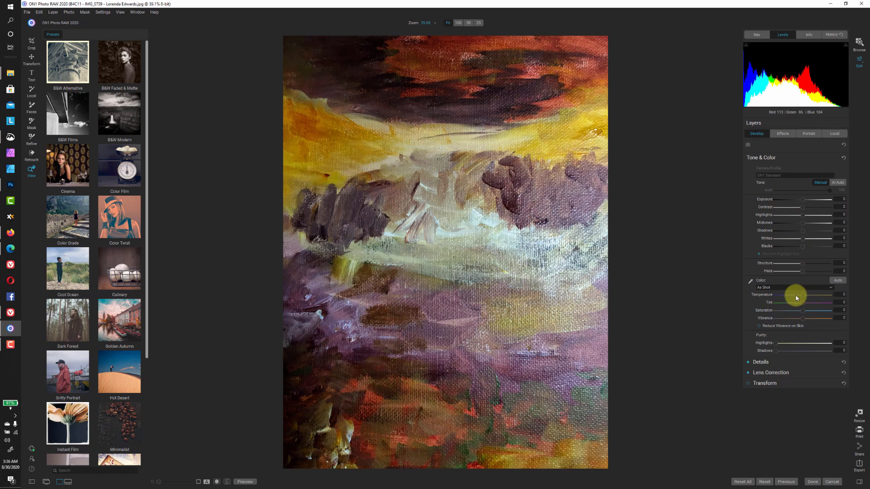
{"action": "left_click_drag", "start_coordinate": [815, 294], "coordinate": [795, 294]}
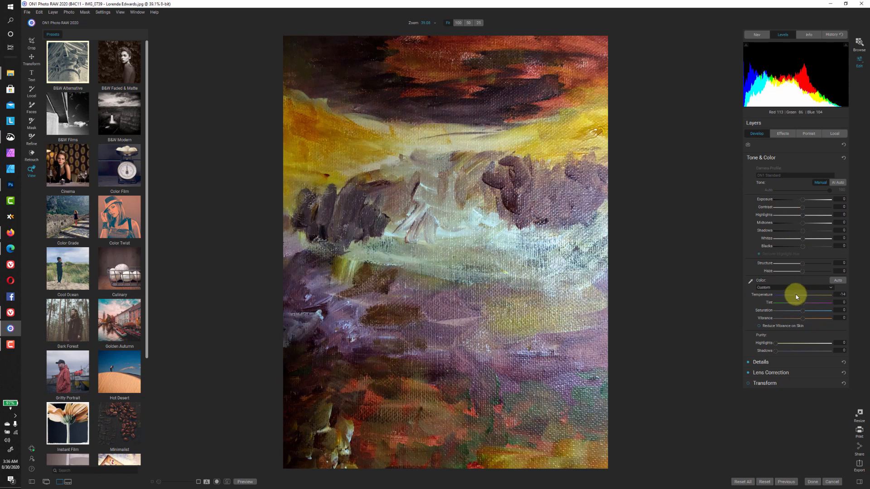
{"action": "left_click_drag", "start_coordinate": [795, 294], "coordinate": [827, 294]}
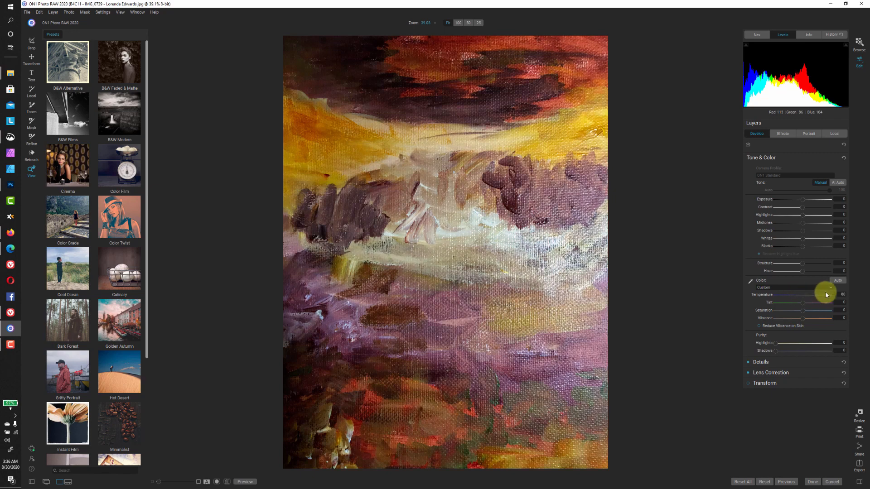
{"action": "left_click_drag", "start_coordinate": [825, 294], "coordinate": [773, 294]}
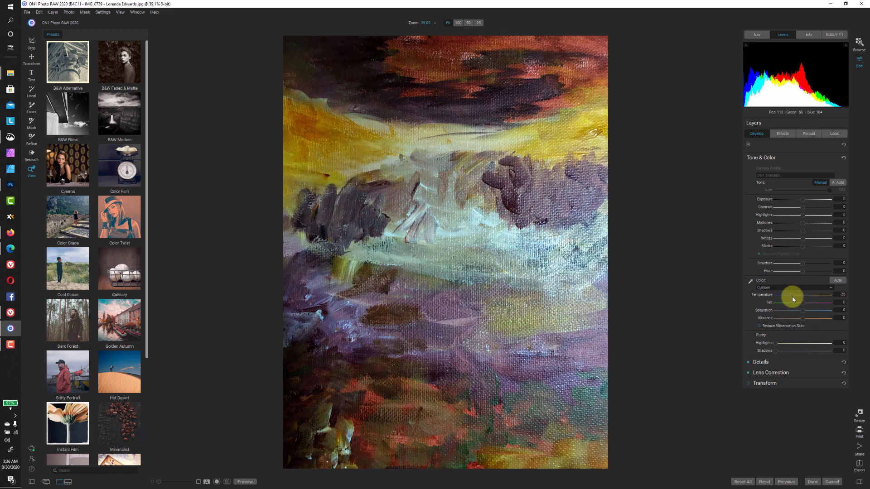
{"action": "left_click_drag", "start_coordinate": [791, 294], "coordinate": [793, 295]}
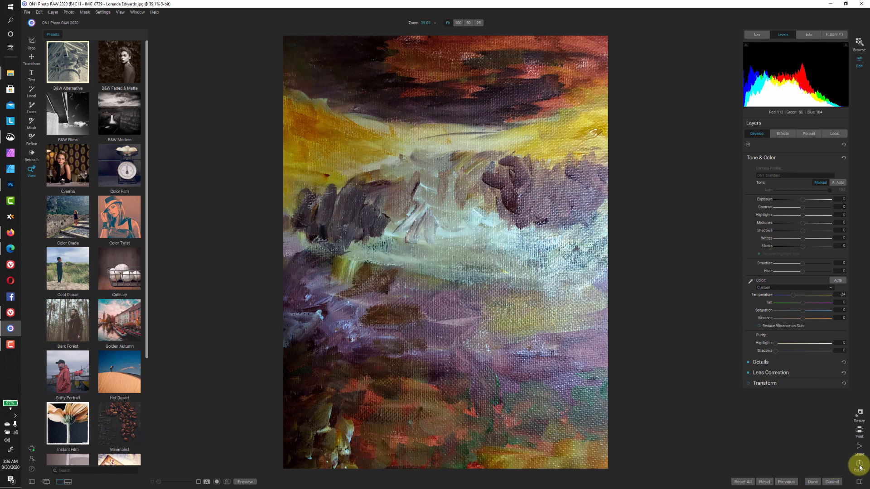
{"action": "left_click", "coordinate": [859, 455]}
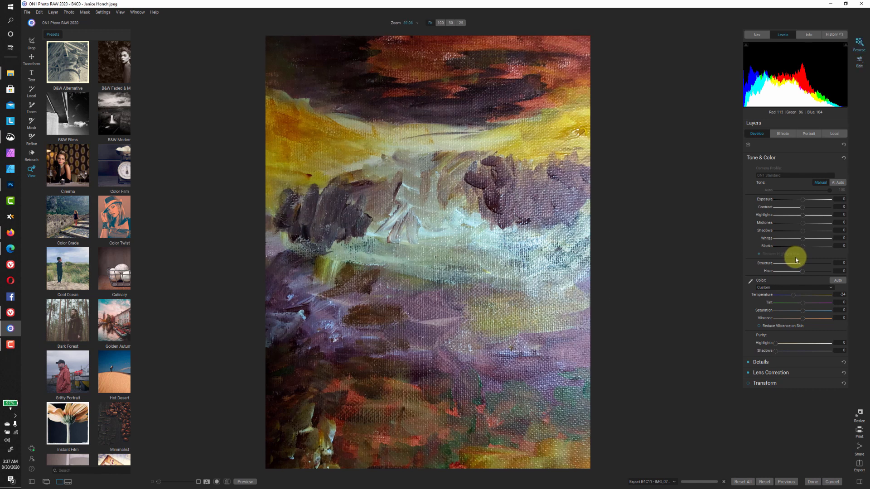
{"action": "left_click", "coordinate": [859, 44]}
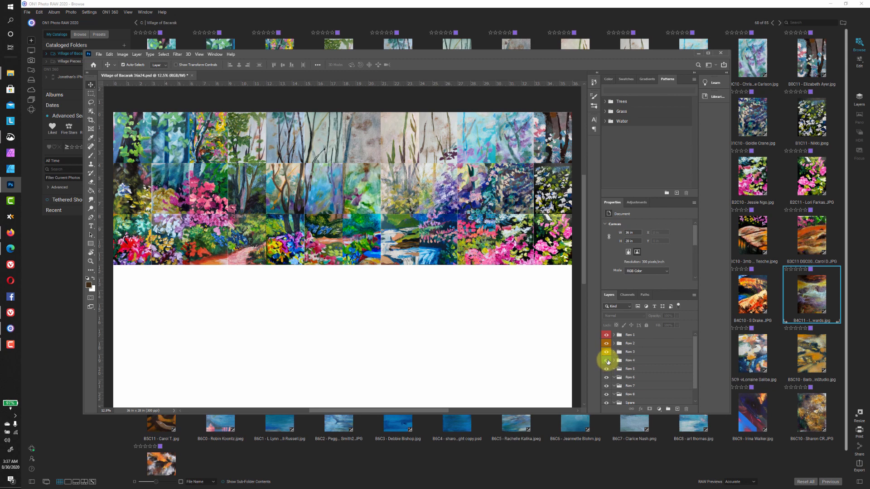
Show the Row 4 group, select Row 5, and open the finished tile pieces folder
{"action": "left_click", "coordinate": [605, 360]}
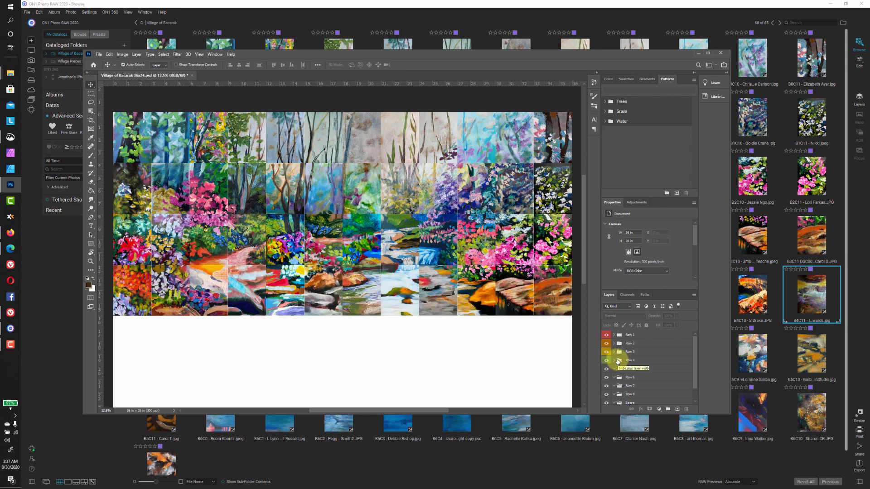
{"action": "left_click", "coordinate": [613, 334]}
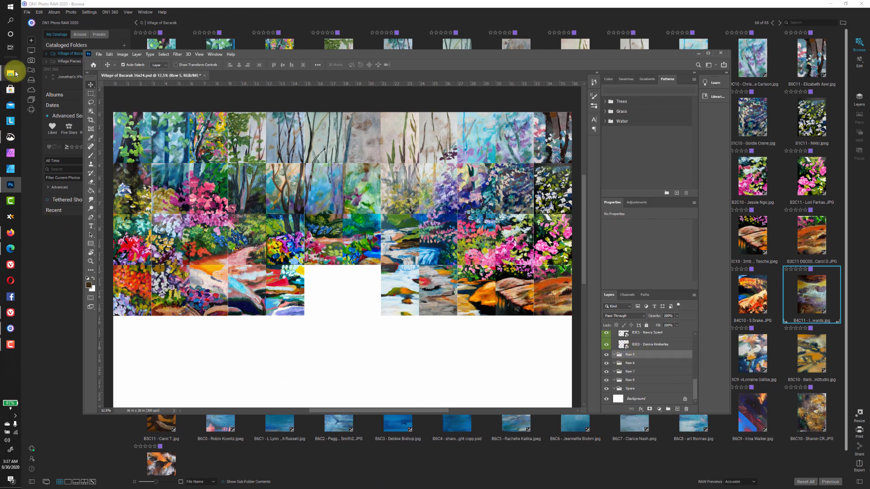
{"action": "left_click", "coordinate": [10, 73]}
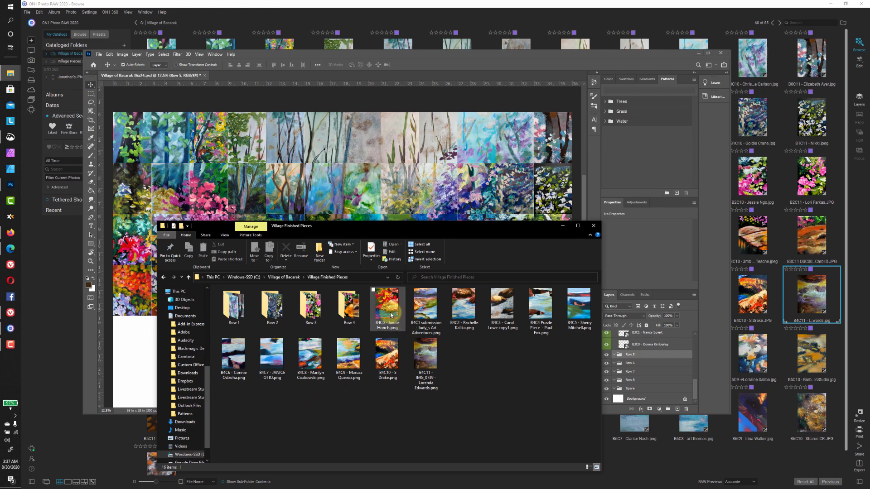
Place the finished tiles and drag B4C6, B4C7, B4C8 and others into a line below the mosaic
{"action": "left_click", "coordinate": [424, 357]}
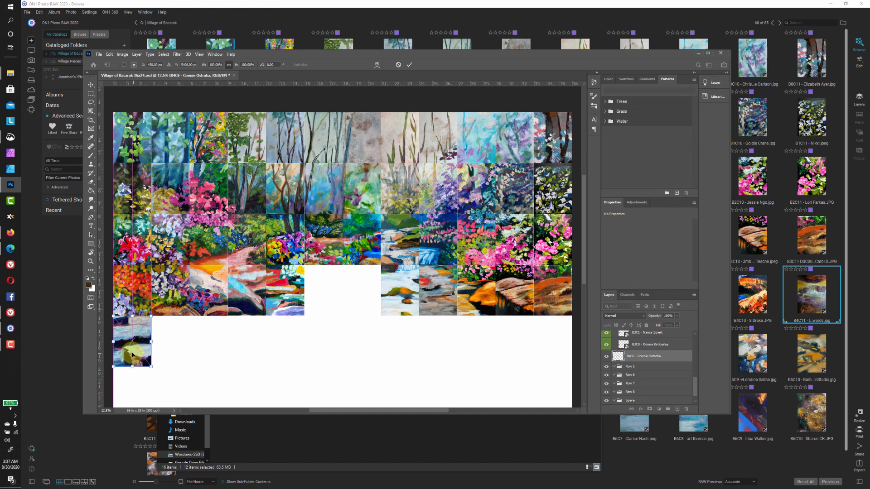
{"action": "left_click_drag", "start_coordinate": [133, 355], "coordinate": [342, 280]}
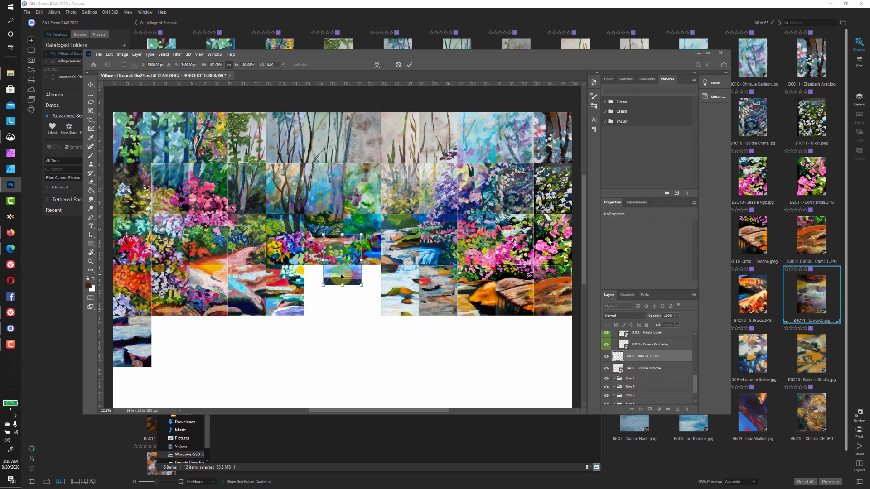
{"action": "left_click_drag", "start_coordinate": [341, 277], "coordinate": [275, 375]}
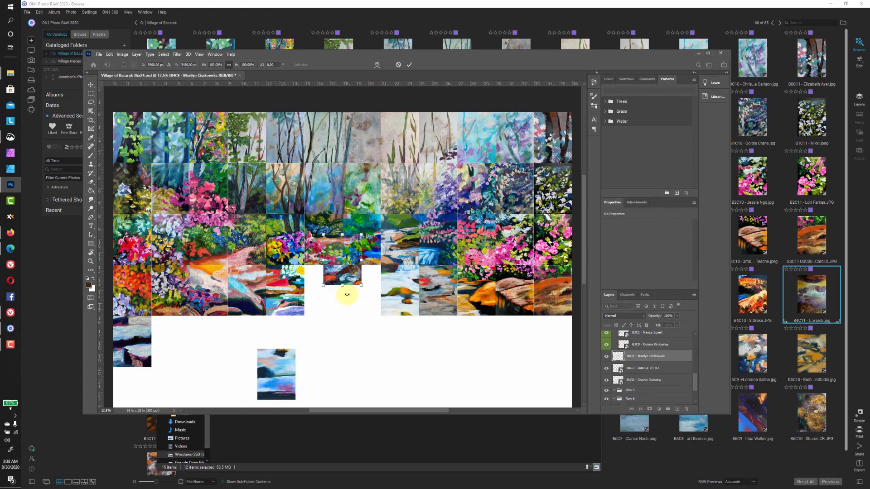
{"action": "left_click_drag", "start_coordinate": [341, 275], "coordinate": [332, 371]}
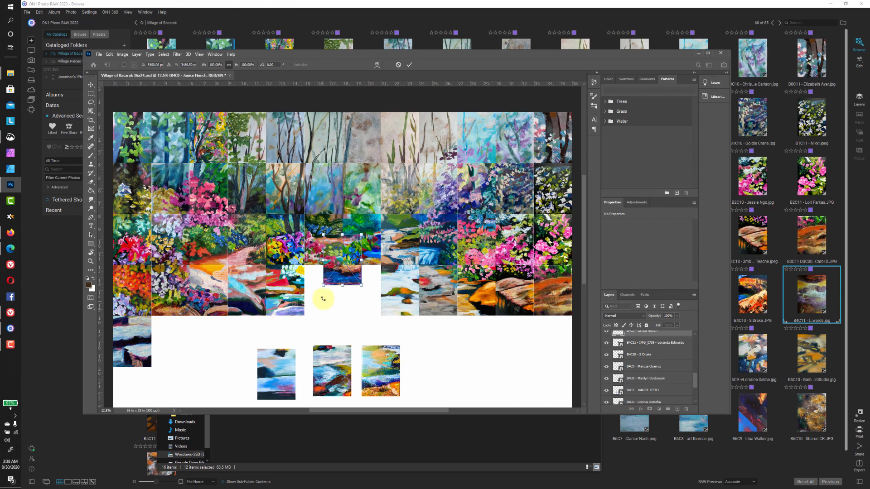
{"action": "left_click_drag", "start_coordinate": [342, 276], "coordinate": [423, 355]}
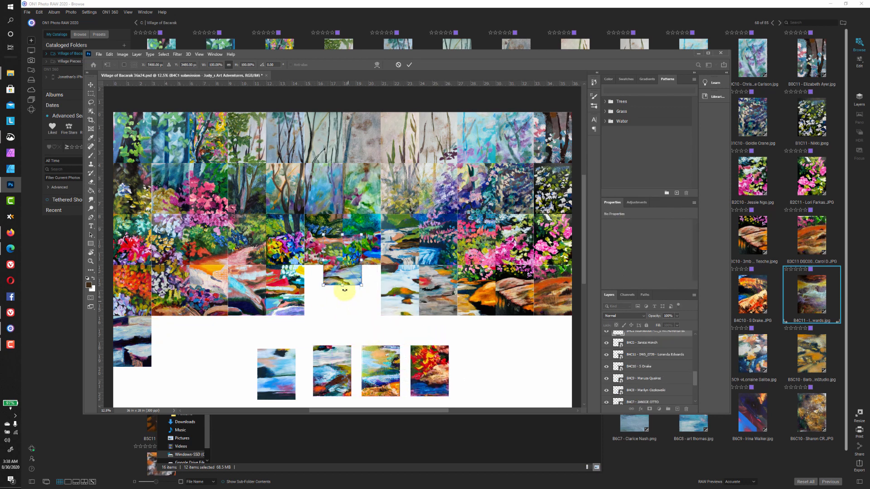
{"action": "left_click_drag", "start_coordinate": [344, 277], "coordinate": [479, 371]}
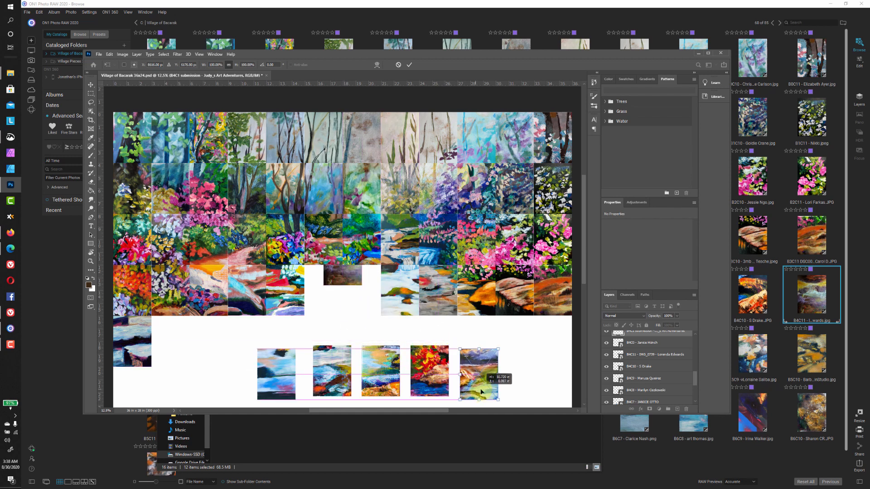
{"action": "left_click_drag", "start_coordinate": [478, 373], "coordinate": [342, 276]}
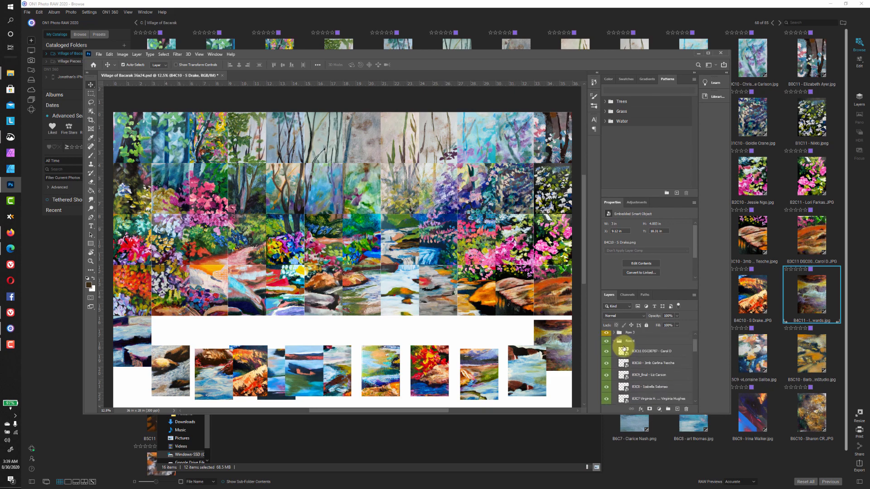
Collapse the Row 4 group and select the B4C0, B4C1 and B4C2 tile layers
{"action": "left_click", "coordinate": [630, 340]}
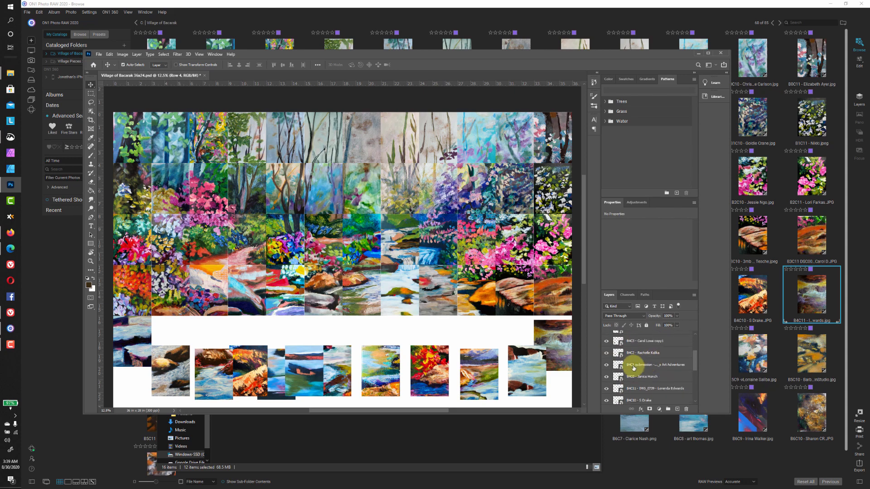
{"action": "left_click", "coordinate": [643, 376]}
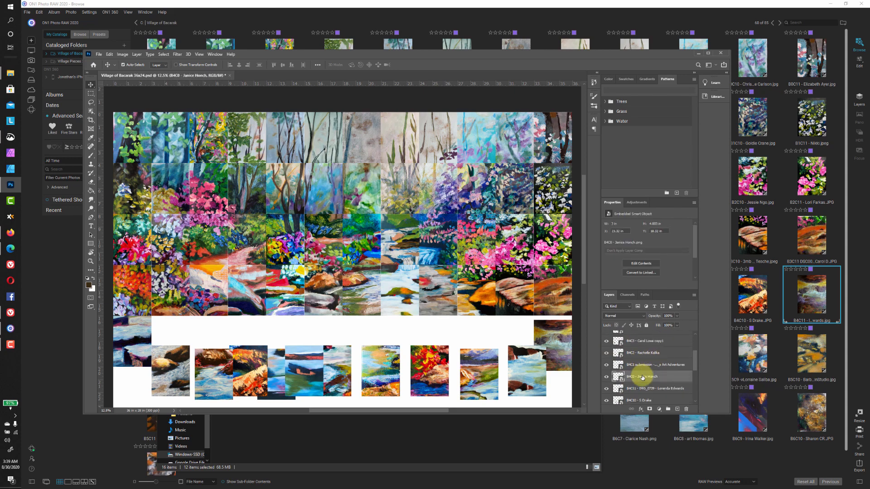
{"action": "mouse_move", "coordinate": [643, 377]}
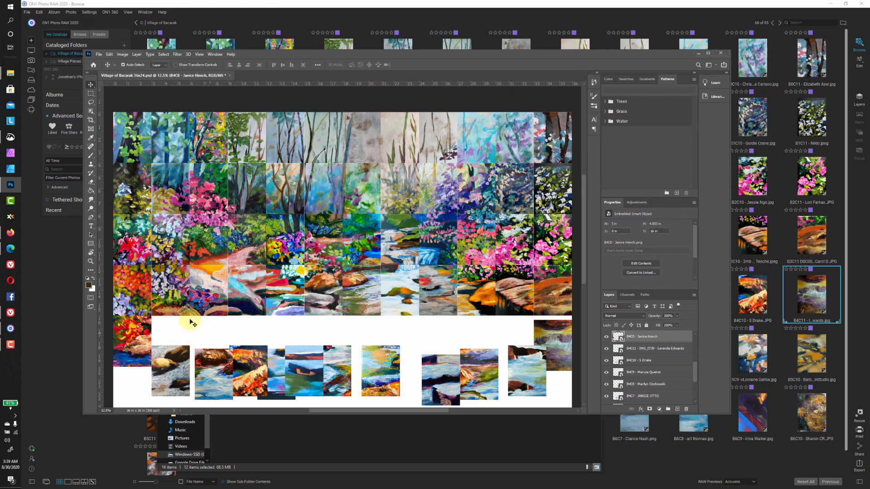
{"action": "mouse_move", "coordinate": [143, 287]}
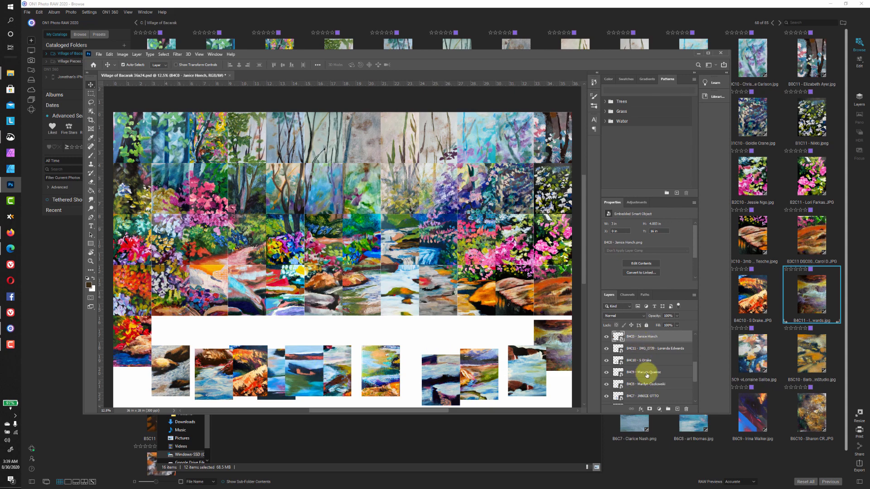
{"action": "scroll", "scroll_direction": "down", "scroll_amount": 3}
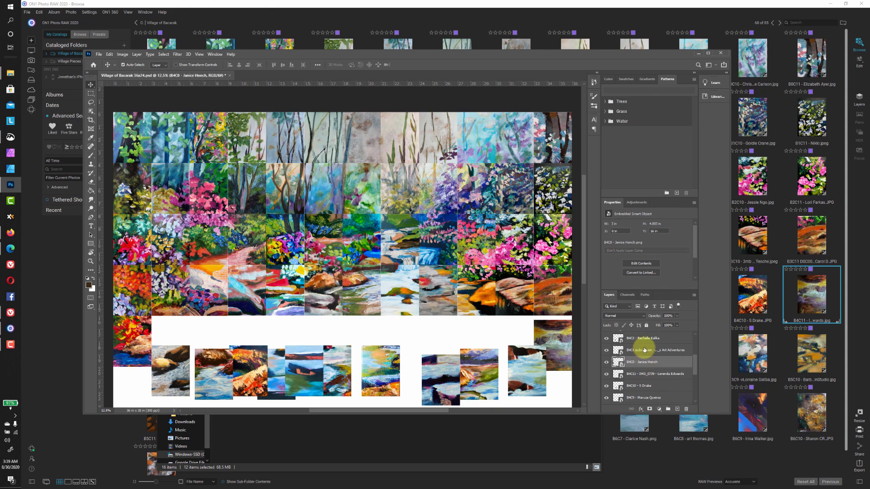
{"action": "left_click", "coordinate": [643, 350]}
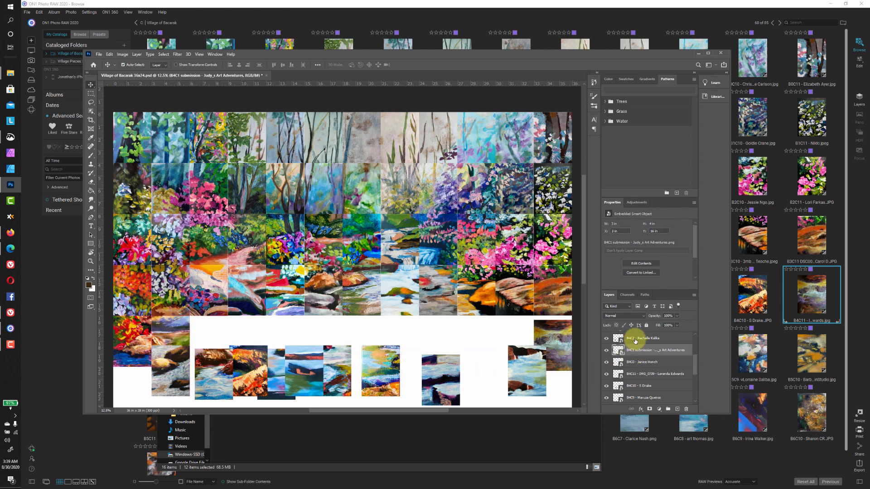
{"action": "left_click", "coordinate": [643, 338]}
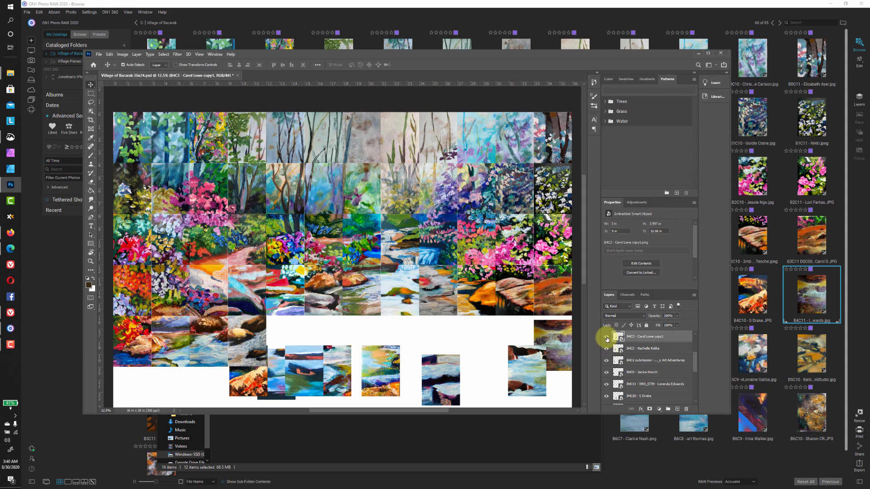
{"action": "mouse_move", "coordinate": [660, 340]}
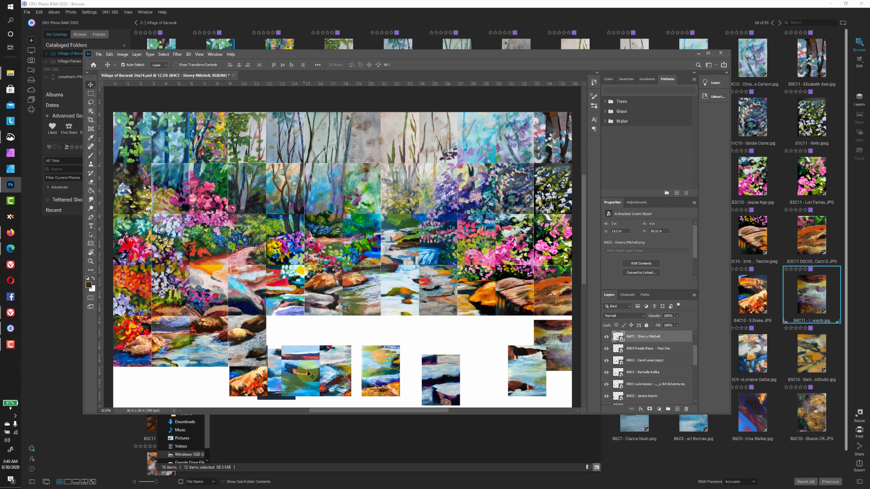
Move tile B4C5 toward its row 5 slot and select further row 5 tile layers
{"action": "left_click_drag", "start_coordinate": [300, 366], "coordinate": [291, 341]}
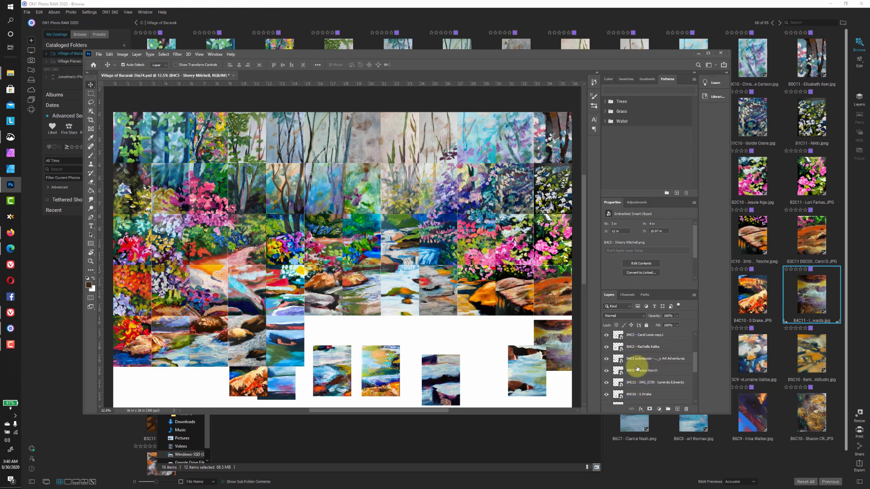
{"action": "scroll", "scroll_direction": "down", "scroll_amount": 3}
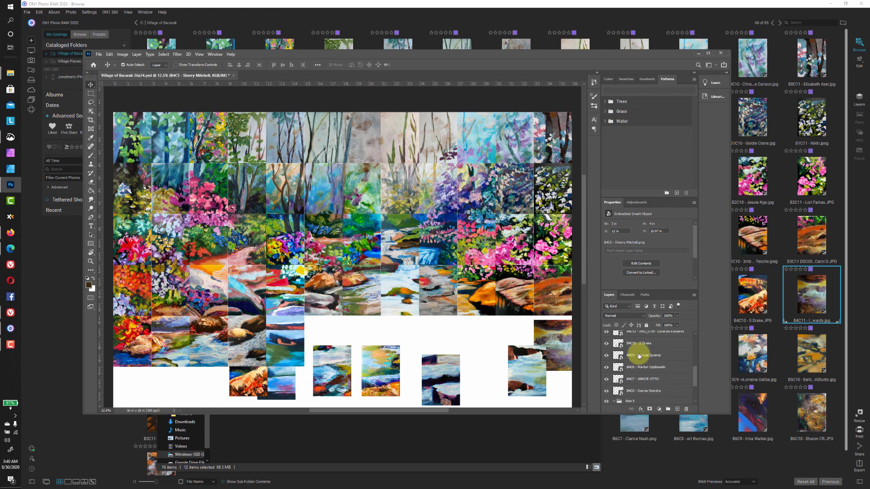
{"action": "left_click", "coordinate": [643, 365]}
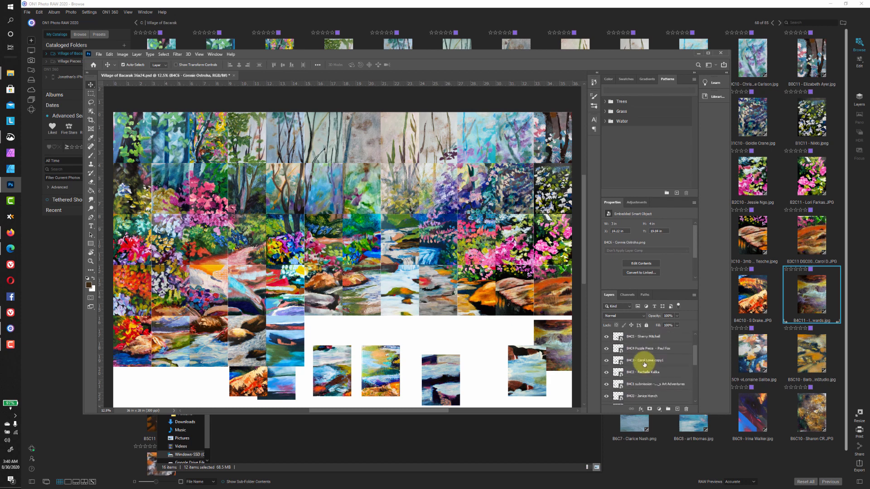
{"action": "left_click", "coordinate": [645, 353]}
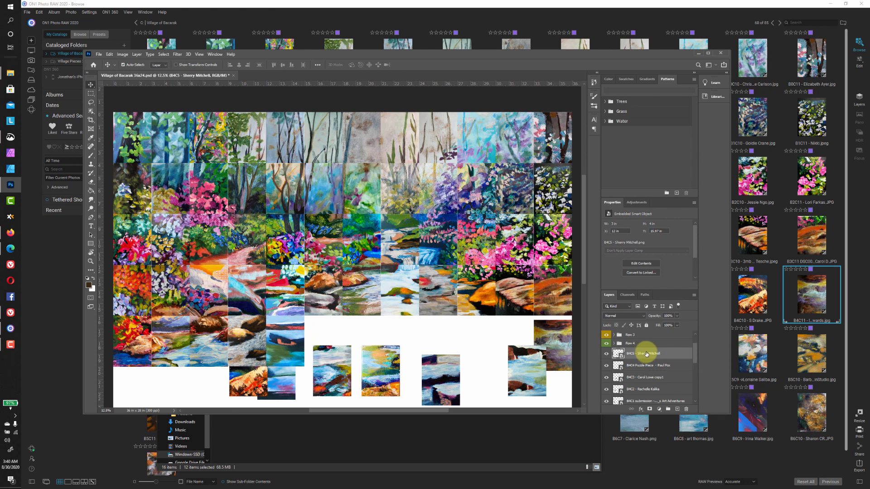
{"action": "scroll", "scroll_direction": "down", "scroll_amount": 3}
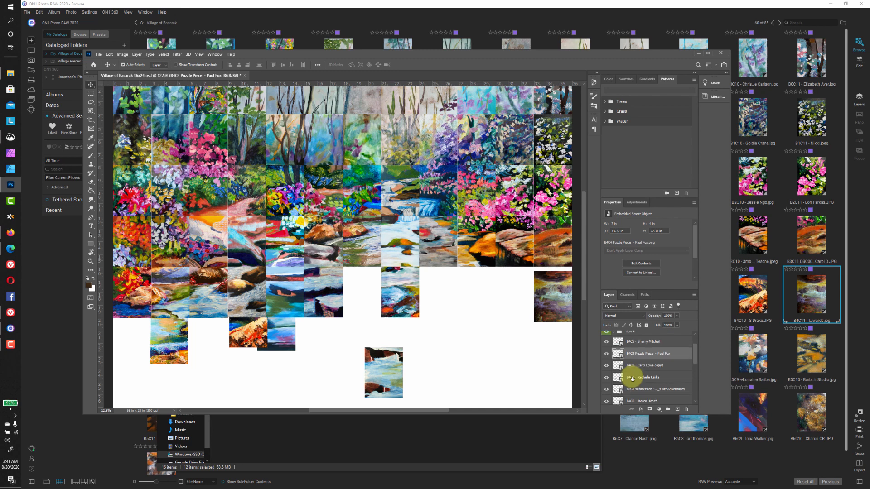
Select the remaining loose tile layers and move tile B4C10 up into row 5
{"action": "left_click", "coordinate": [644, 365]}
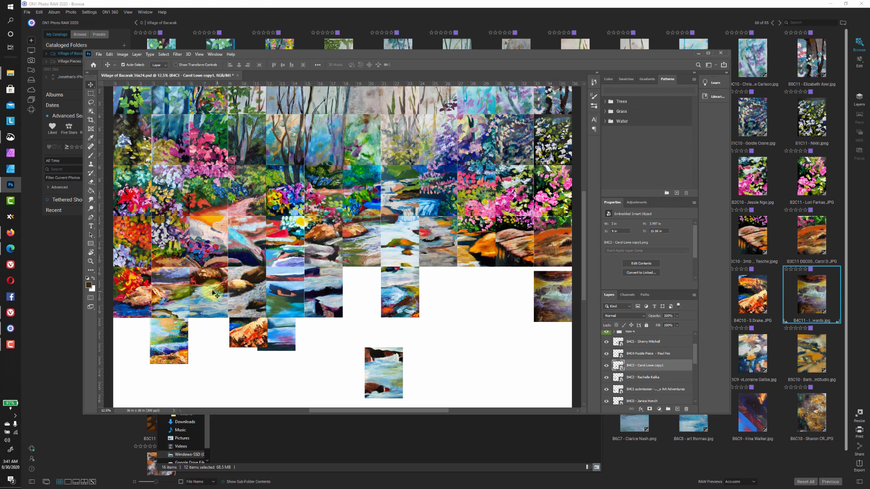
{"action": "left_click", "coordinate": [645, 378]}
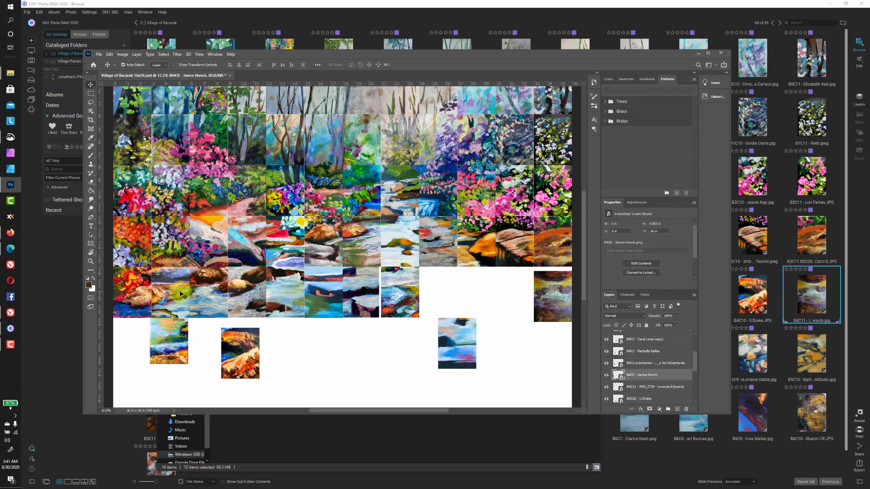
{"action": "left_click", "coordinate": [655, 363]}
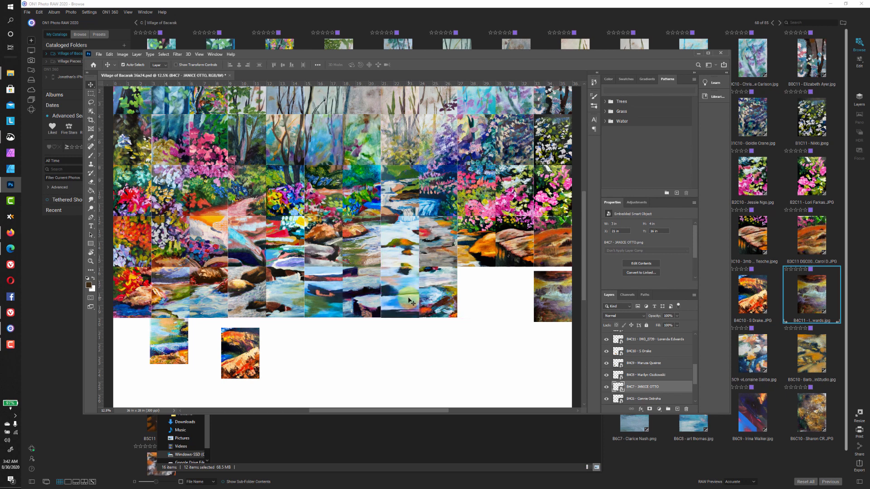
{"action": "mouse_move", "coordinate": [407, 323]}
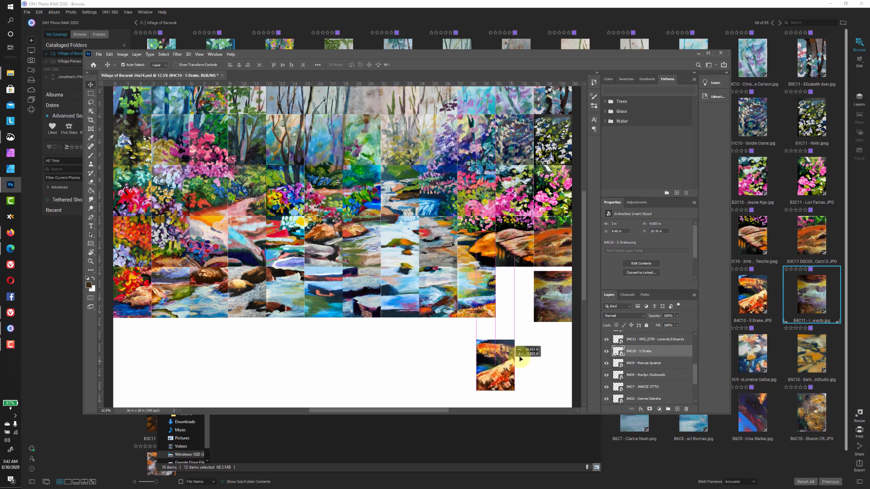
{"action": "left_click_drag", "start_coordinate": [494, 365], "coordinate": [516, 296]}
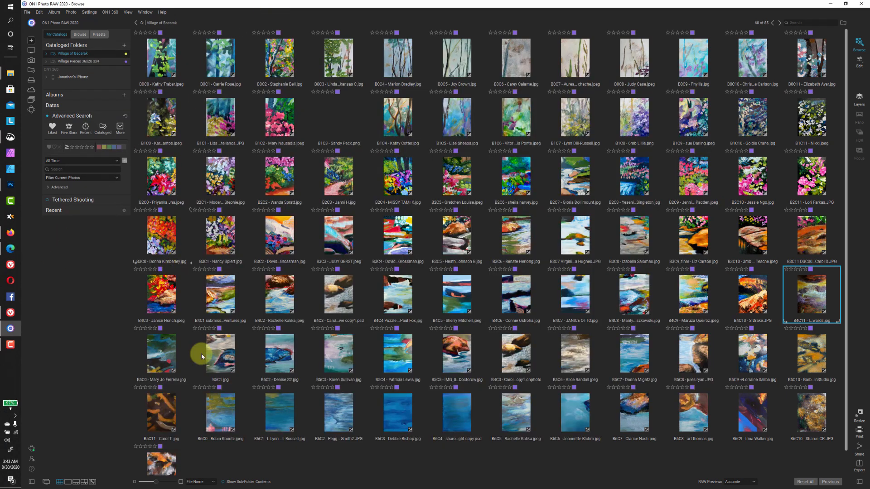
{"action": "scroll", "scroll_direction": "down", "scroll_amount": 3}
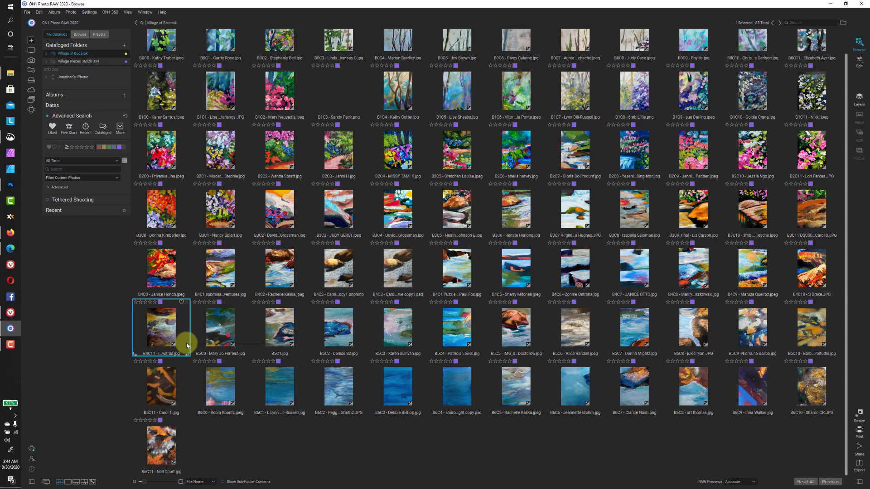
{"action": "mouse_move", "coordinate": [737, 401]}
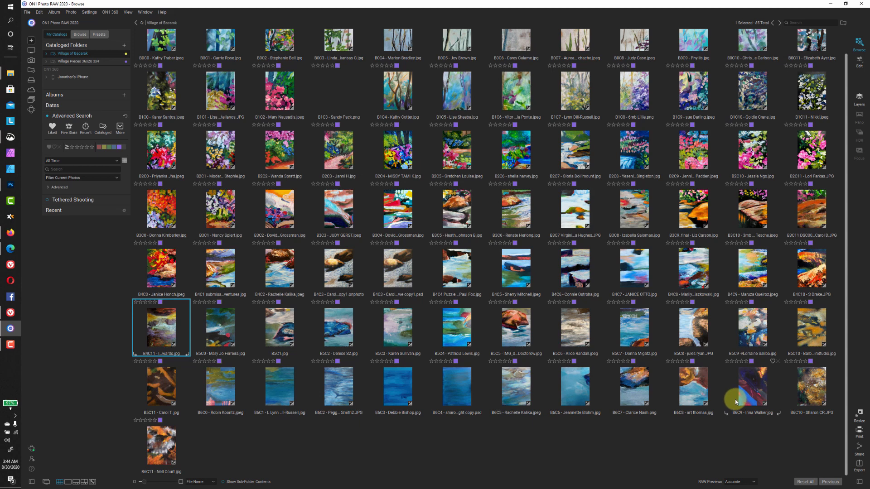
{"action": "mouse_move", "coordinate": [166, 440]}
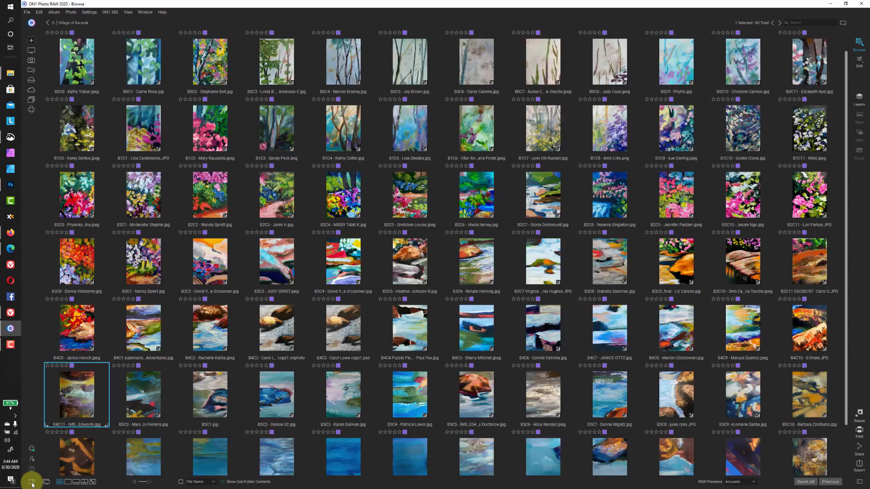
{"action": "scroll", "scroll_direction": "down", "scroll_amount": 3}
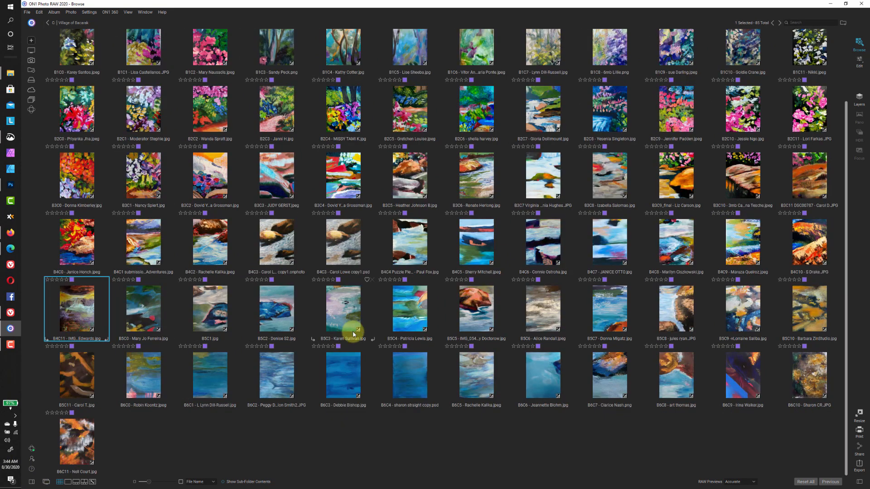
{"action": "mouse_move", "coordinate": [422, 368]}
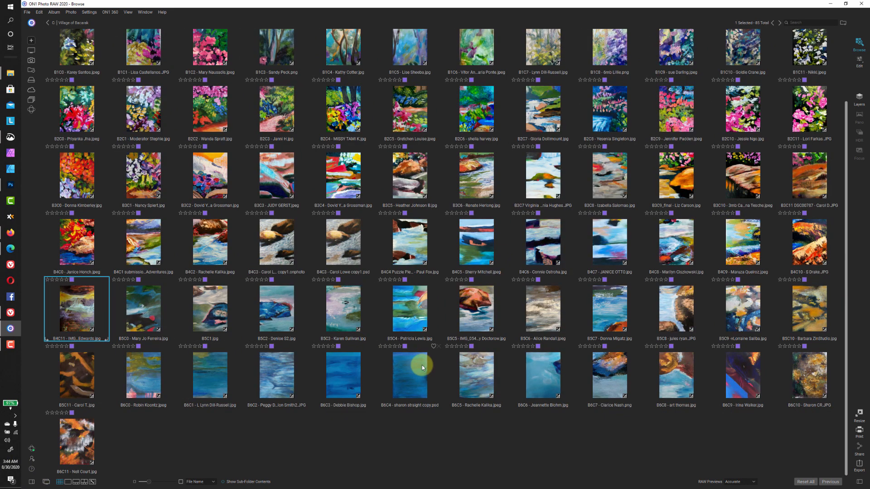
{"action": "mouse_move", "coordinate": [812, 252]}
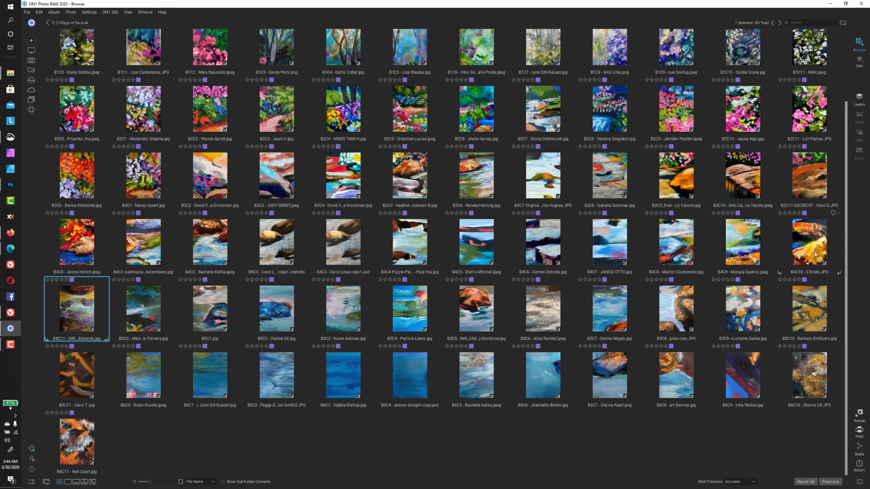
{"action": "mouse_move", "coordinate": [180, 261]}
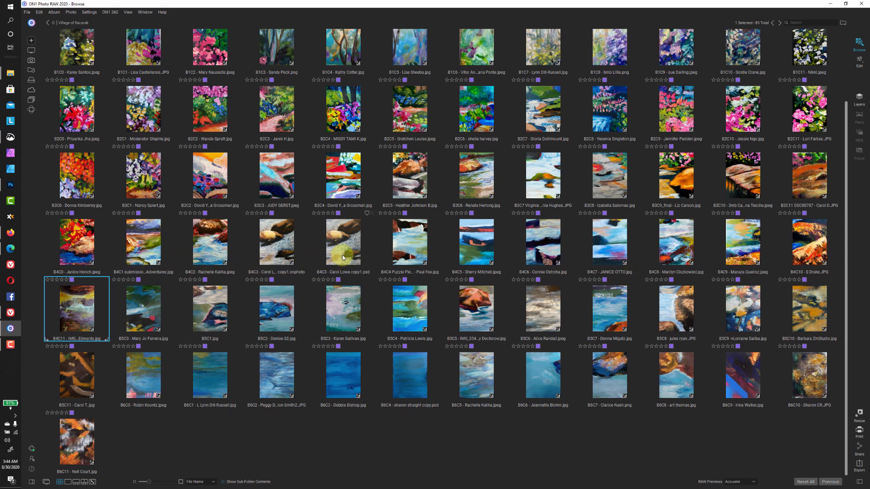
{"action": "left_click", "coordinate": [342, 242]}
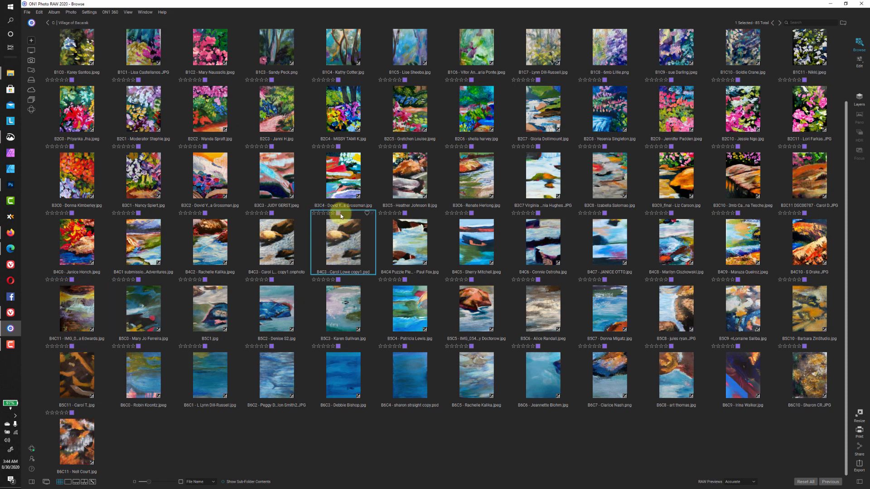
{"action": "left_click", "coordinate": [348, 213]}
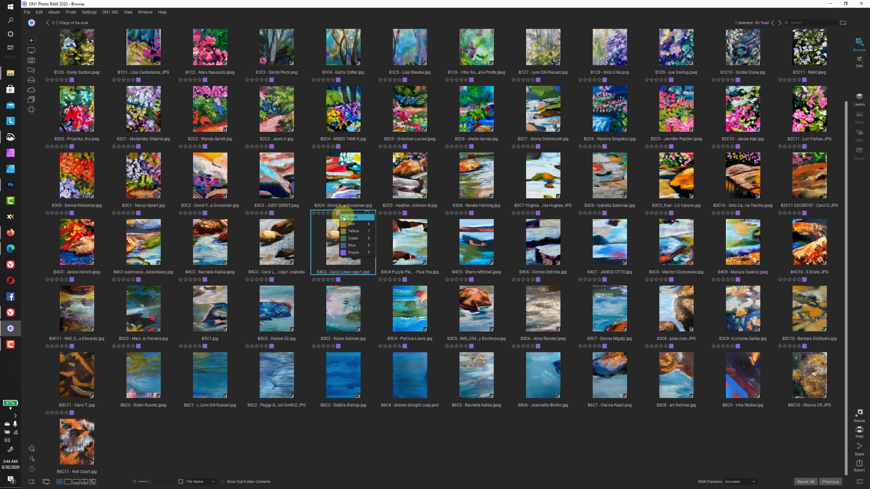